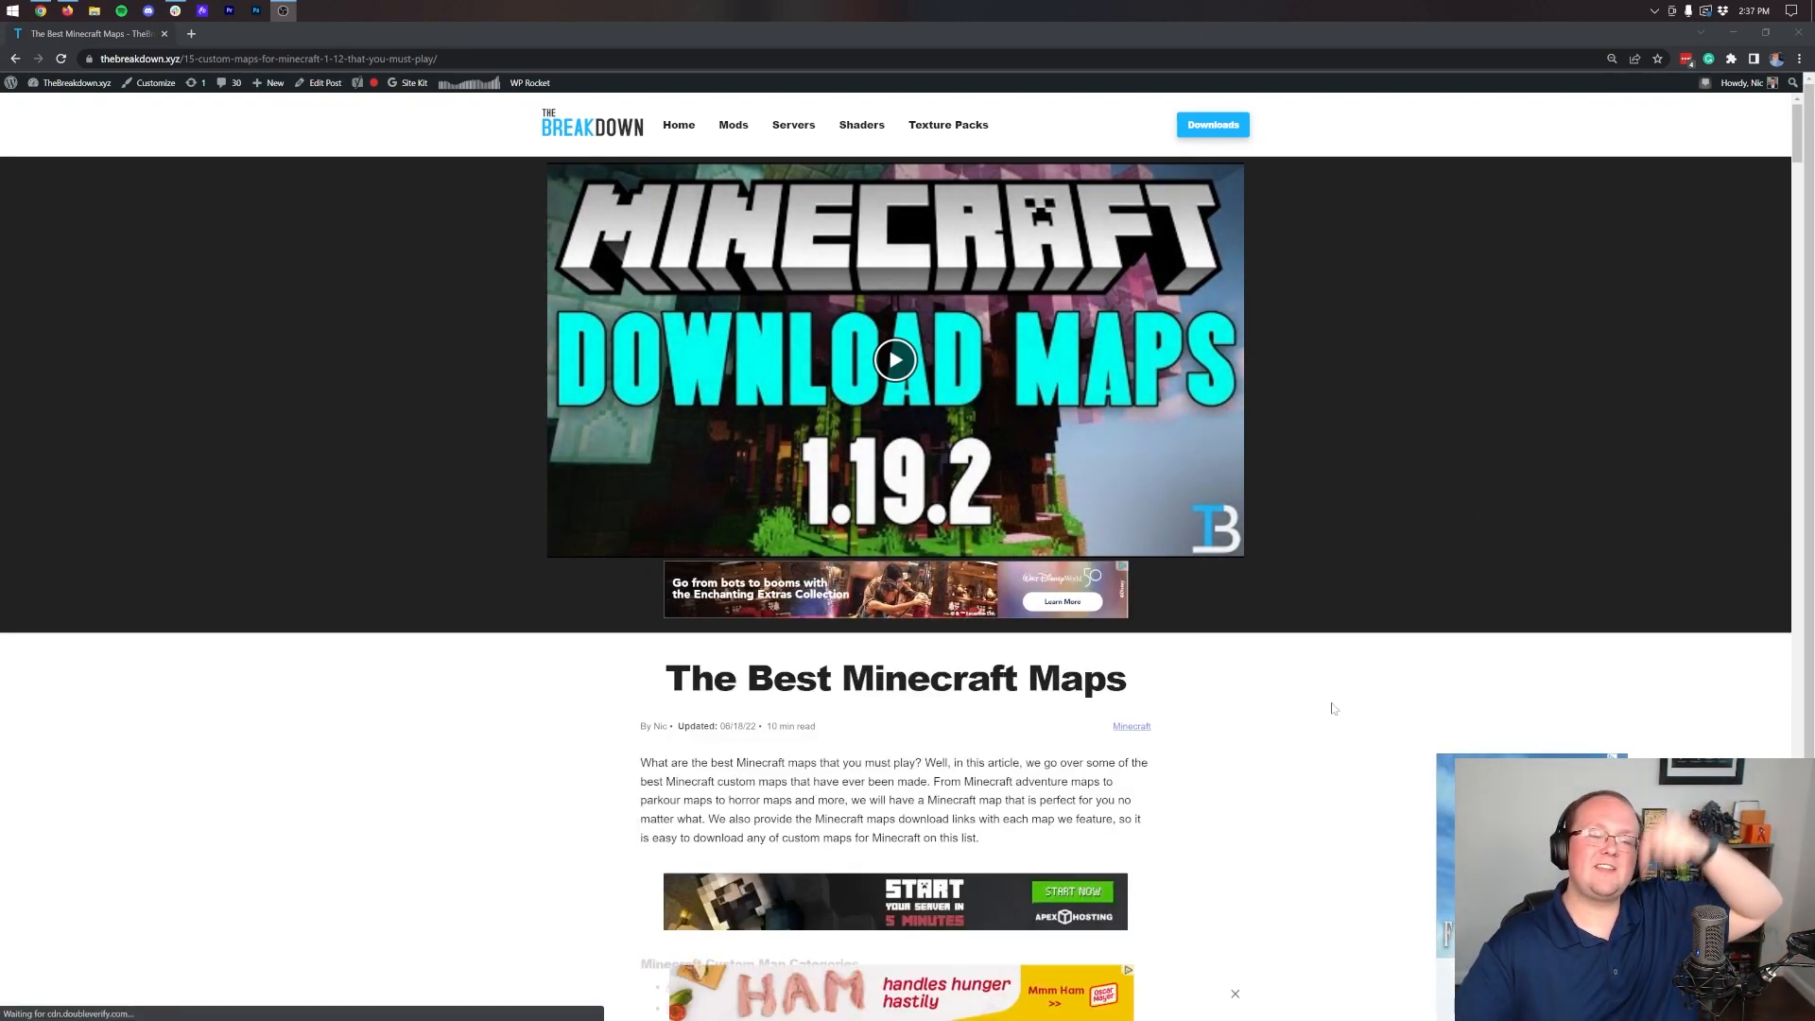
Scroll the Best Minecraft Maps article down to the Radiant City Official and Upwards entries.
{"action": "scroll", "scroll_direction": "down", "scroll_amount": 3}
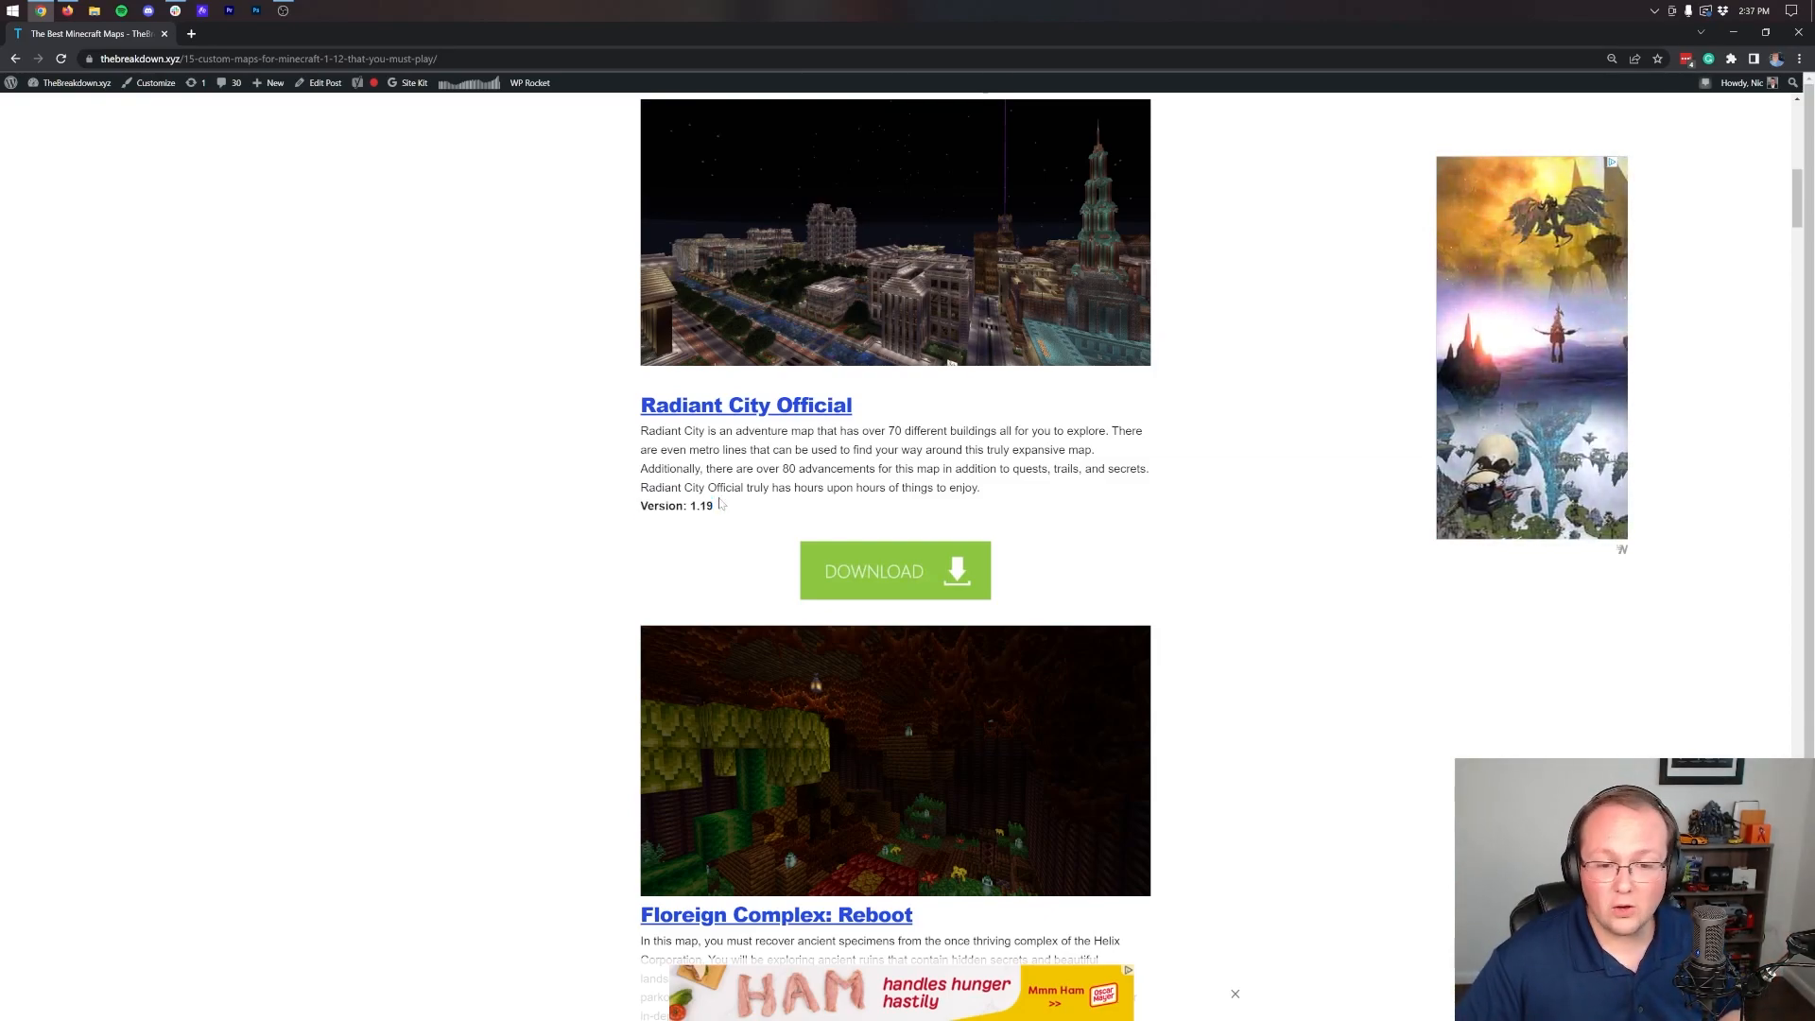
{"action": "scroll", "scroll_direction": "down", "scroll_amount": 3}
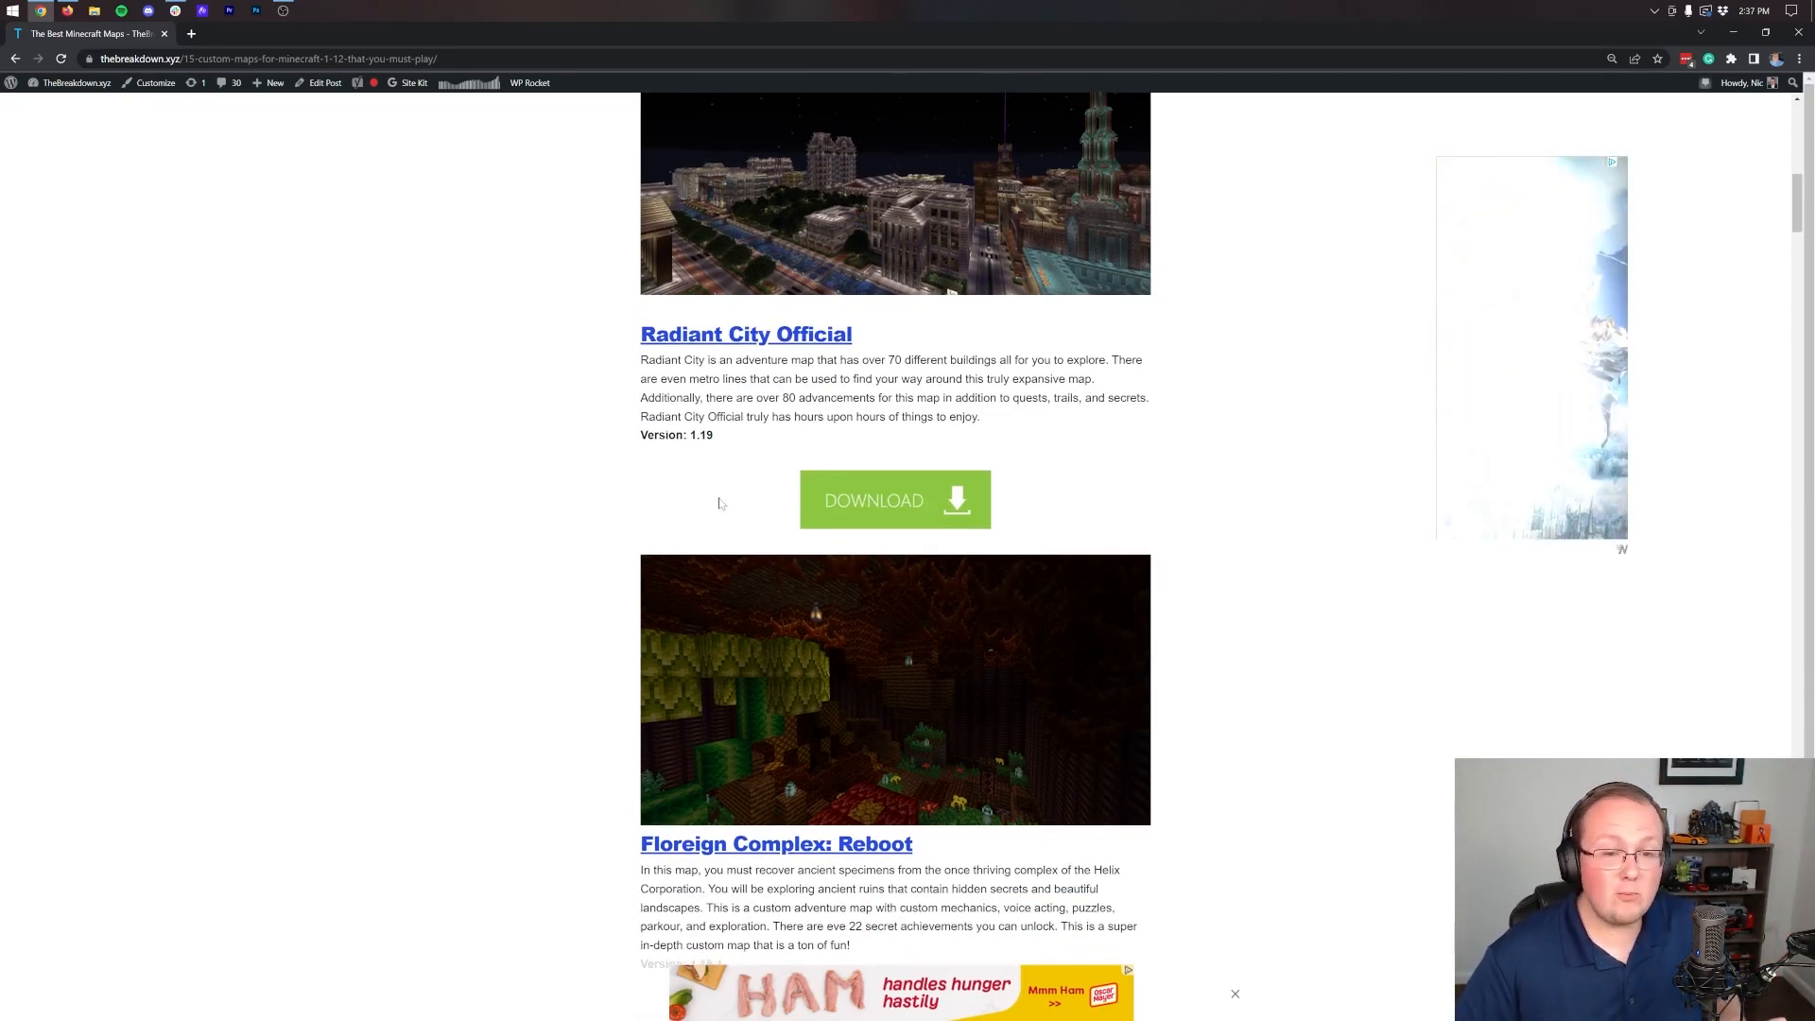
{"action": "scroll", "scroll_direction": "down", "scroll_amount": 3}
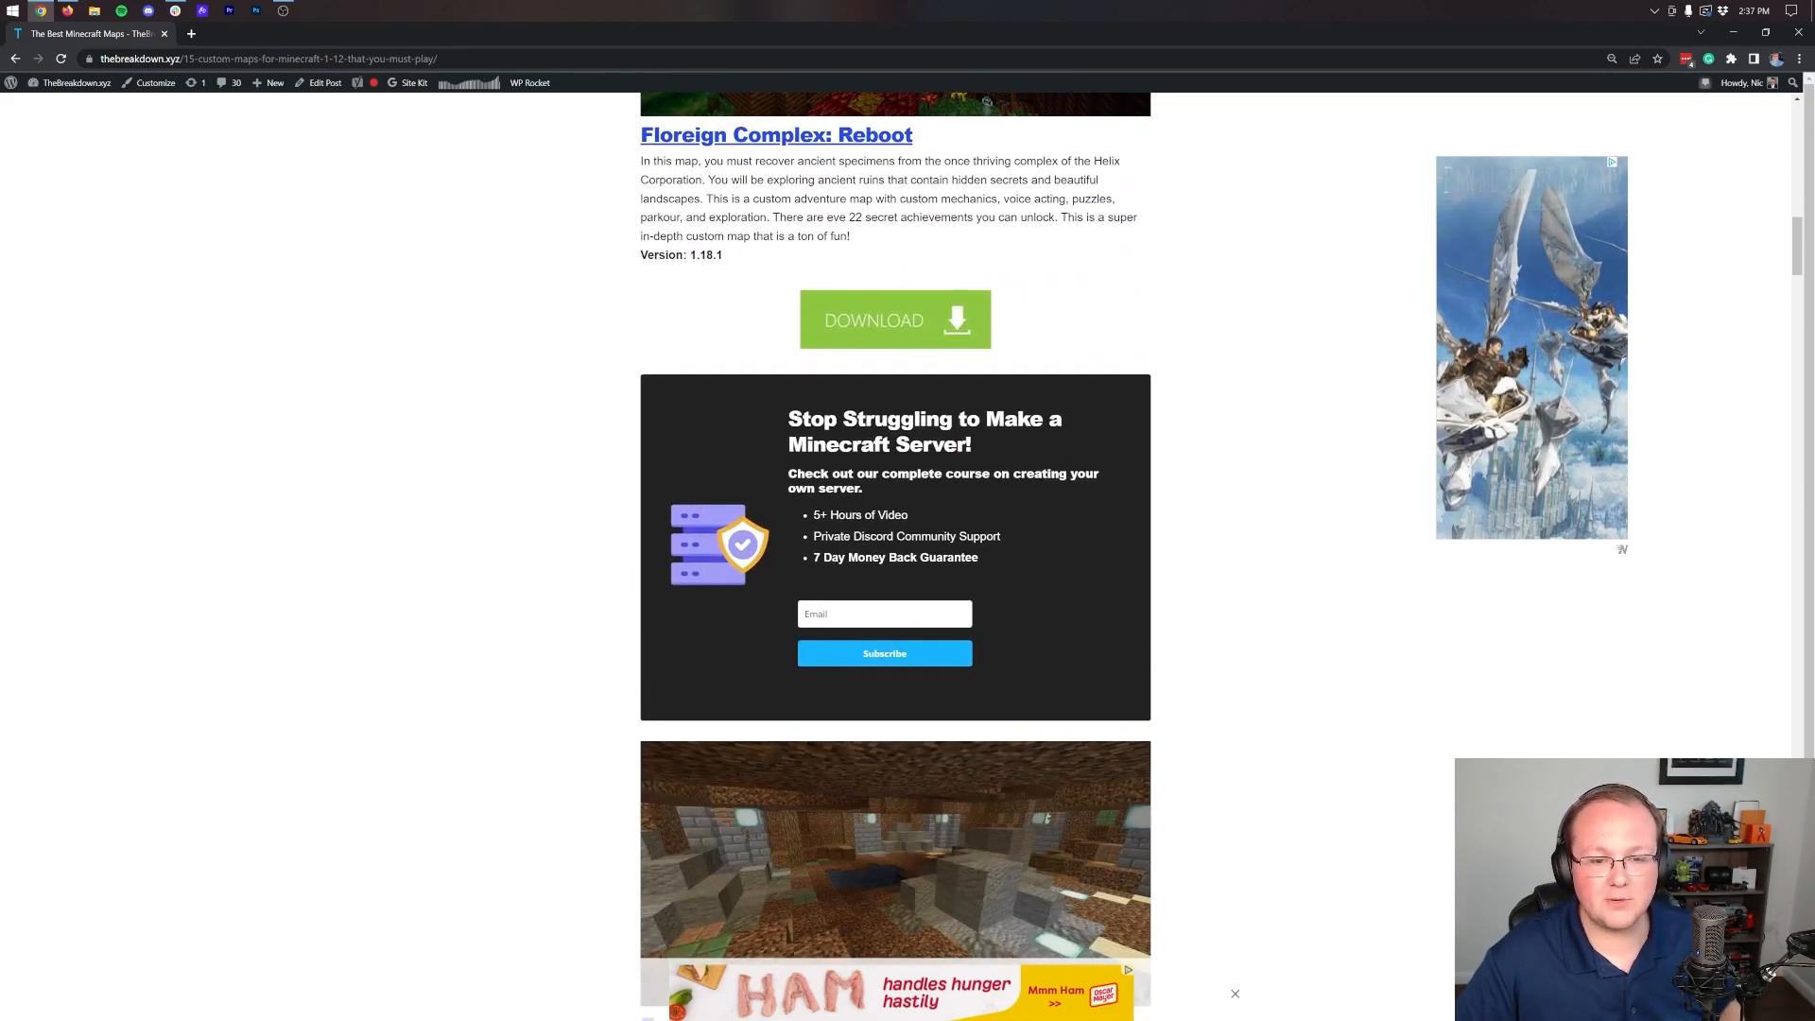
{"action": "scroll", "scroll_direction": "down", "scroll_amount": 3}
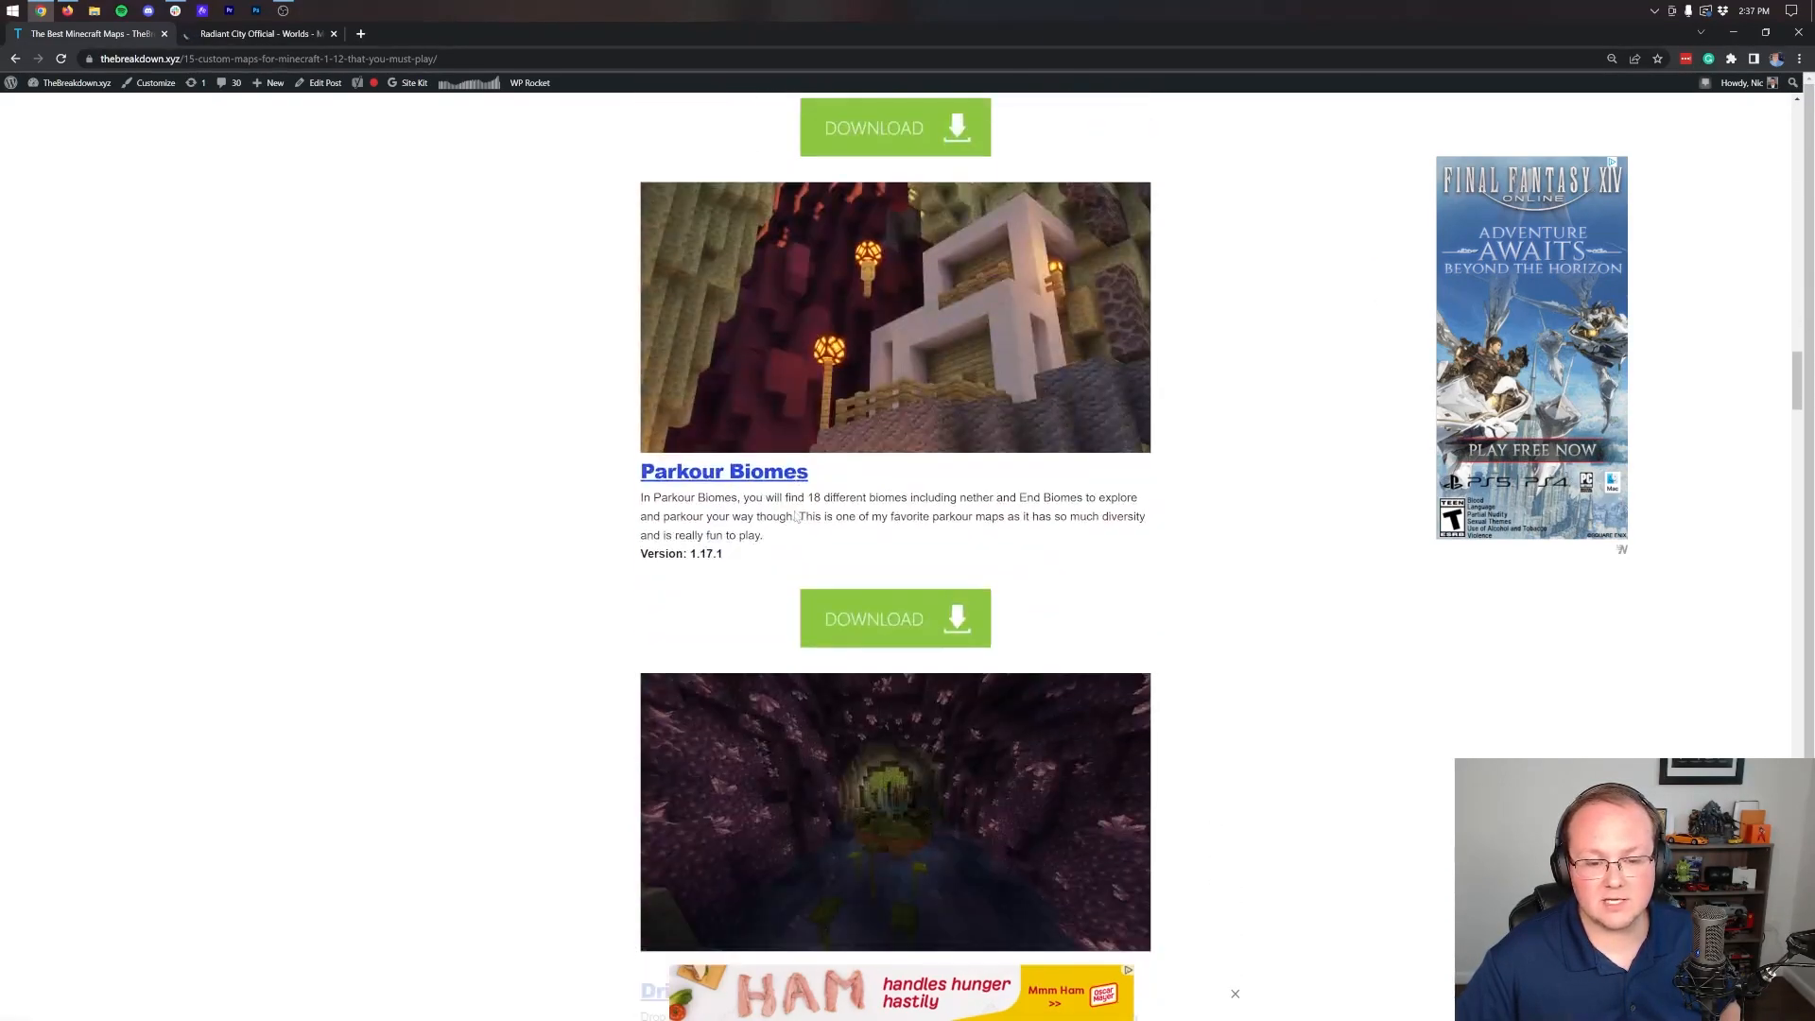
{"action": "scroll", "scroll_direction": "down", "scroll_amount": 3}
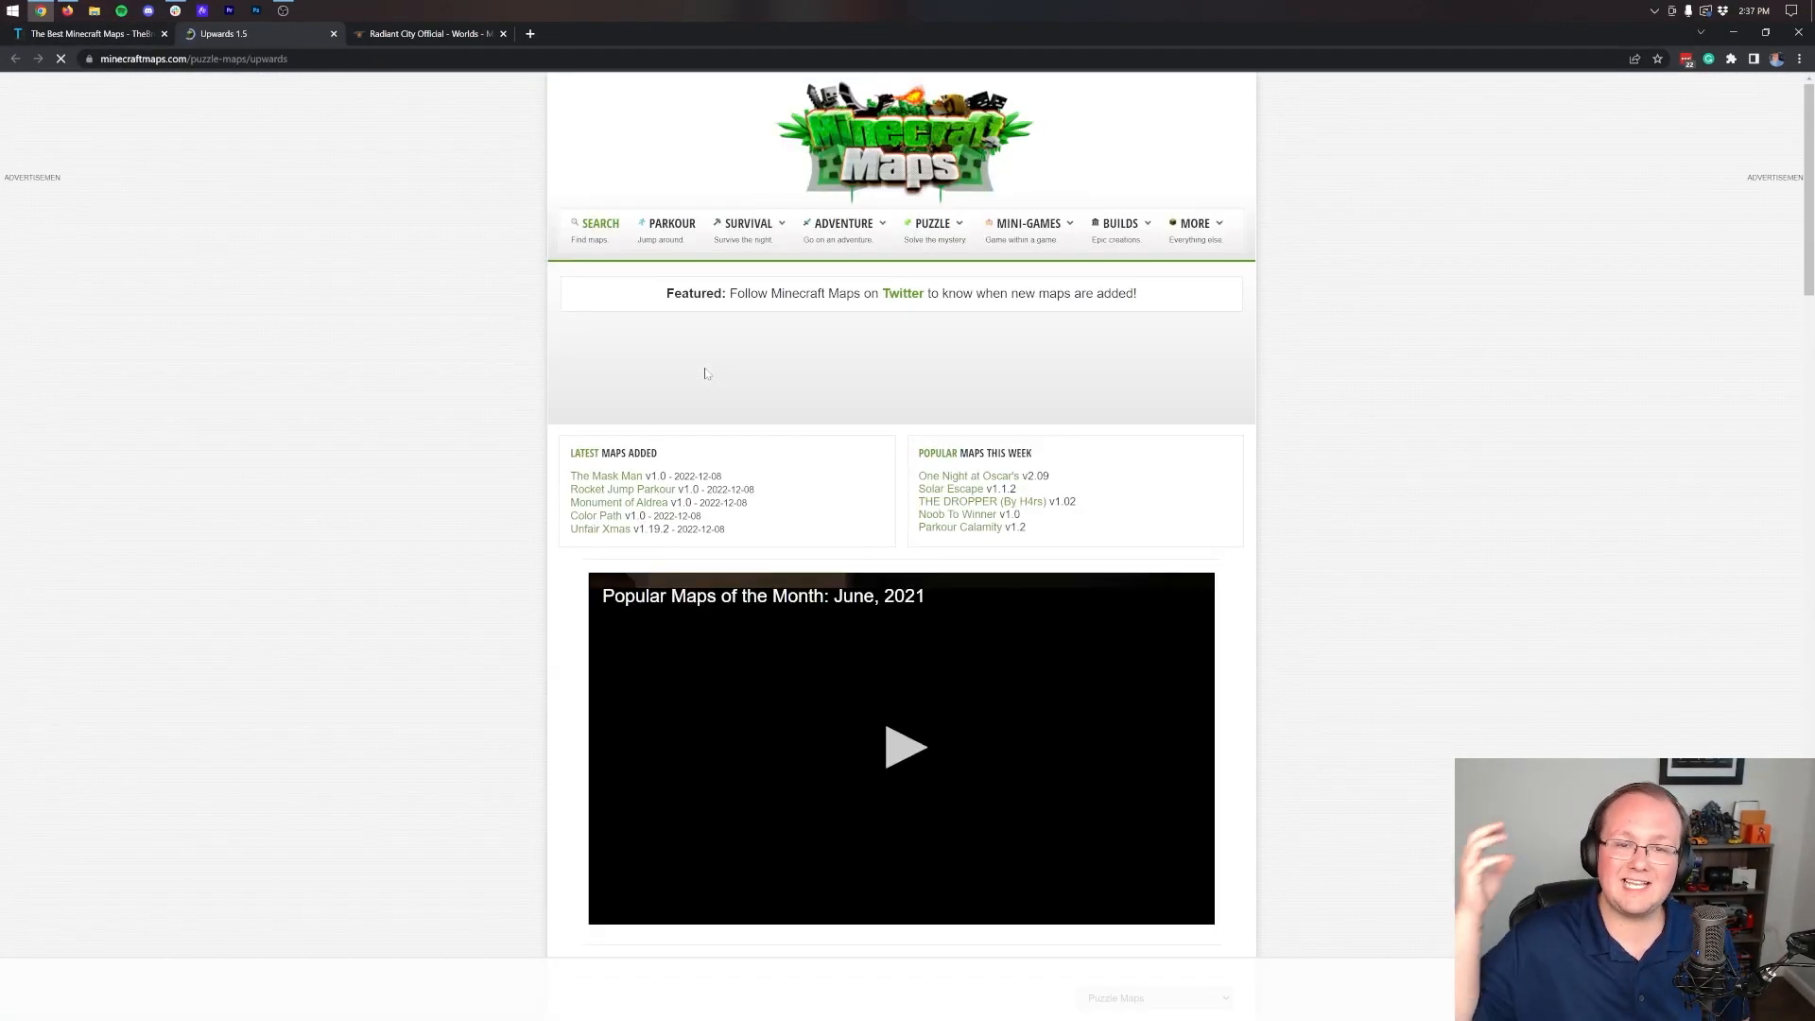
Download the Upwards map zip, then the Radiant City CurseForge file for Minecraft 1.19.
{"action": "scroll", "scroll_direction": "down", "scroll_amount": 3}
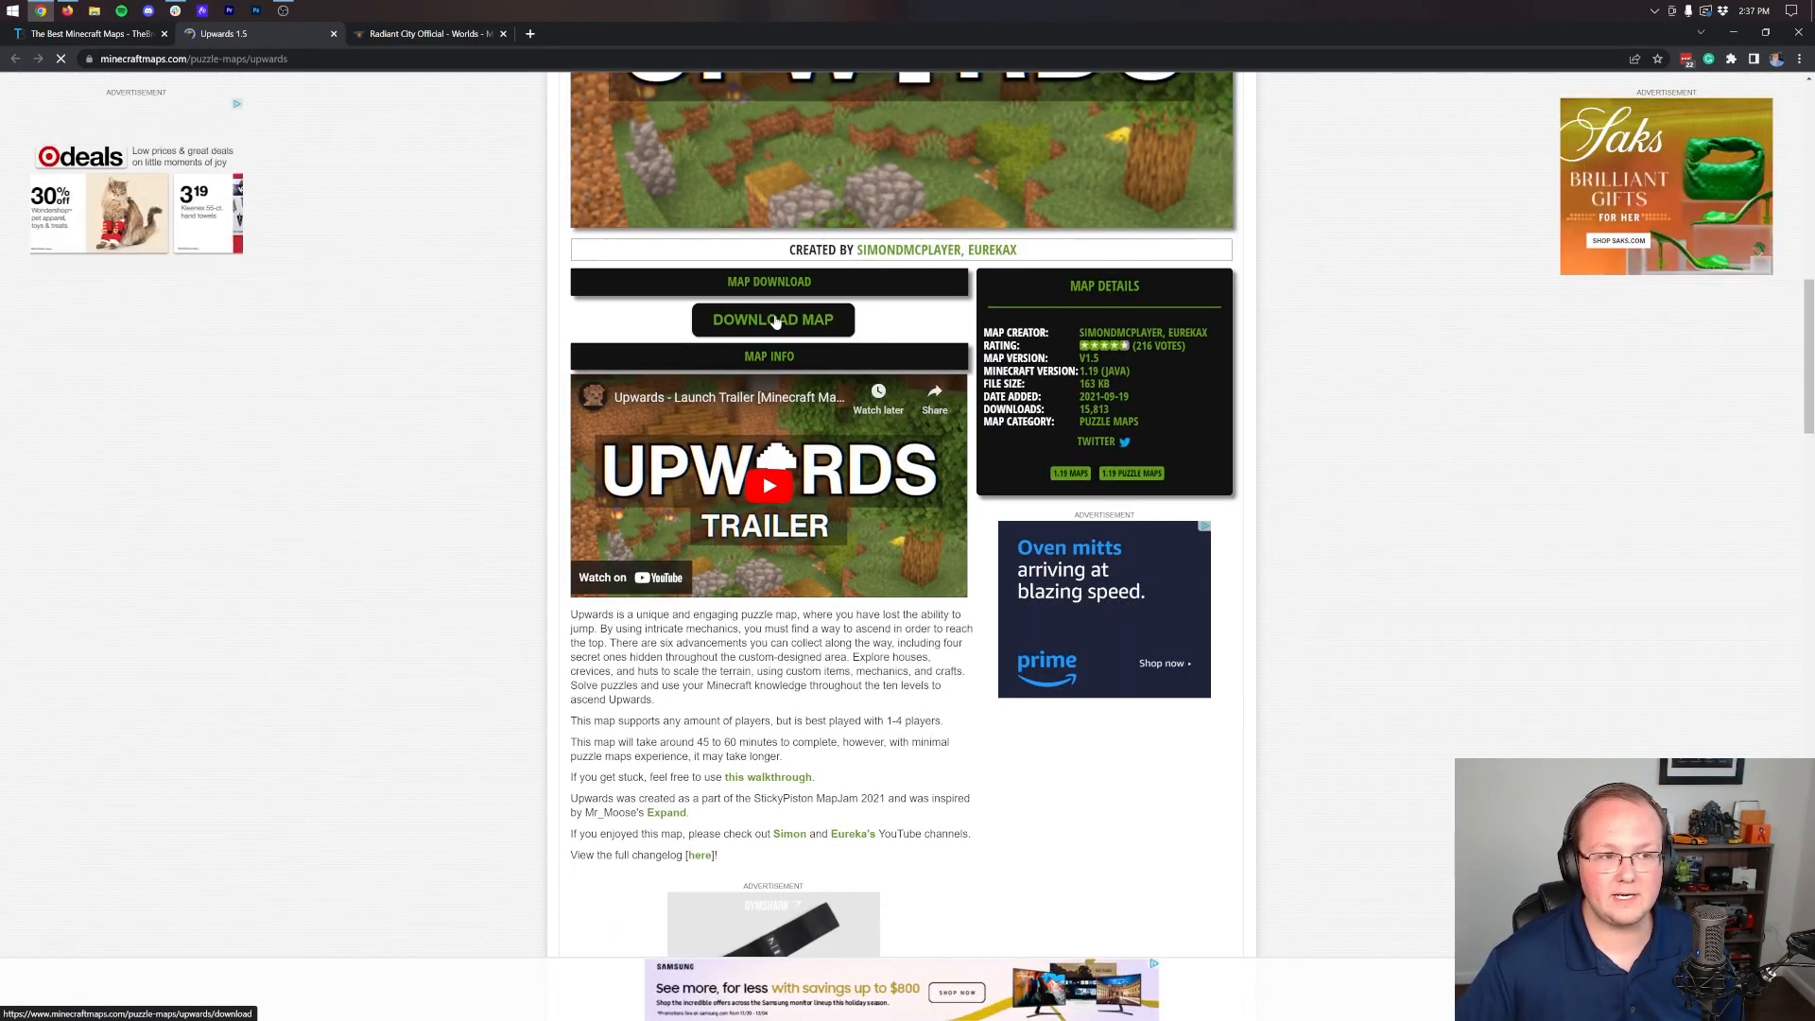
{"action": "left_click", "coordinate": [771, 319]}
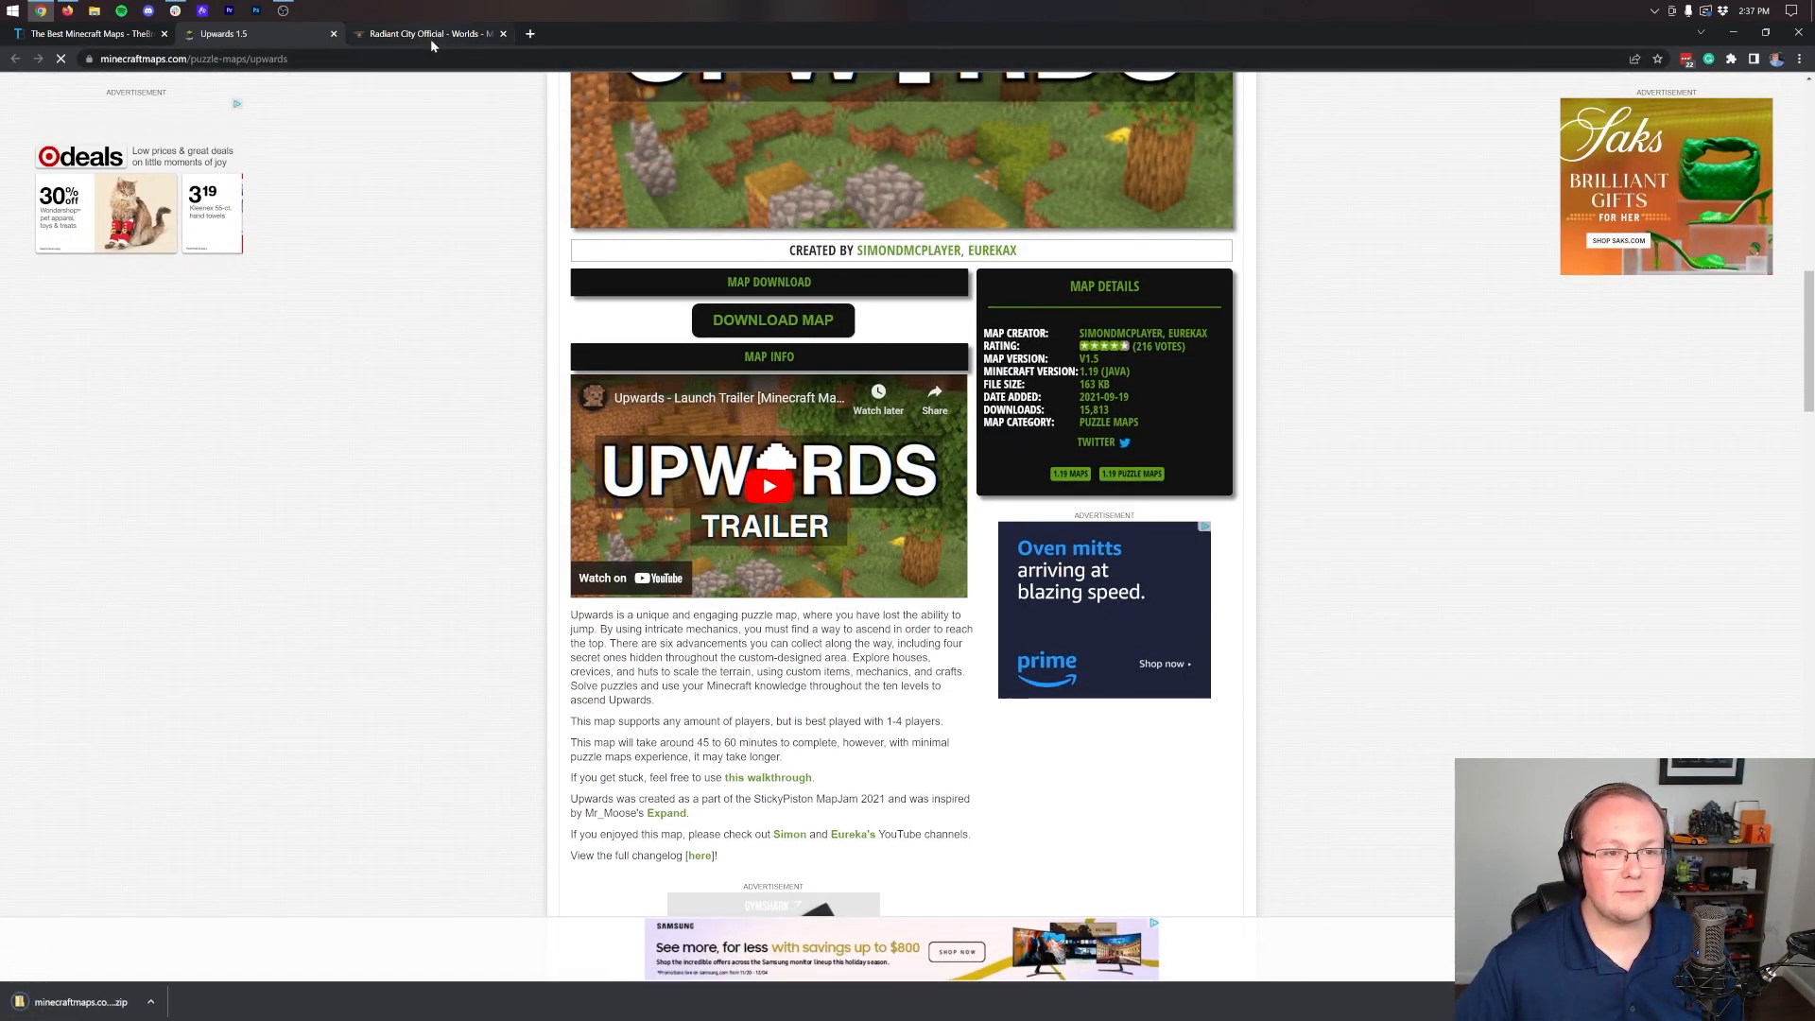
{"action": "left_click", "coordinate": [429, 34]}
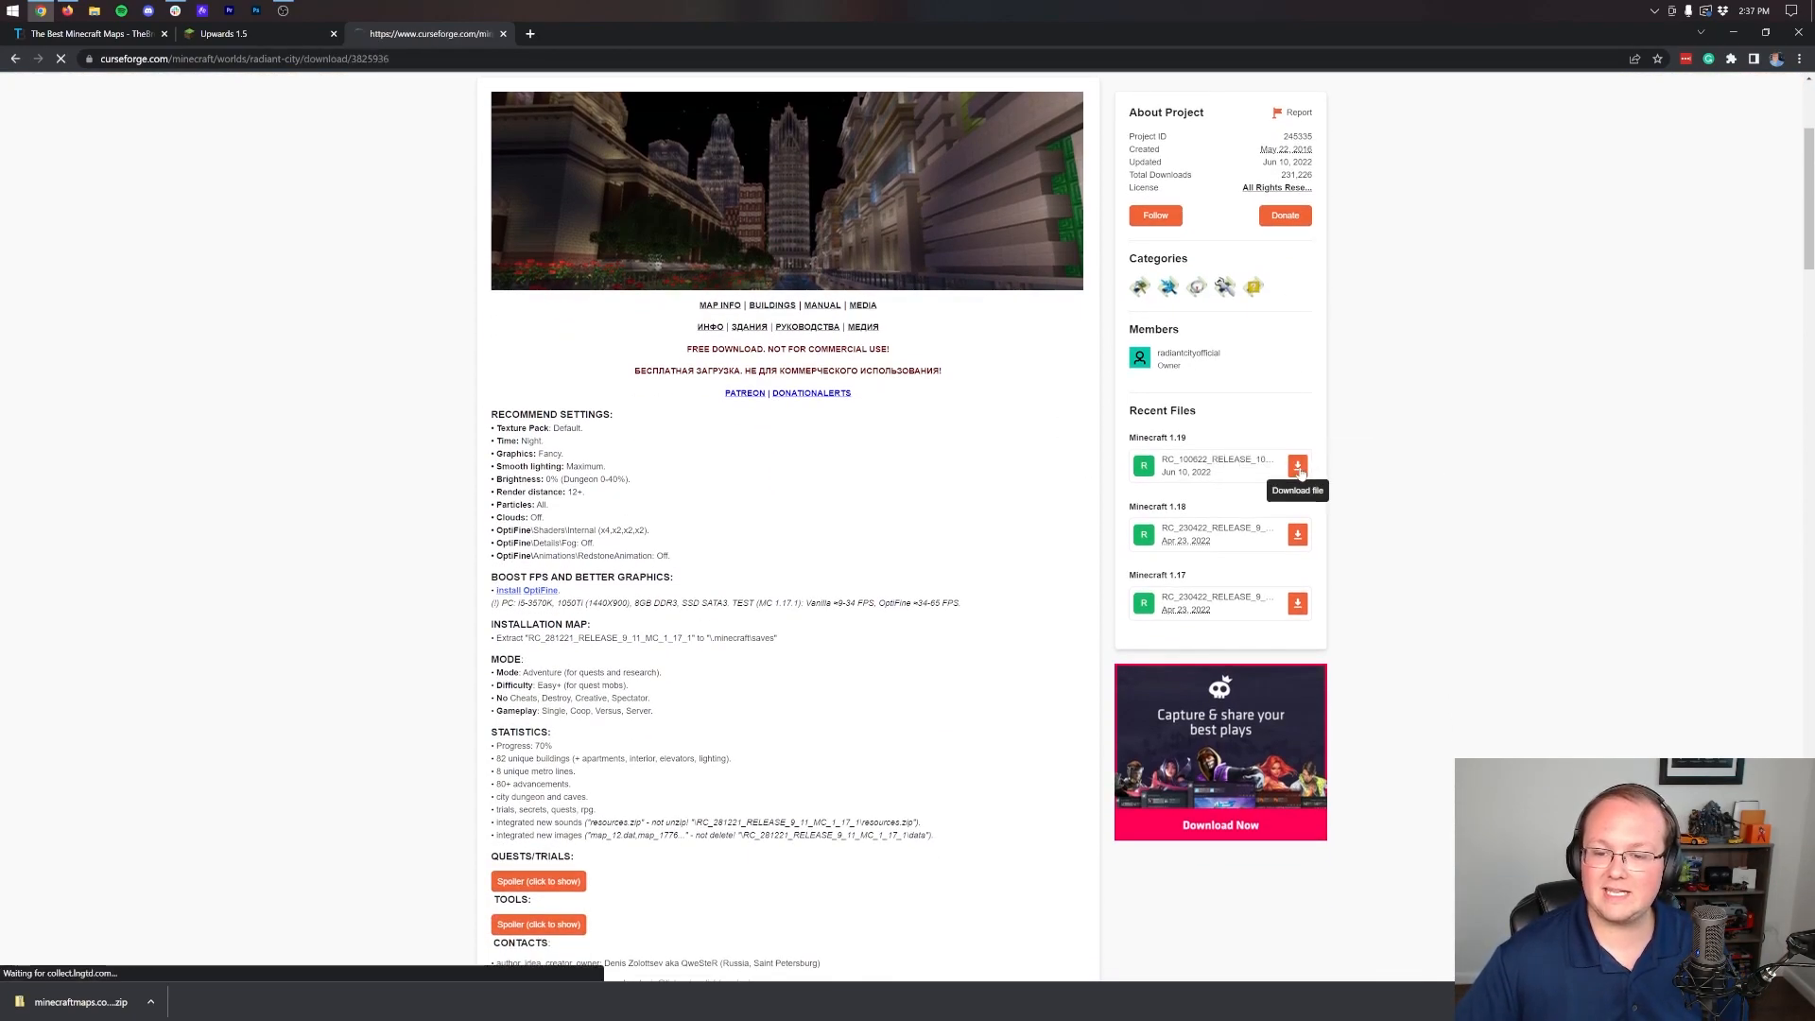
{"action": "left_click", "coordinate": [1297, 465]}
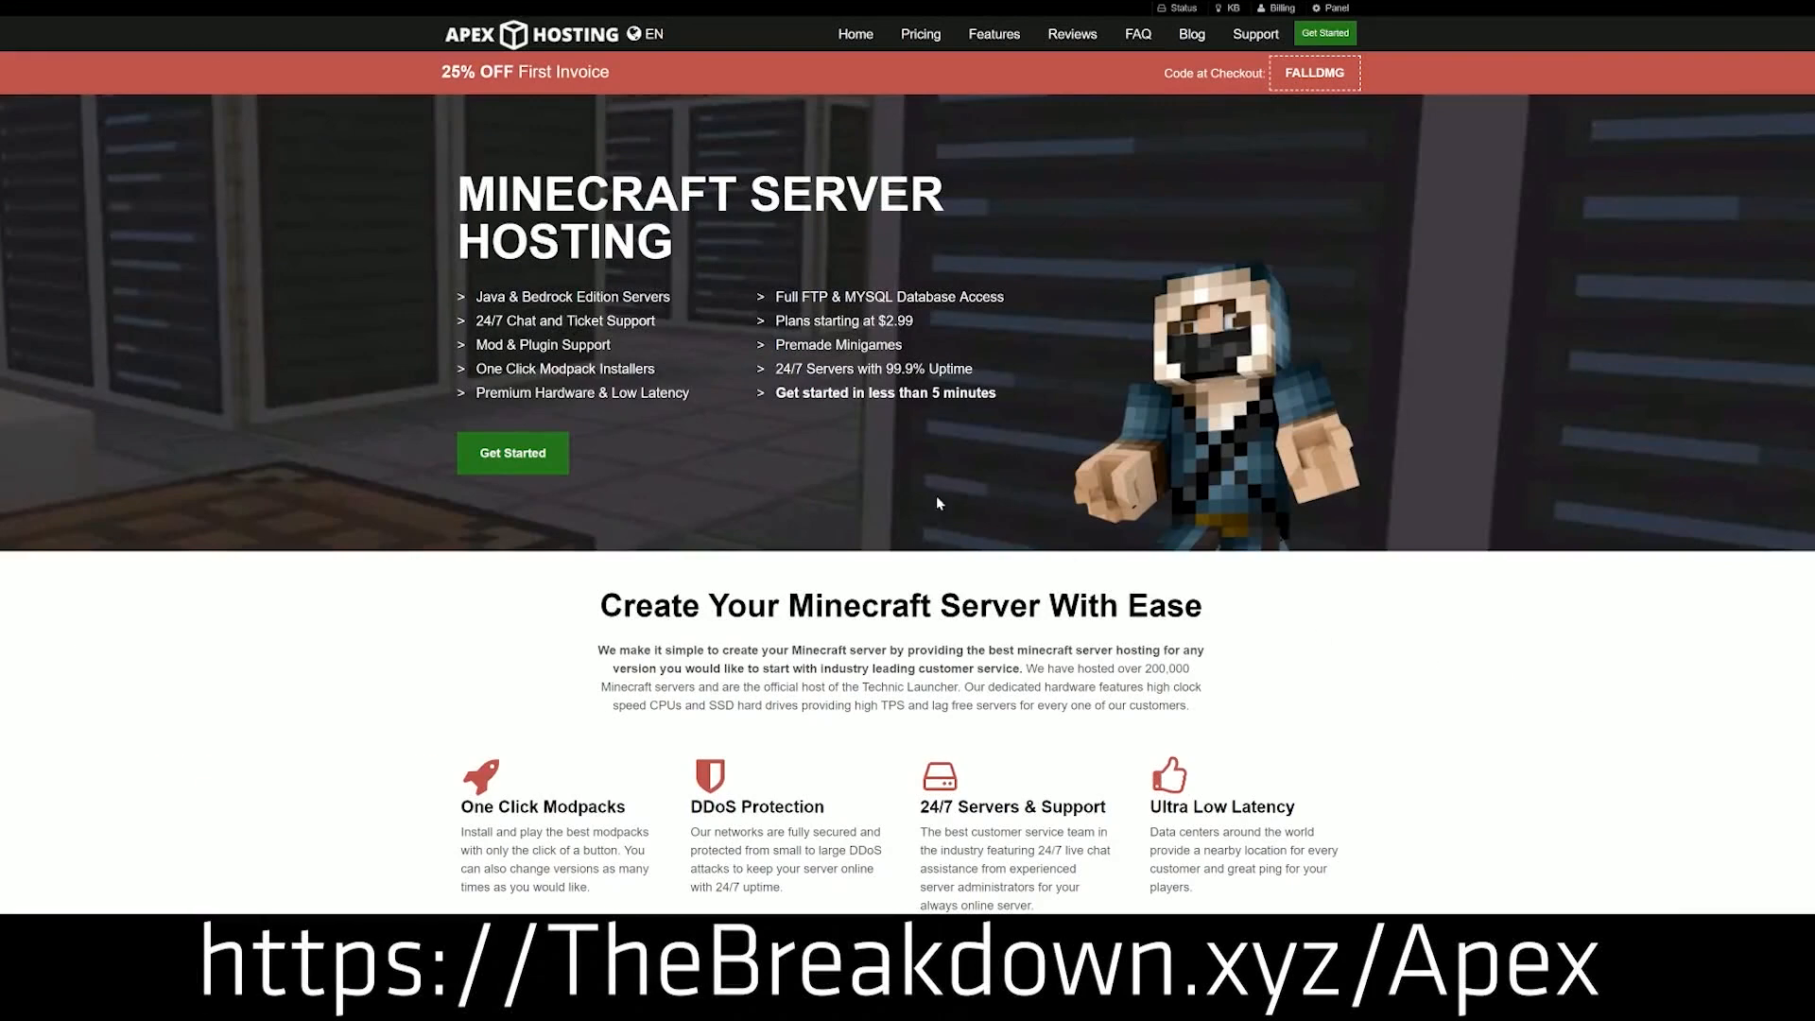
{"action": "mouse_move", "coordinate": [998, 202]}
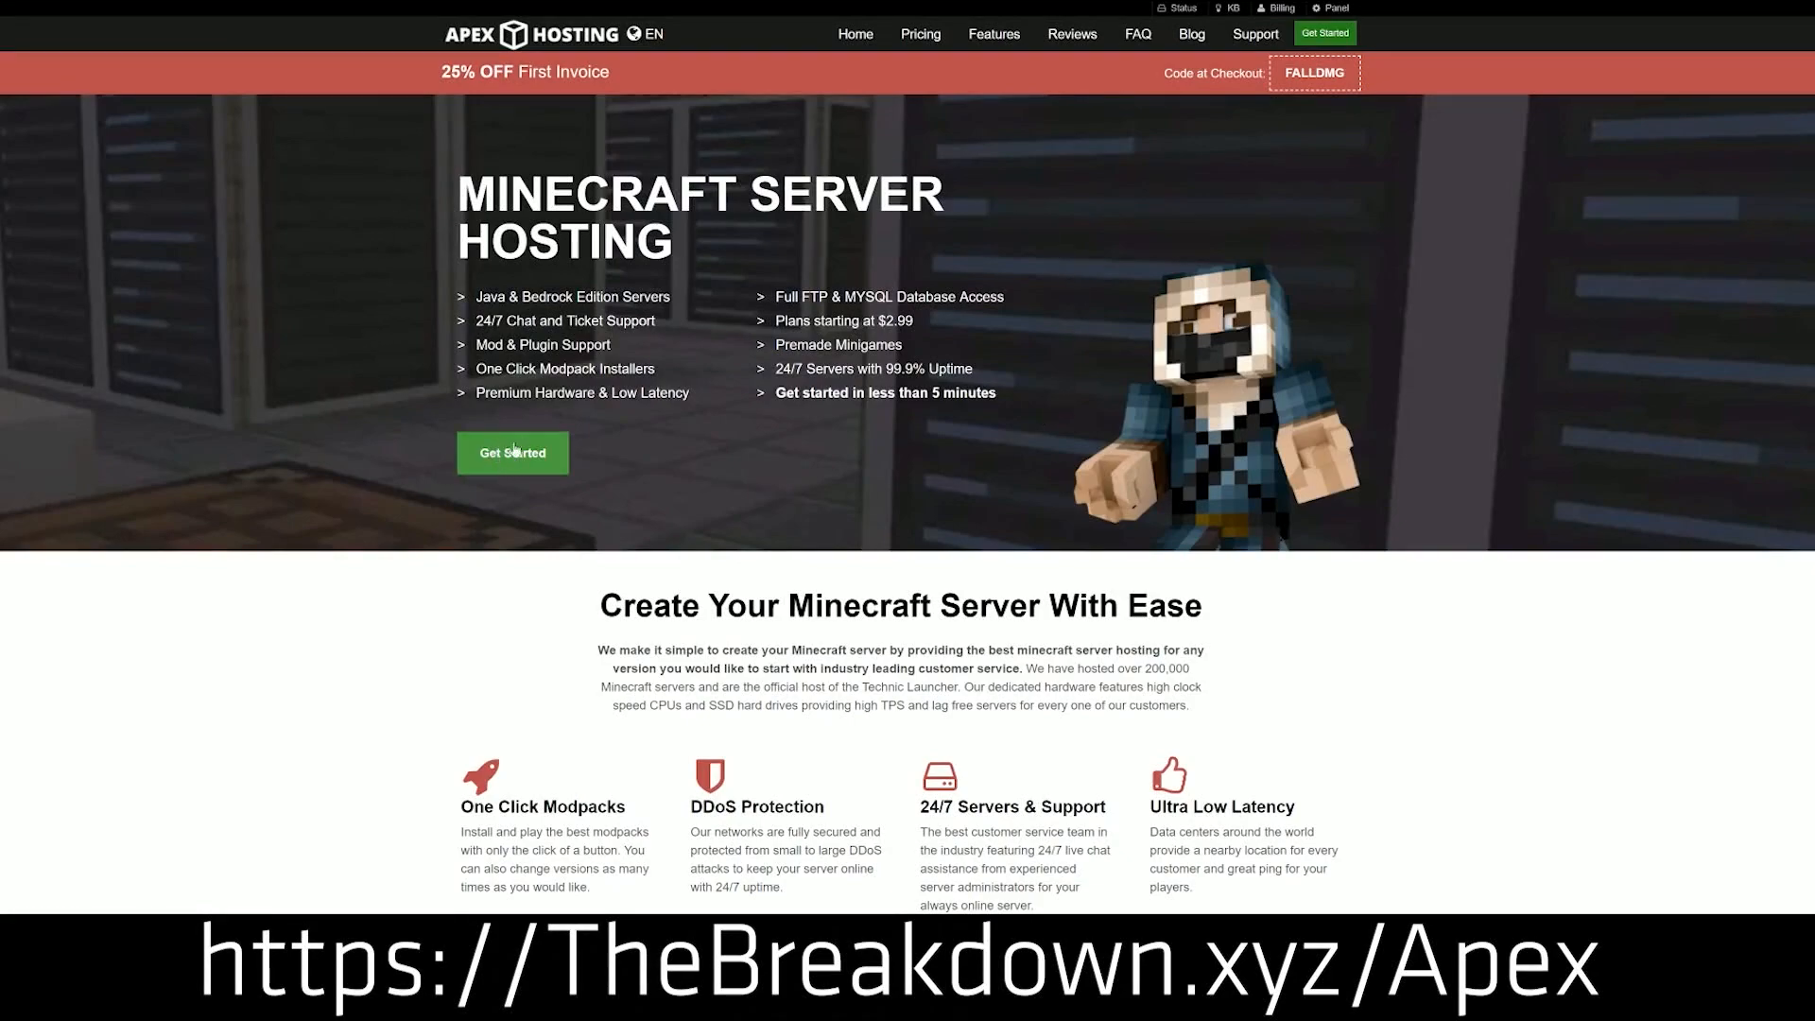
{"action": "scroll", "scroll_direction": "down", "scroll_amount": 3}
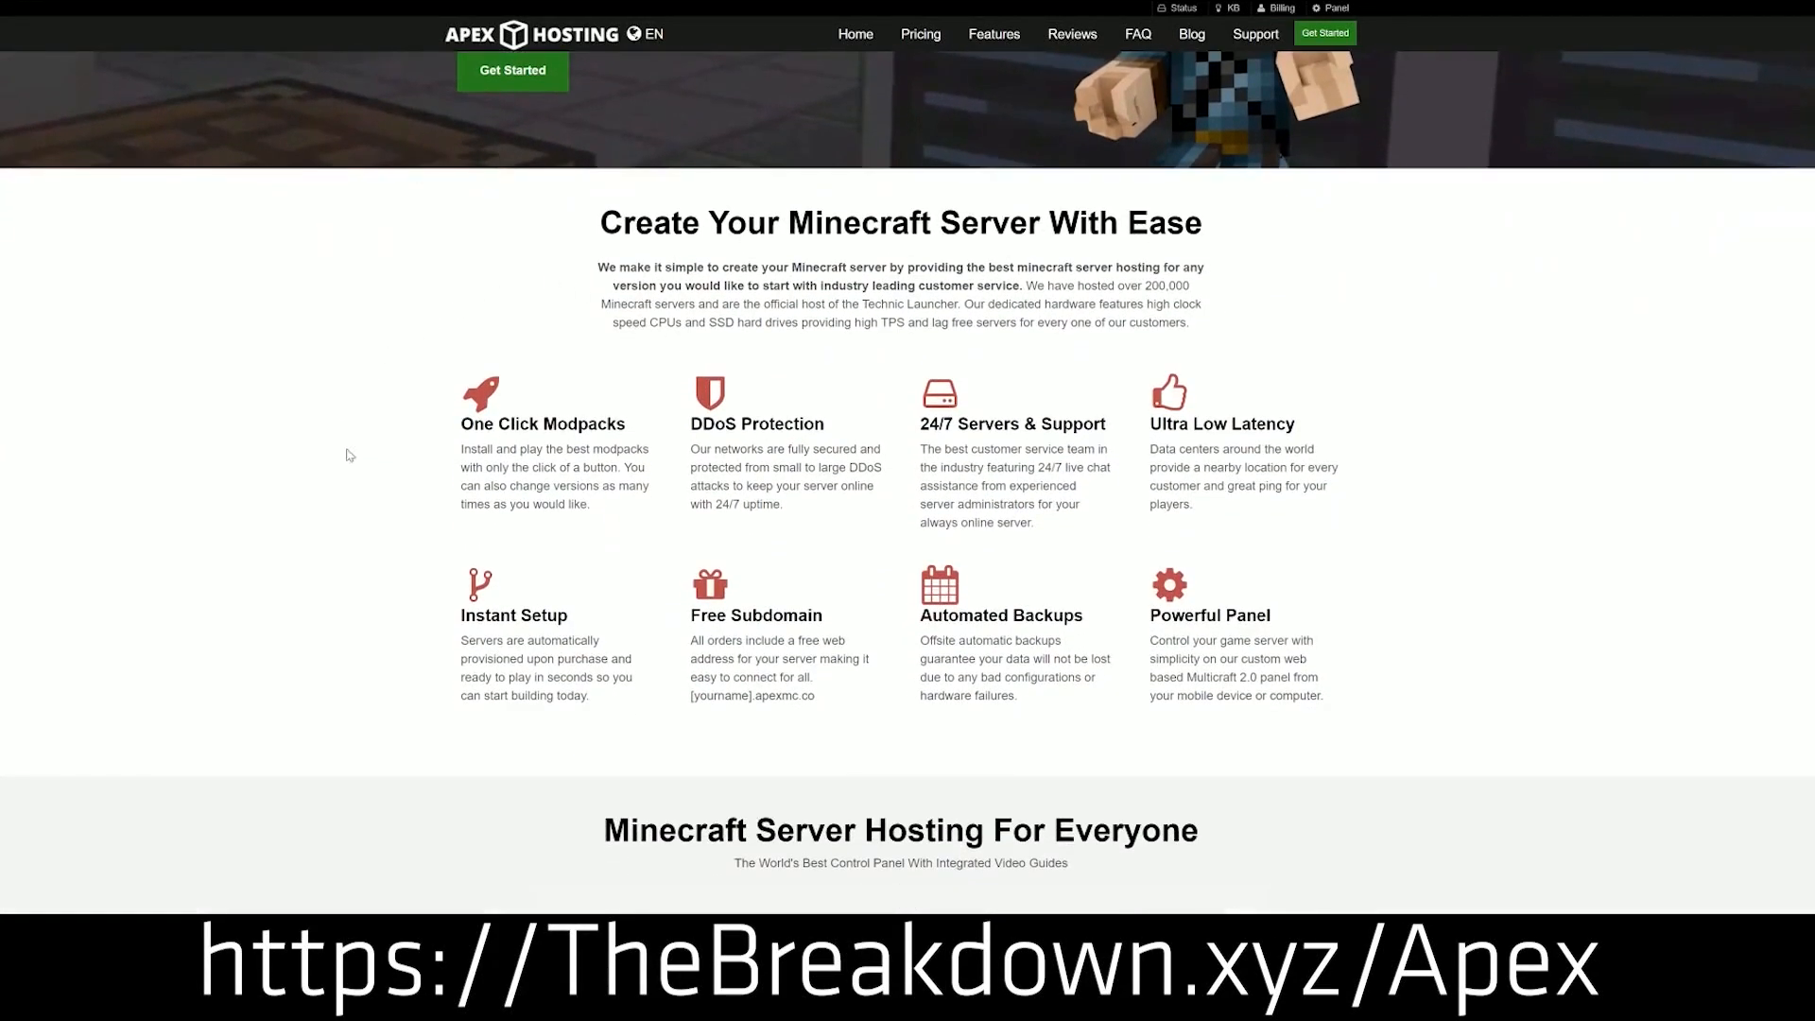
{"action": "double_click", "coordinate": [751, 424]}
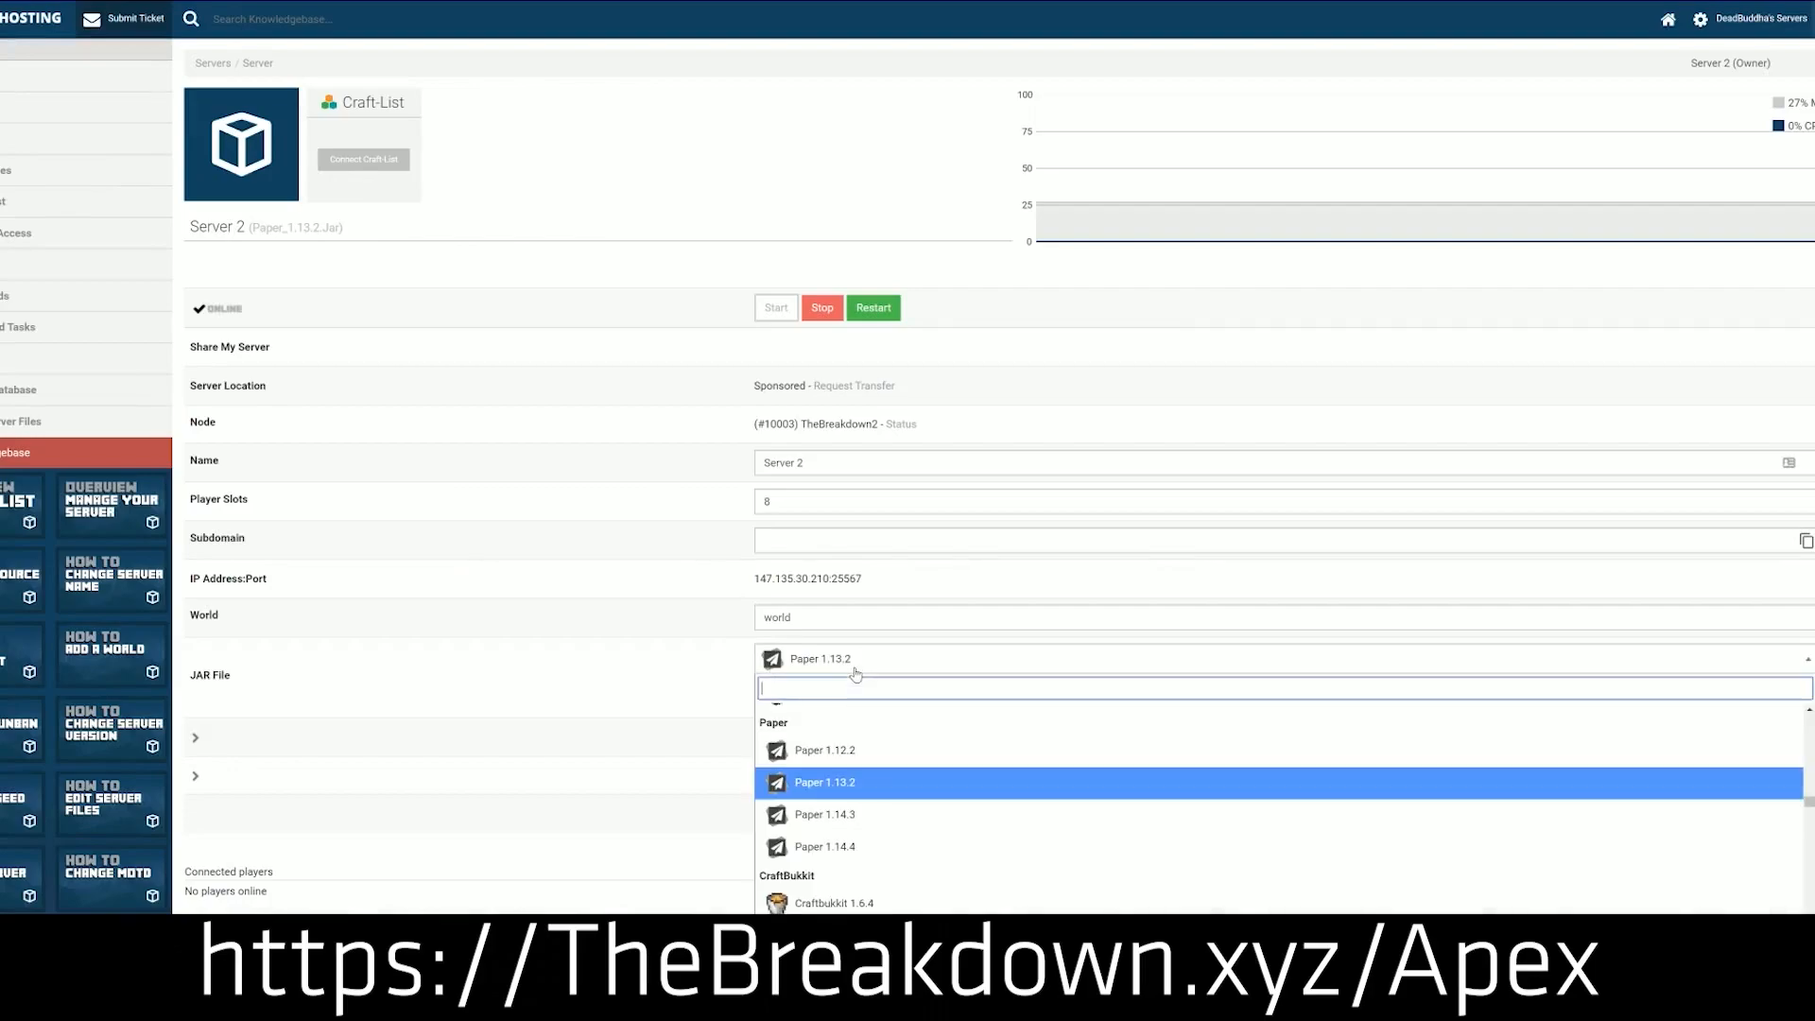
{"action": "scroll", "scroll_direction": "down", "scroll_amount": 3}
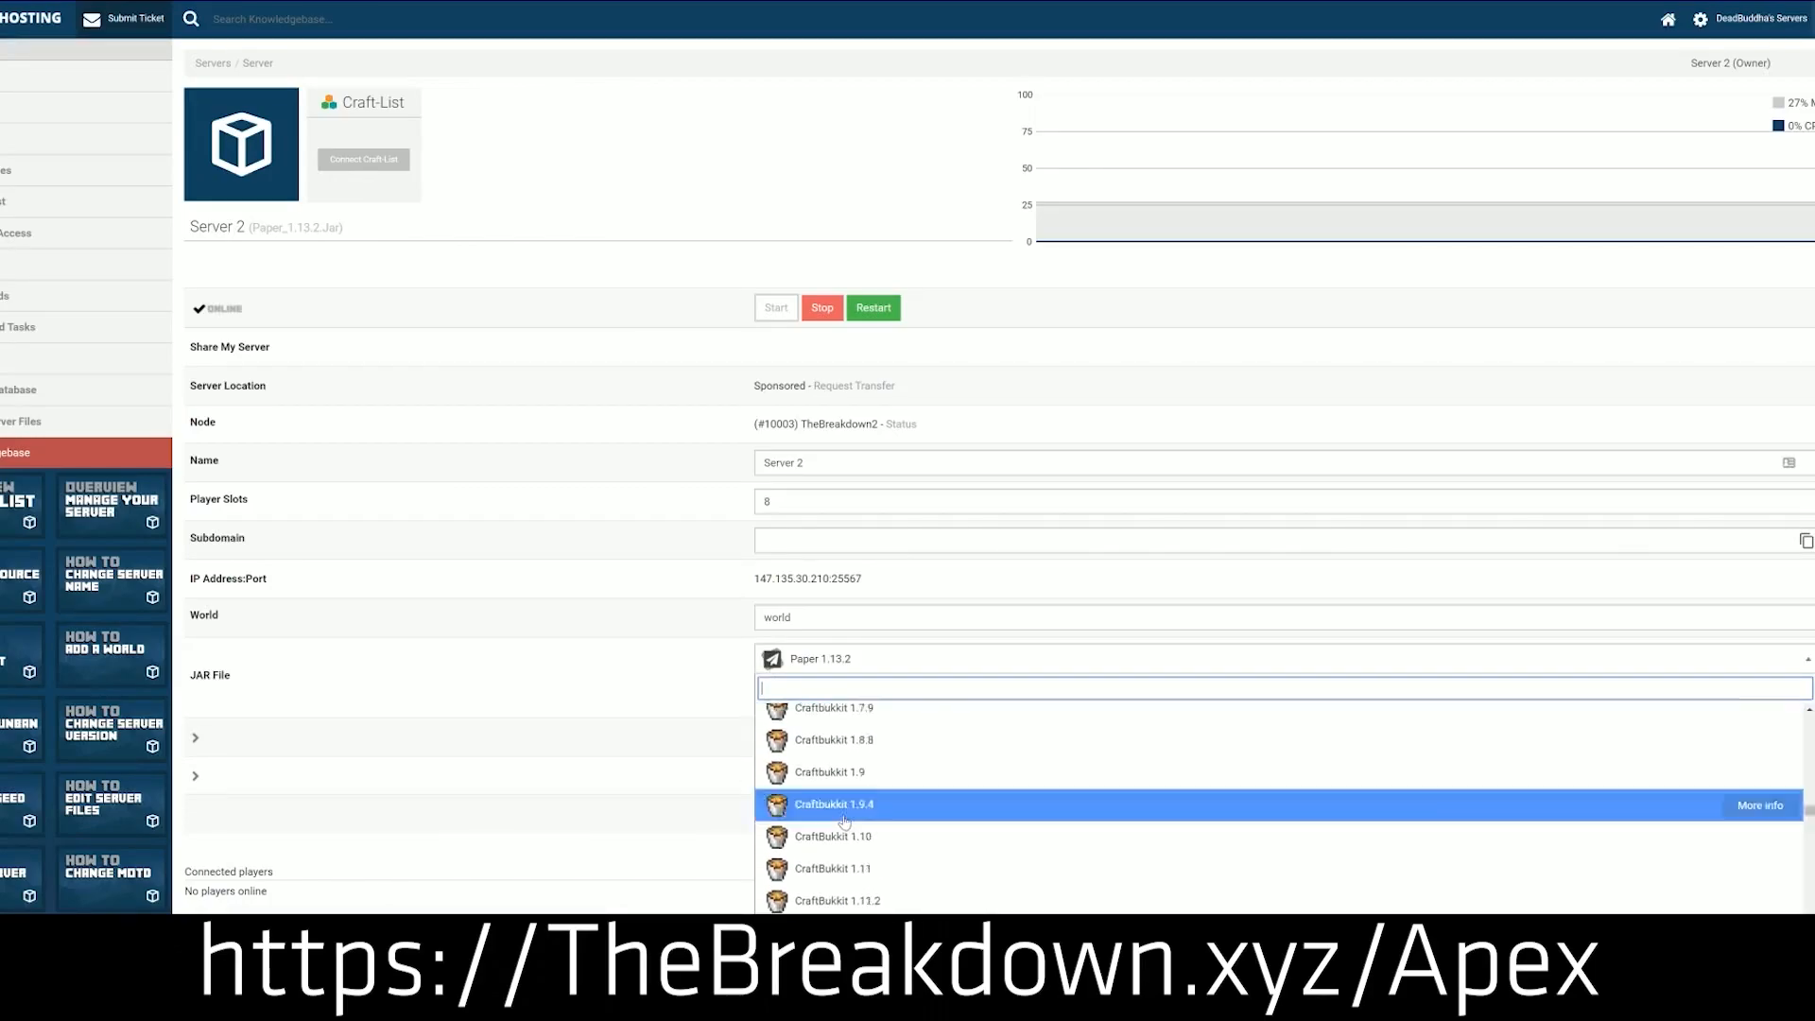
{"action": "scroll", "scroll_direction": "down", "scroll_amount": 3}
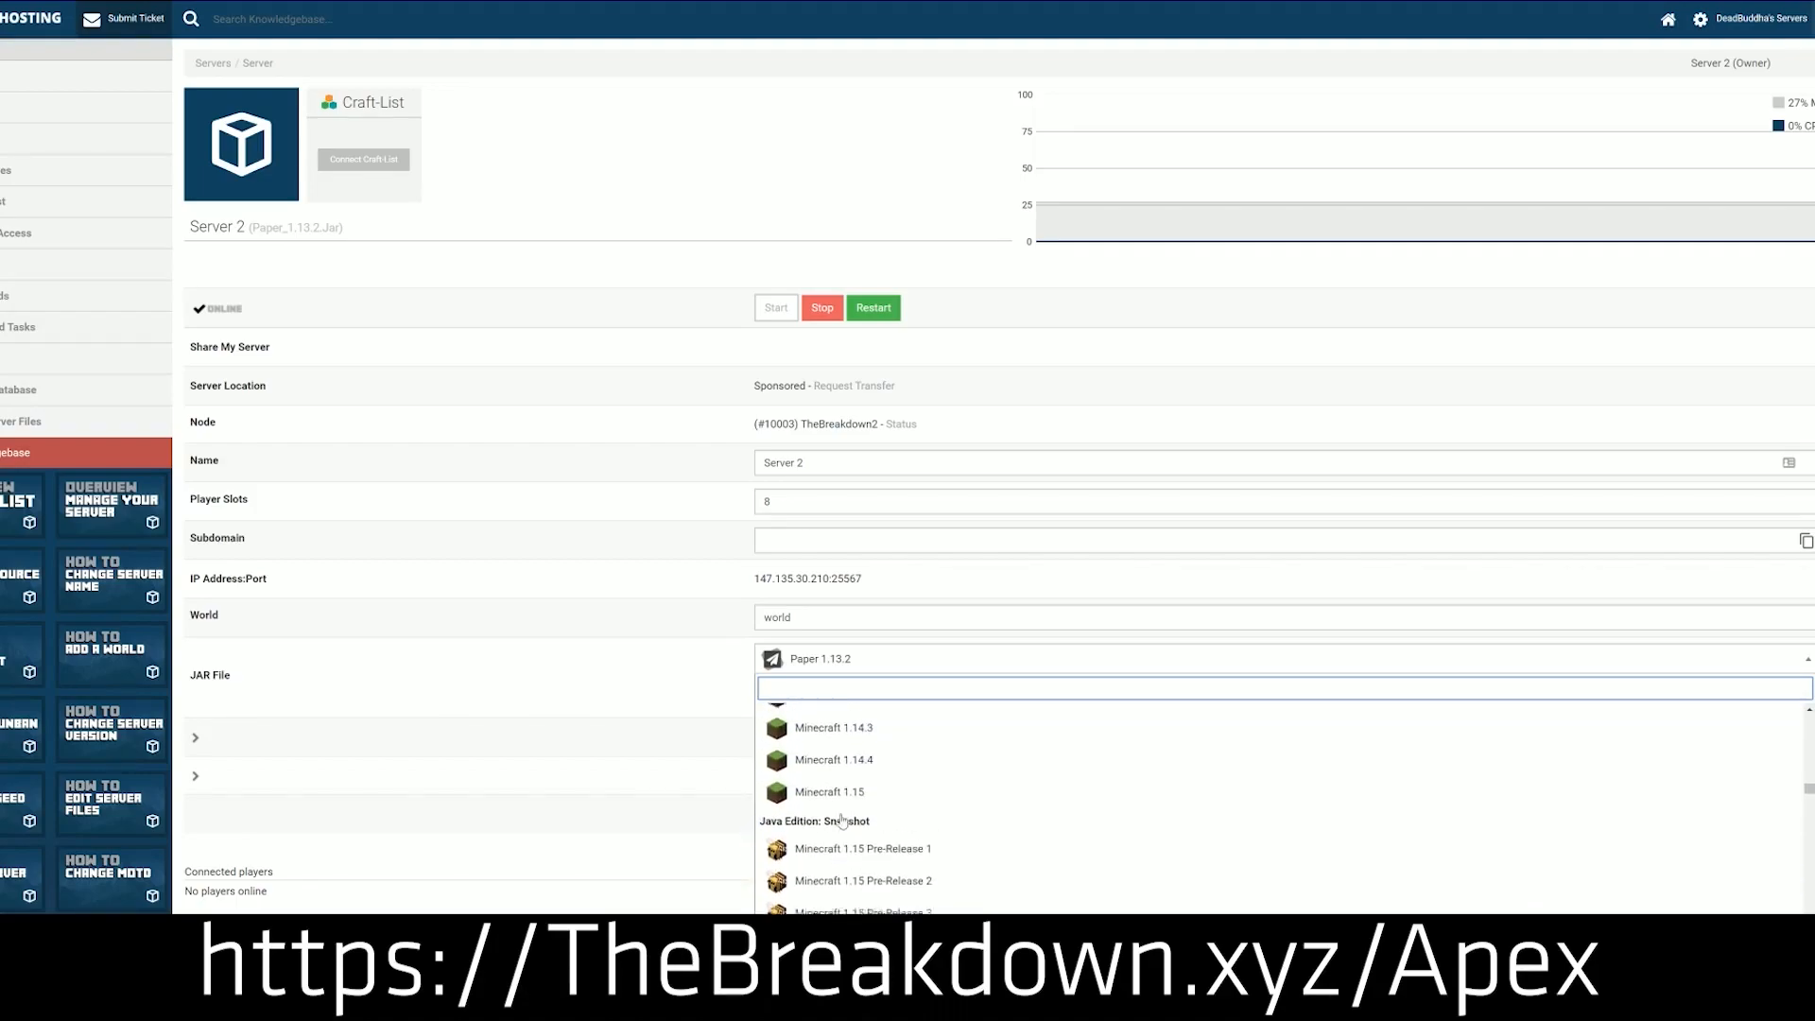
{"action": "mouse_move", "coordinate": [830, 826]}
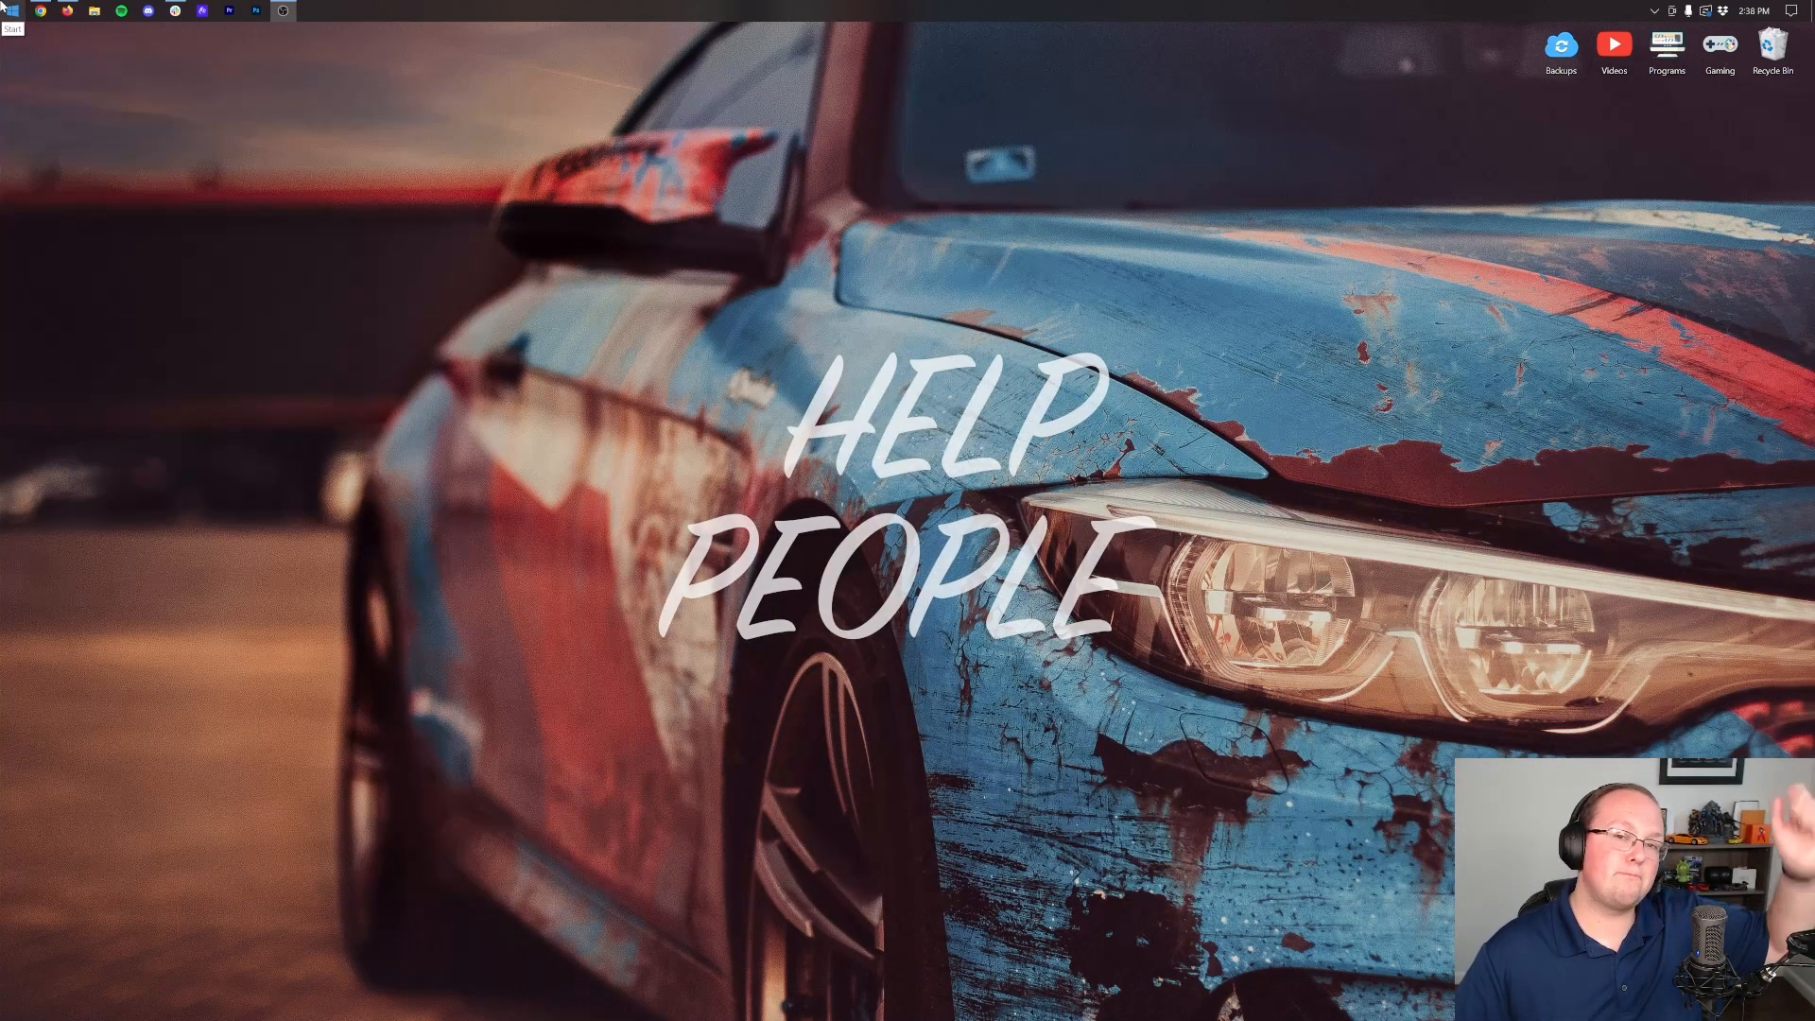
Search 'down' from Start and launch File Explorer to reach the downloaded zips.
{"action": "left_click", "coordinate": [13, 11]}
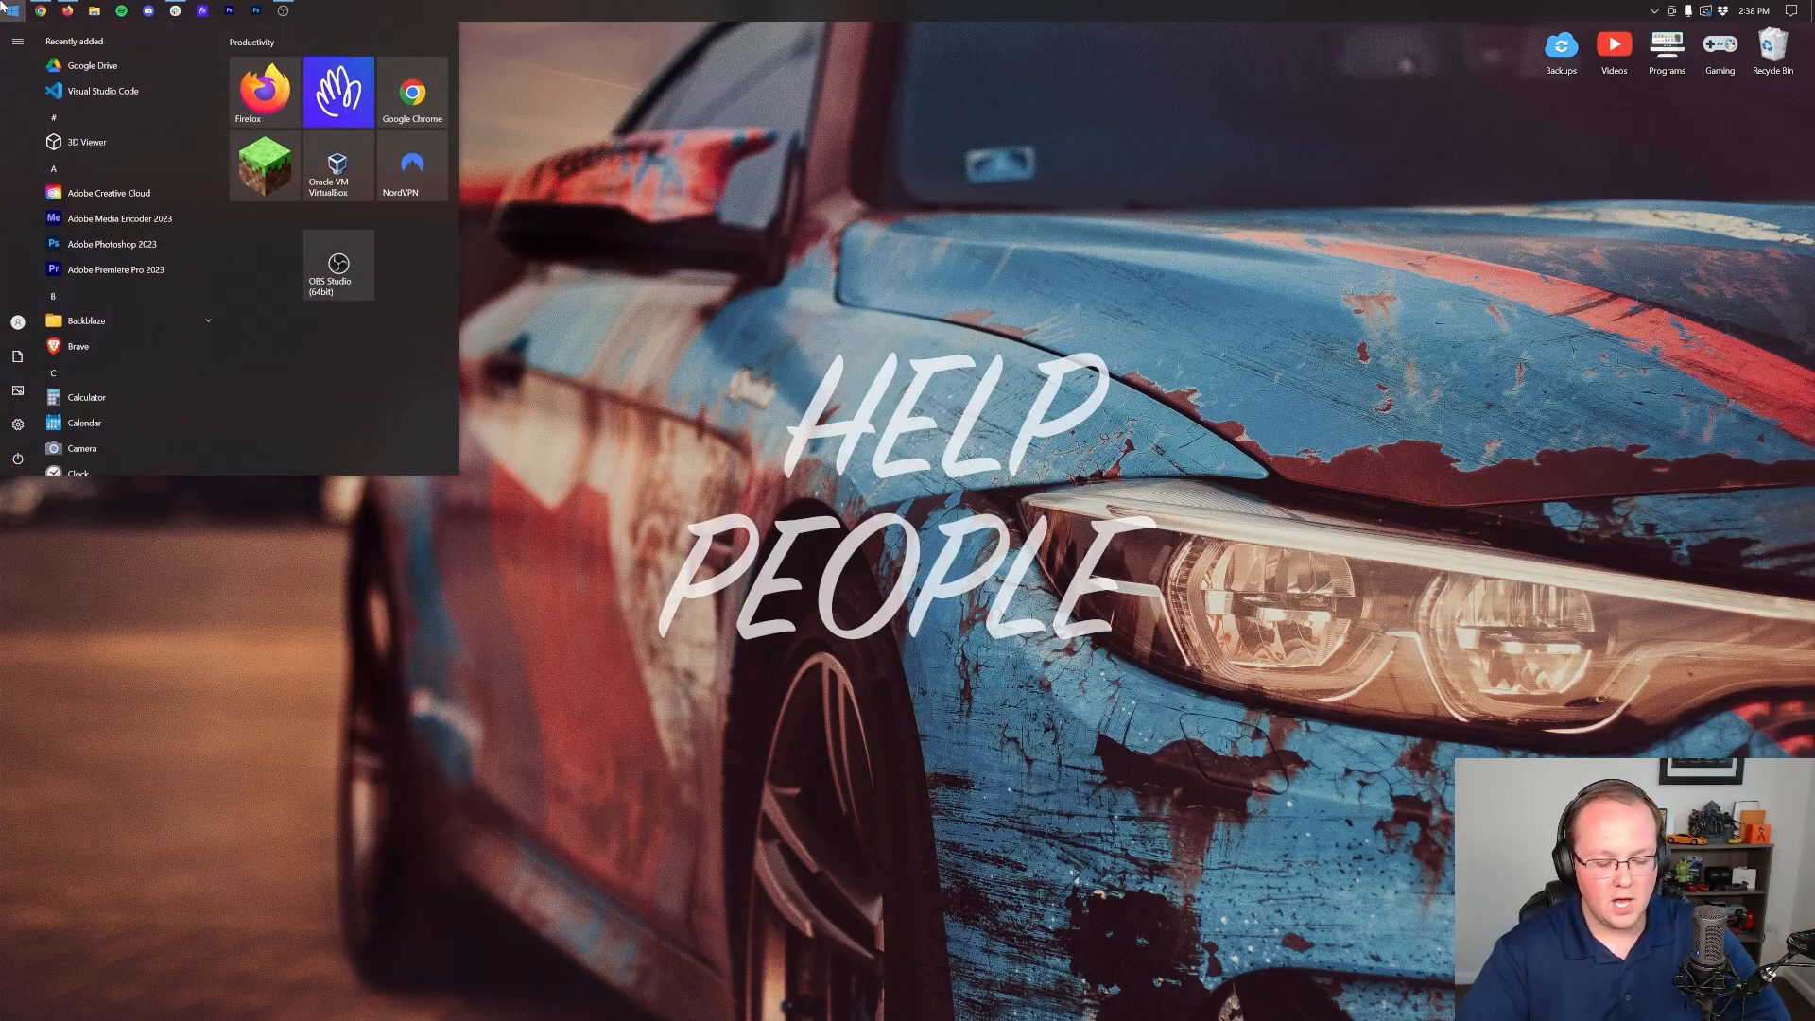
{"action": "type", "text": "down"}
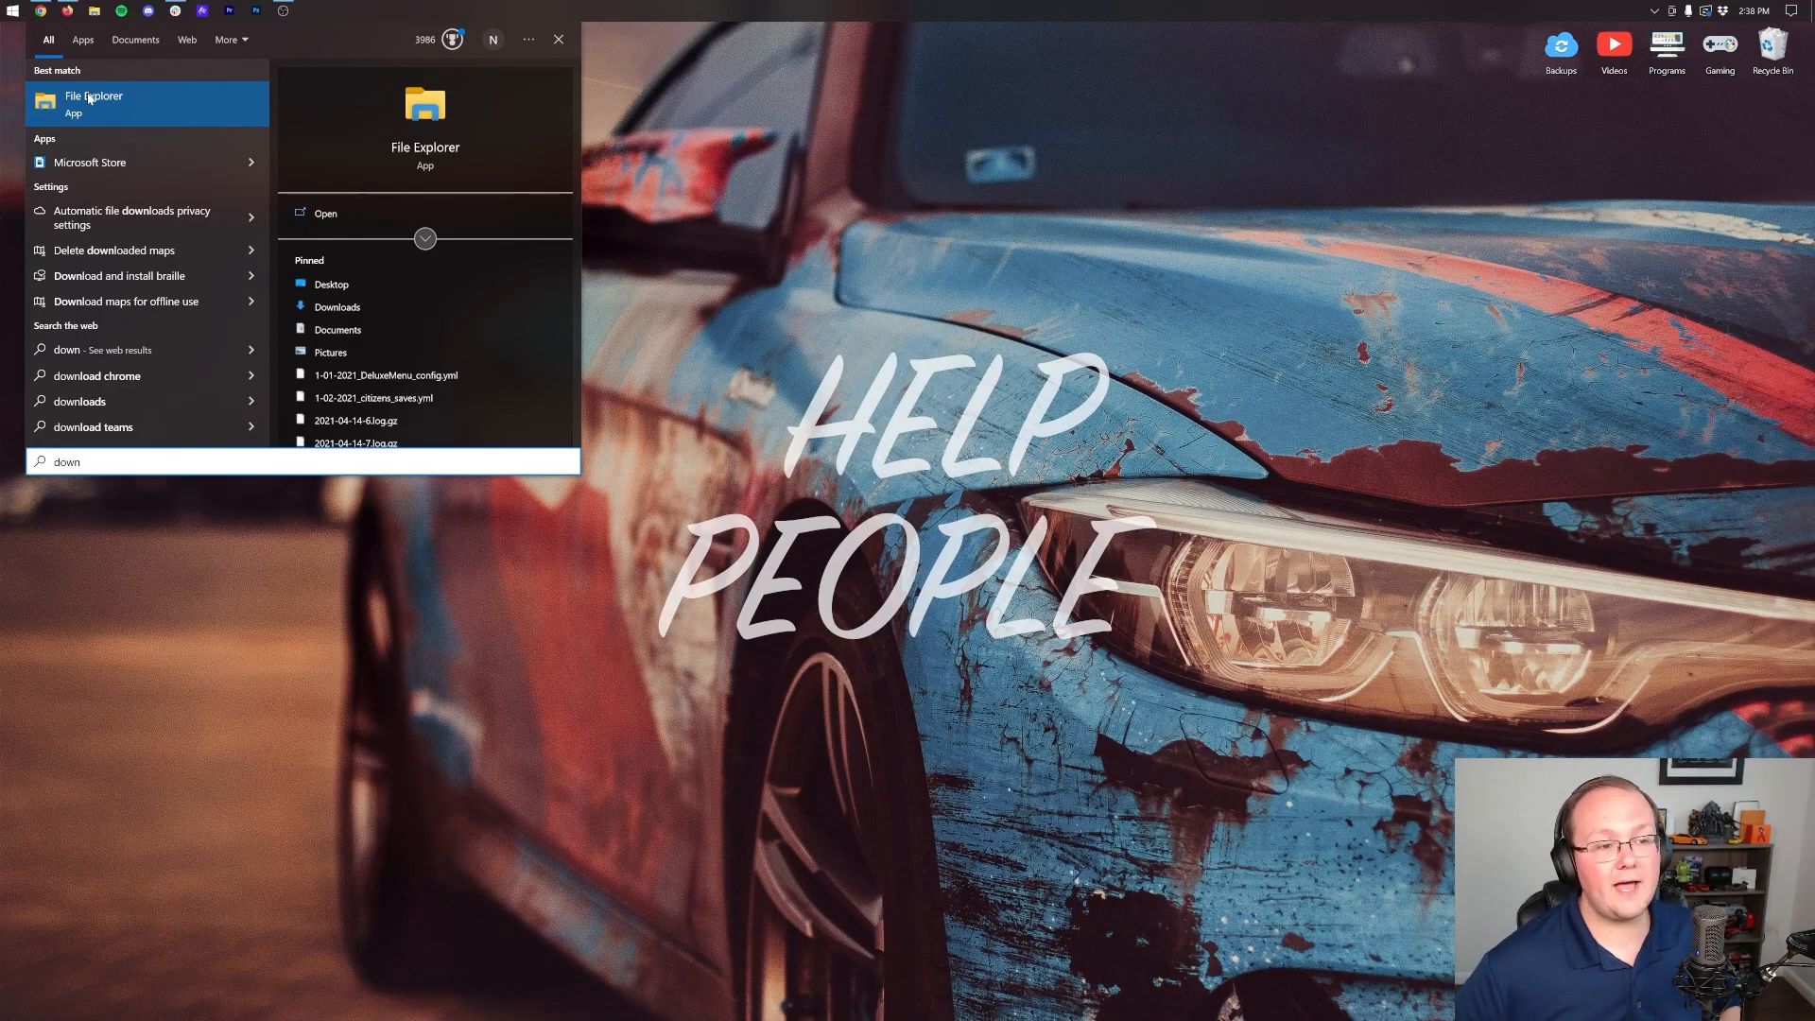
{"action": "left_click", "coordinate": [94, 102]}
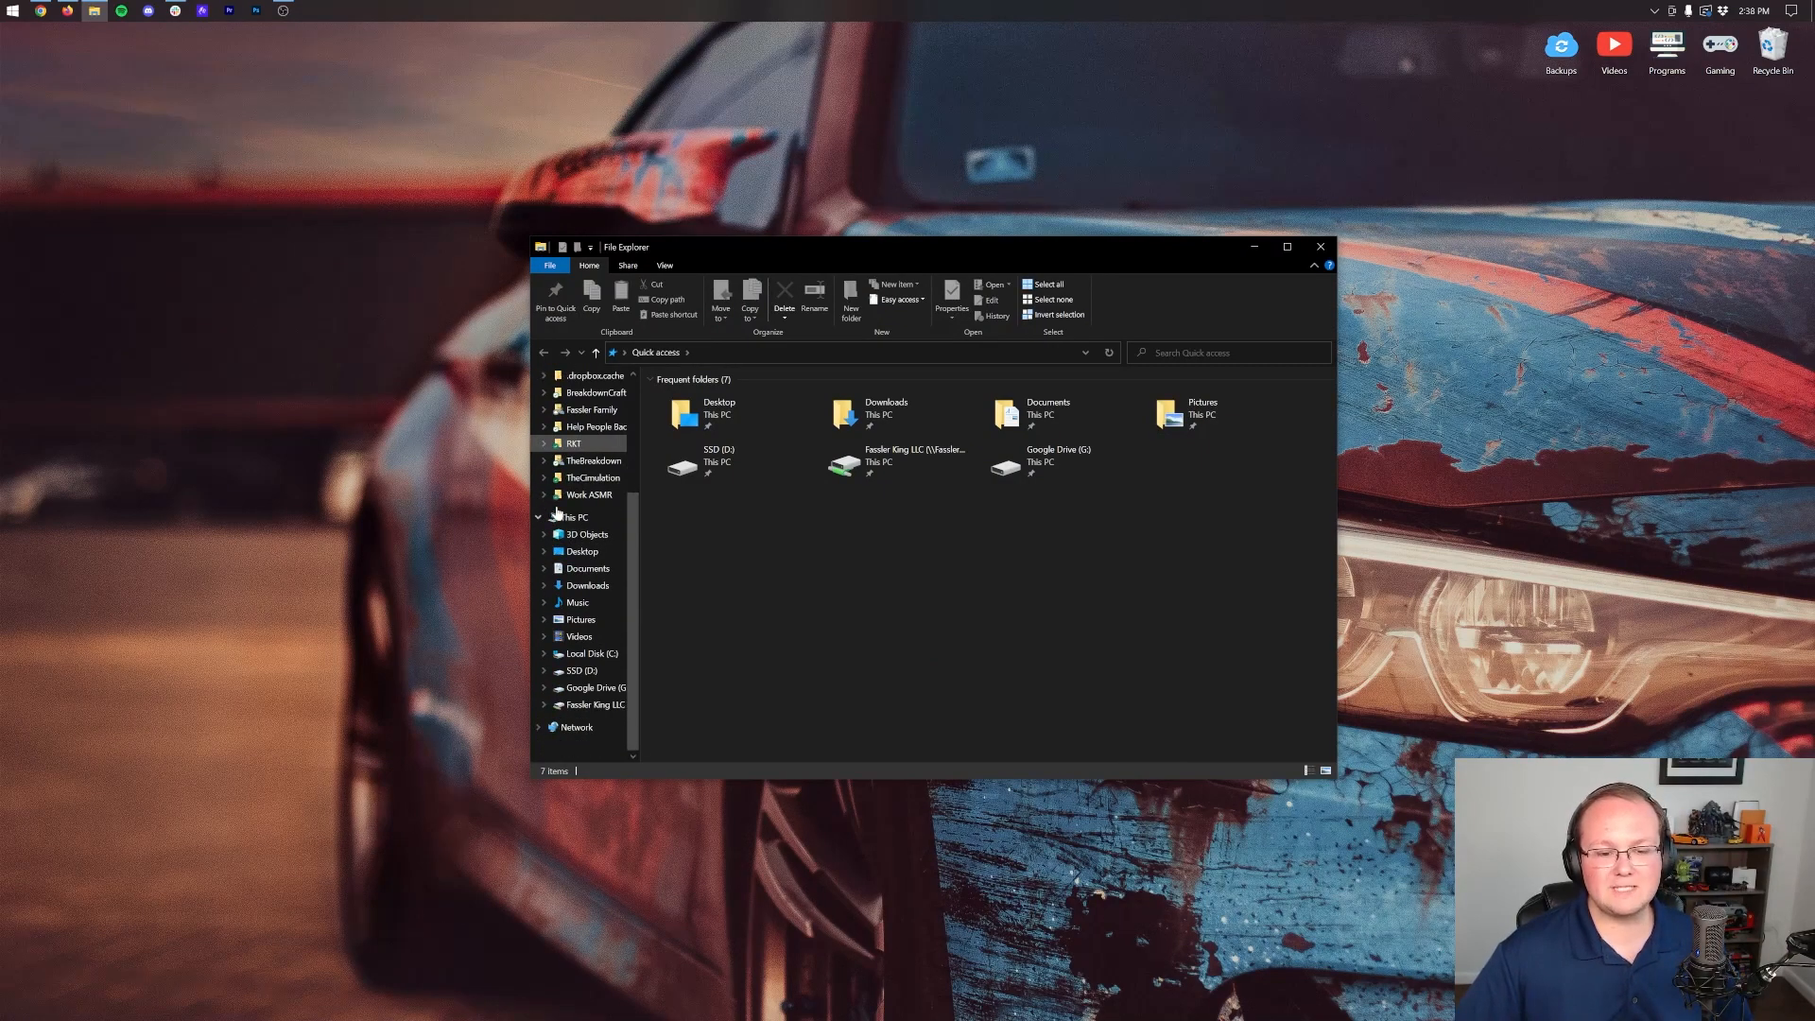
{"action": "left_click", "coordinate": [588, 586]}
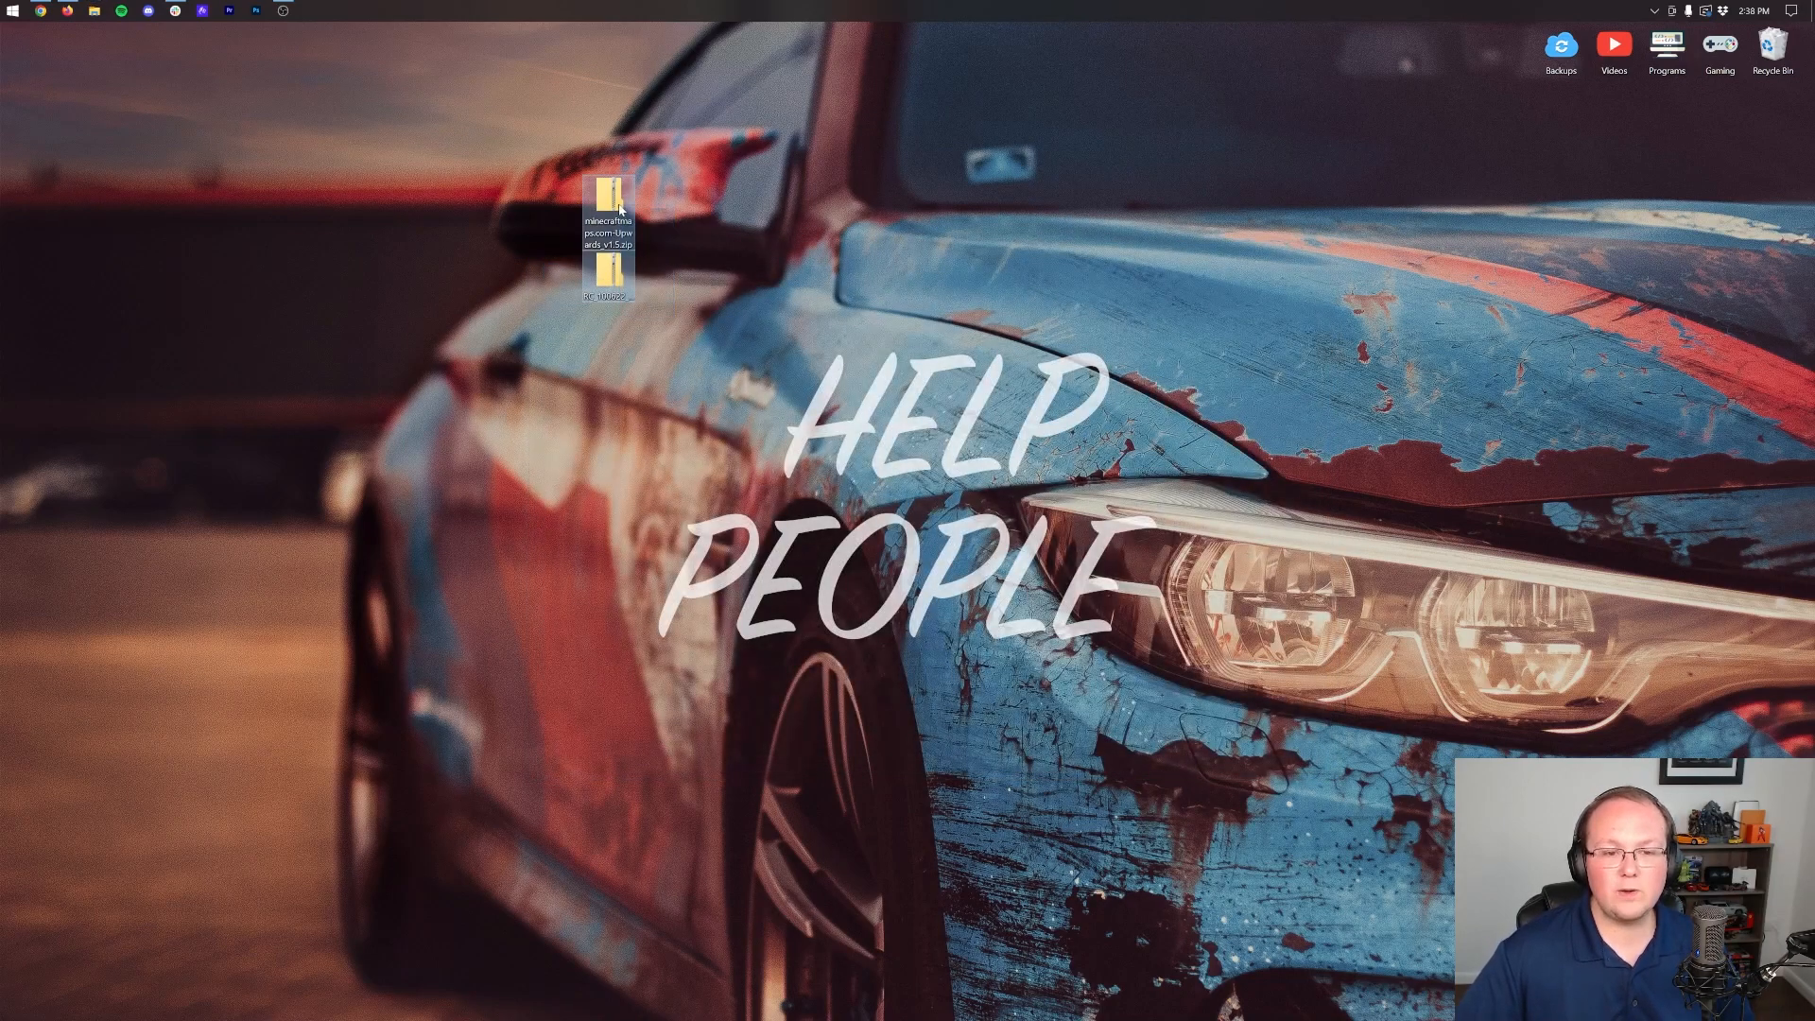
Extract the Radiant City zip into its suggested desktop folder.
{"action": "right_click", "coordinate": [664, 195]}
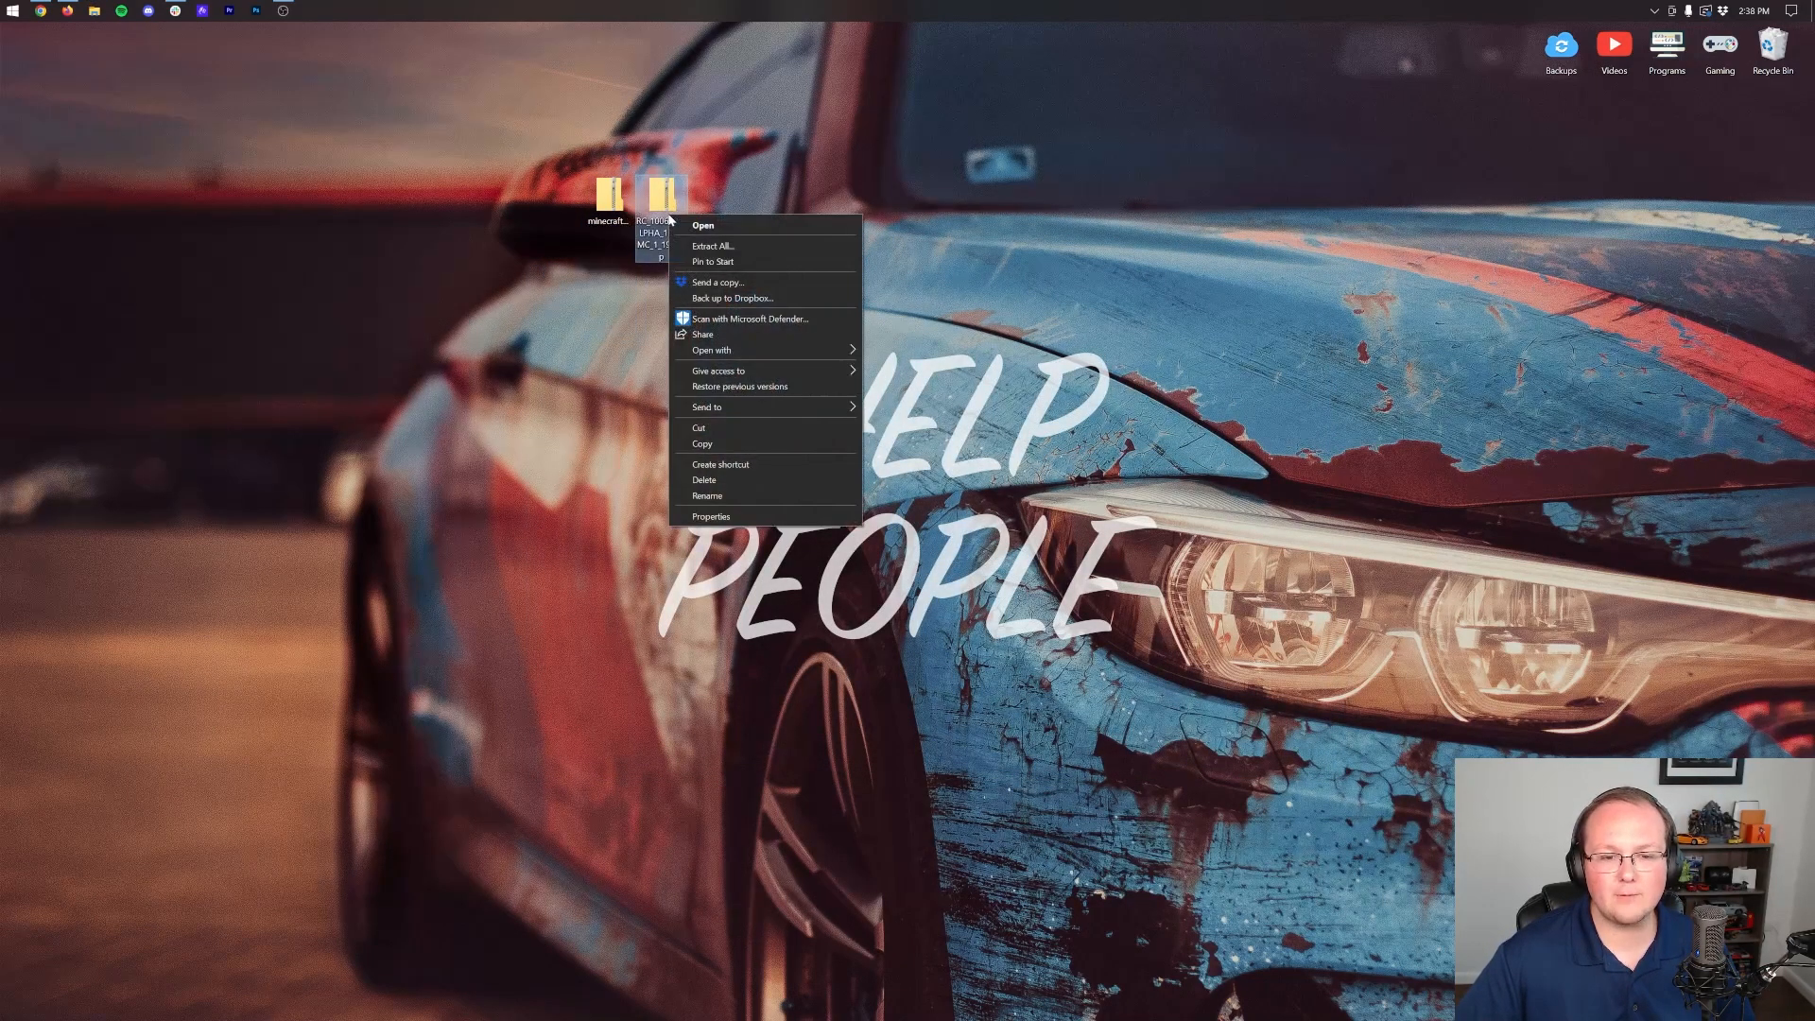
{"action": "left_click", "coordinate": [713, 246]}
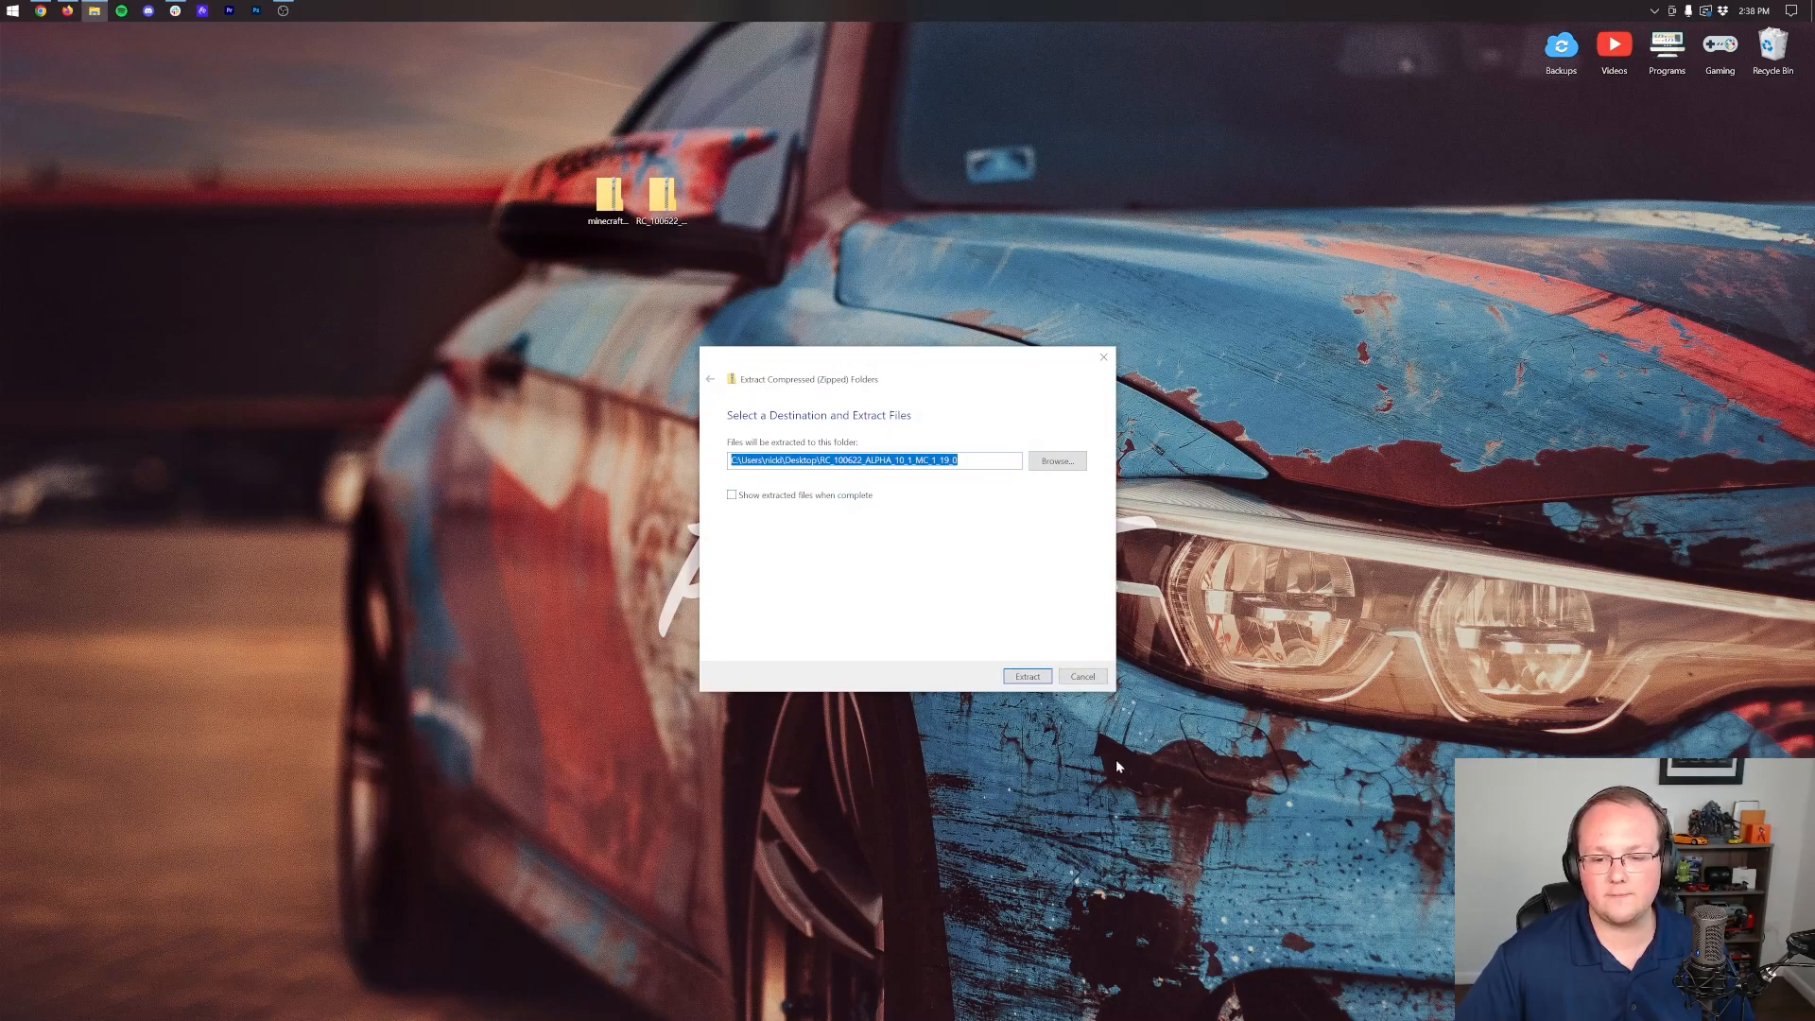
{"action": "left_click", "coordinate": [1025, 677]}
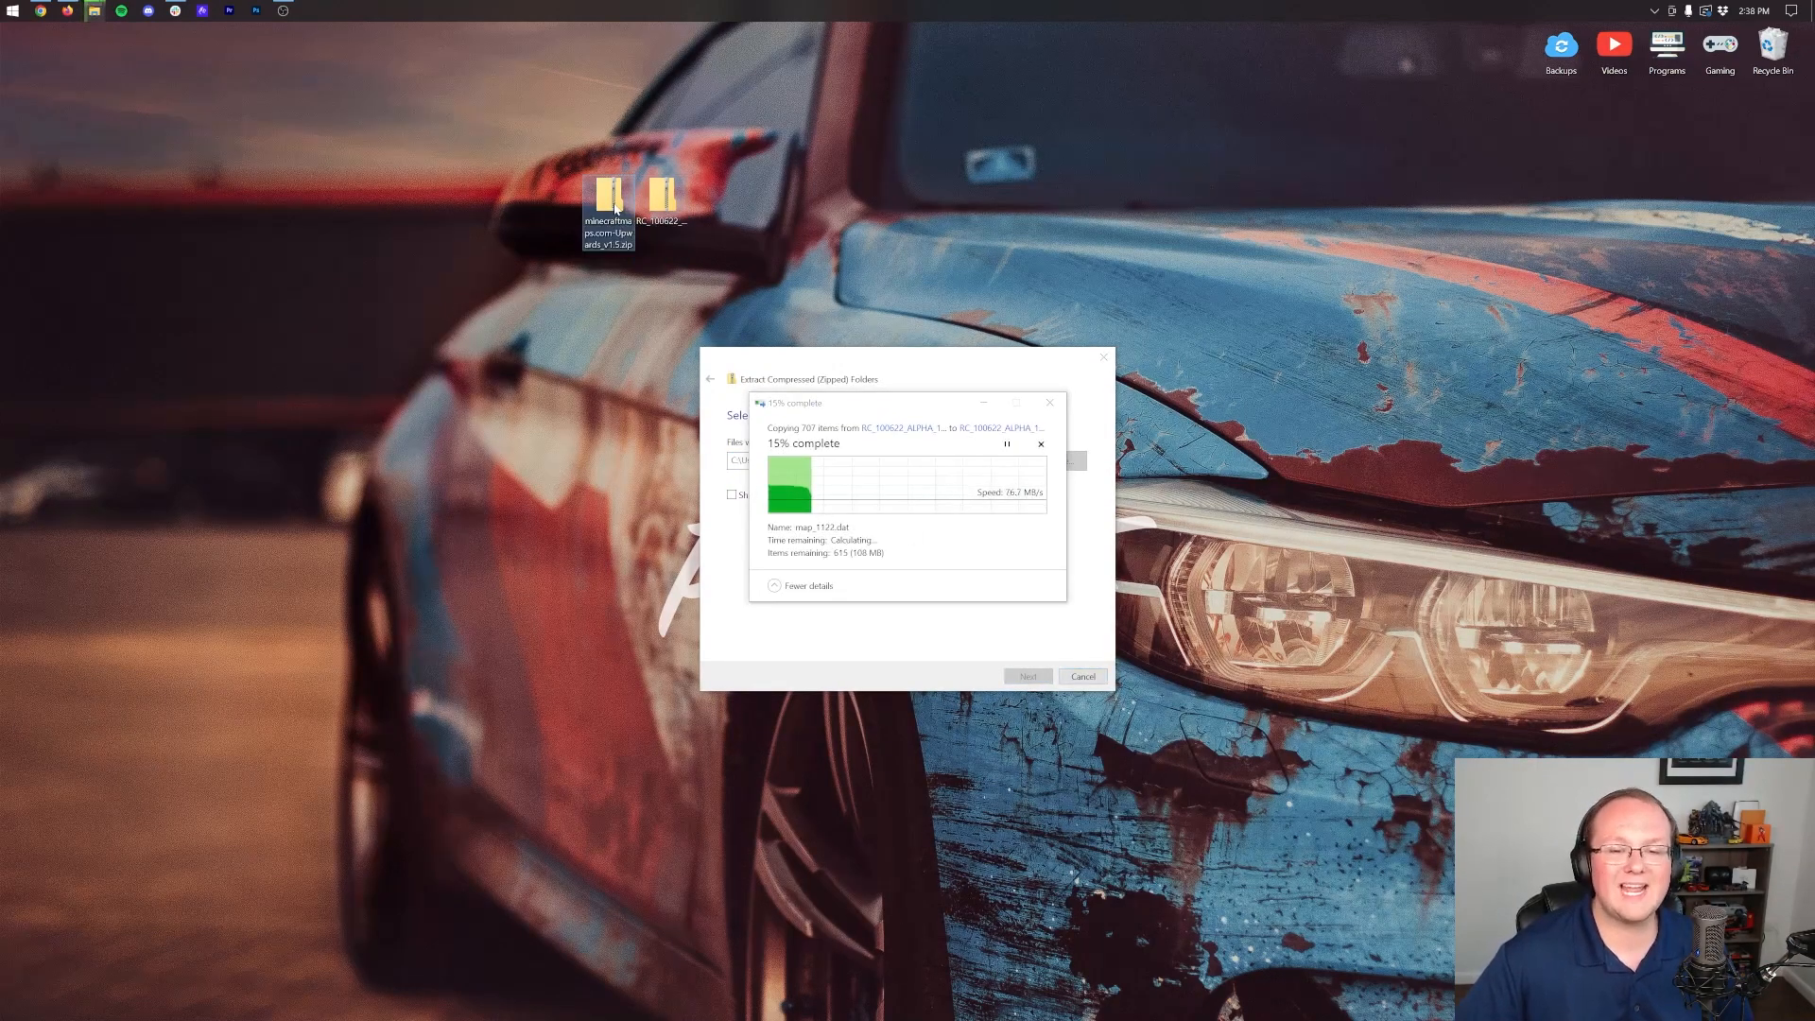
Extract the Upwards zip into its own desktop folder.
{"action": "right_click", "coordinate": [606, 214]}
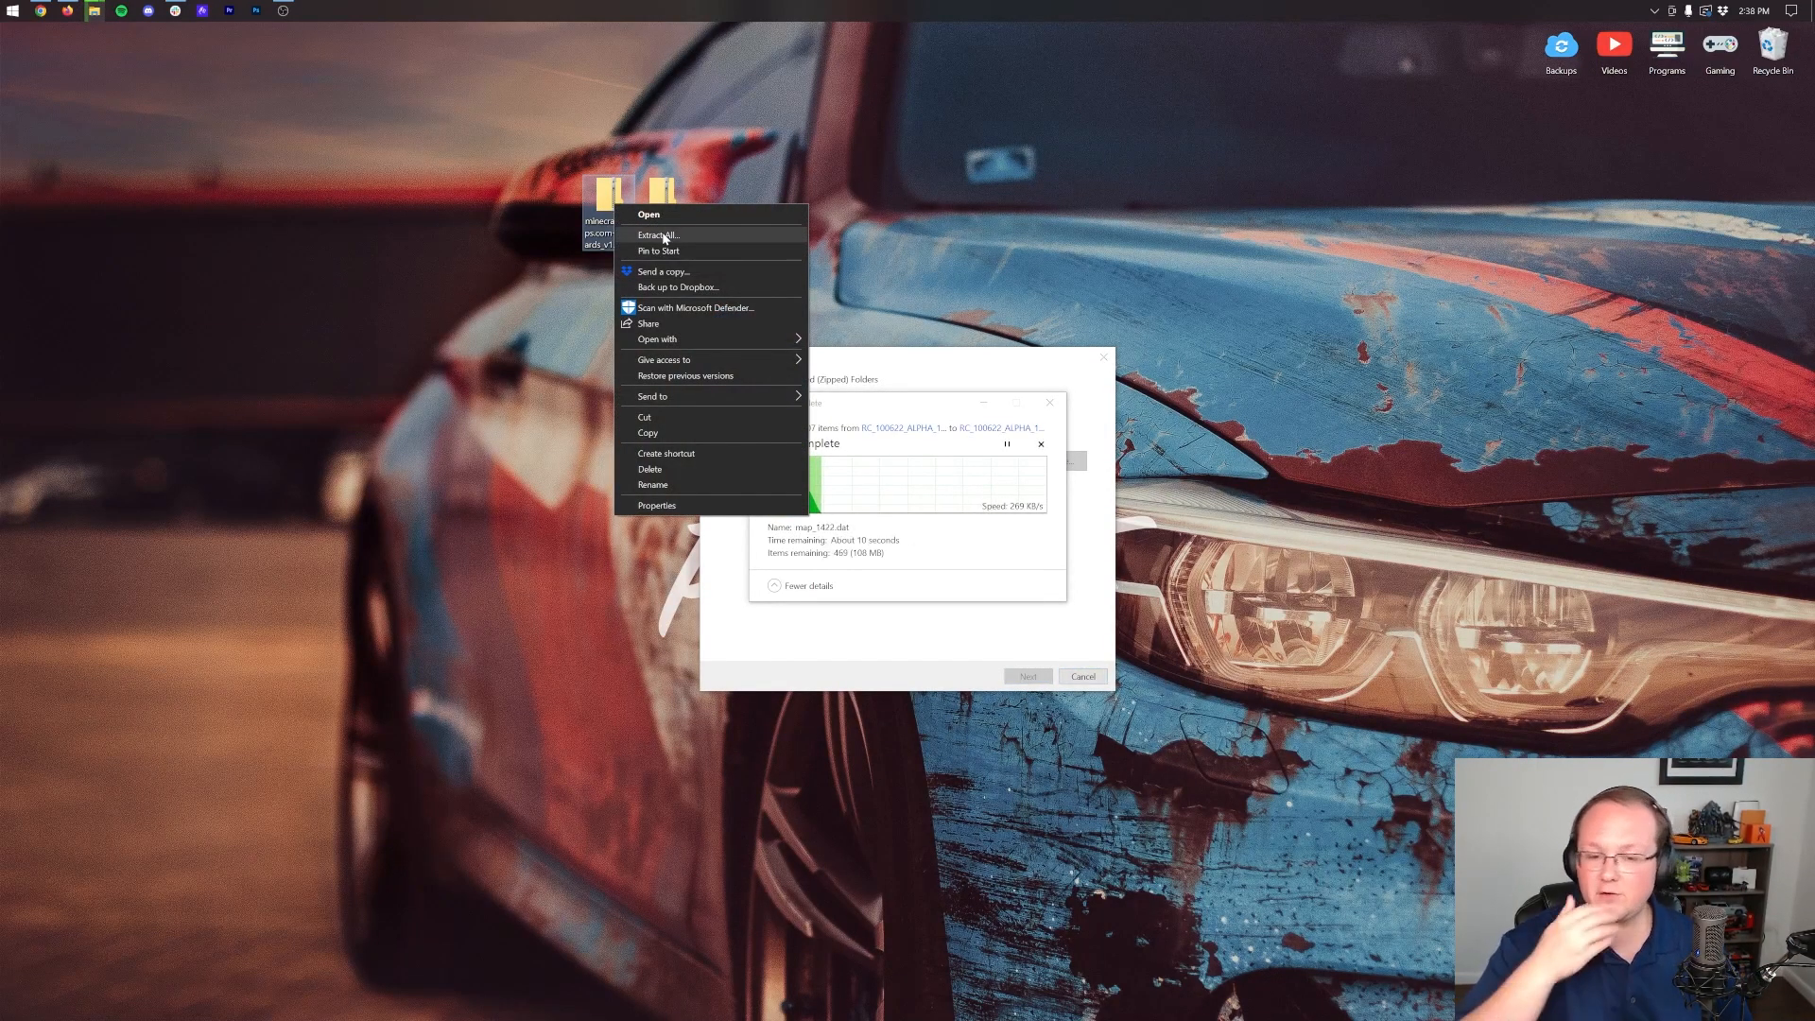
{"action": "left_click", "coordinate": [658, 234]}
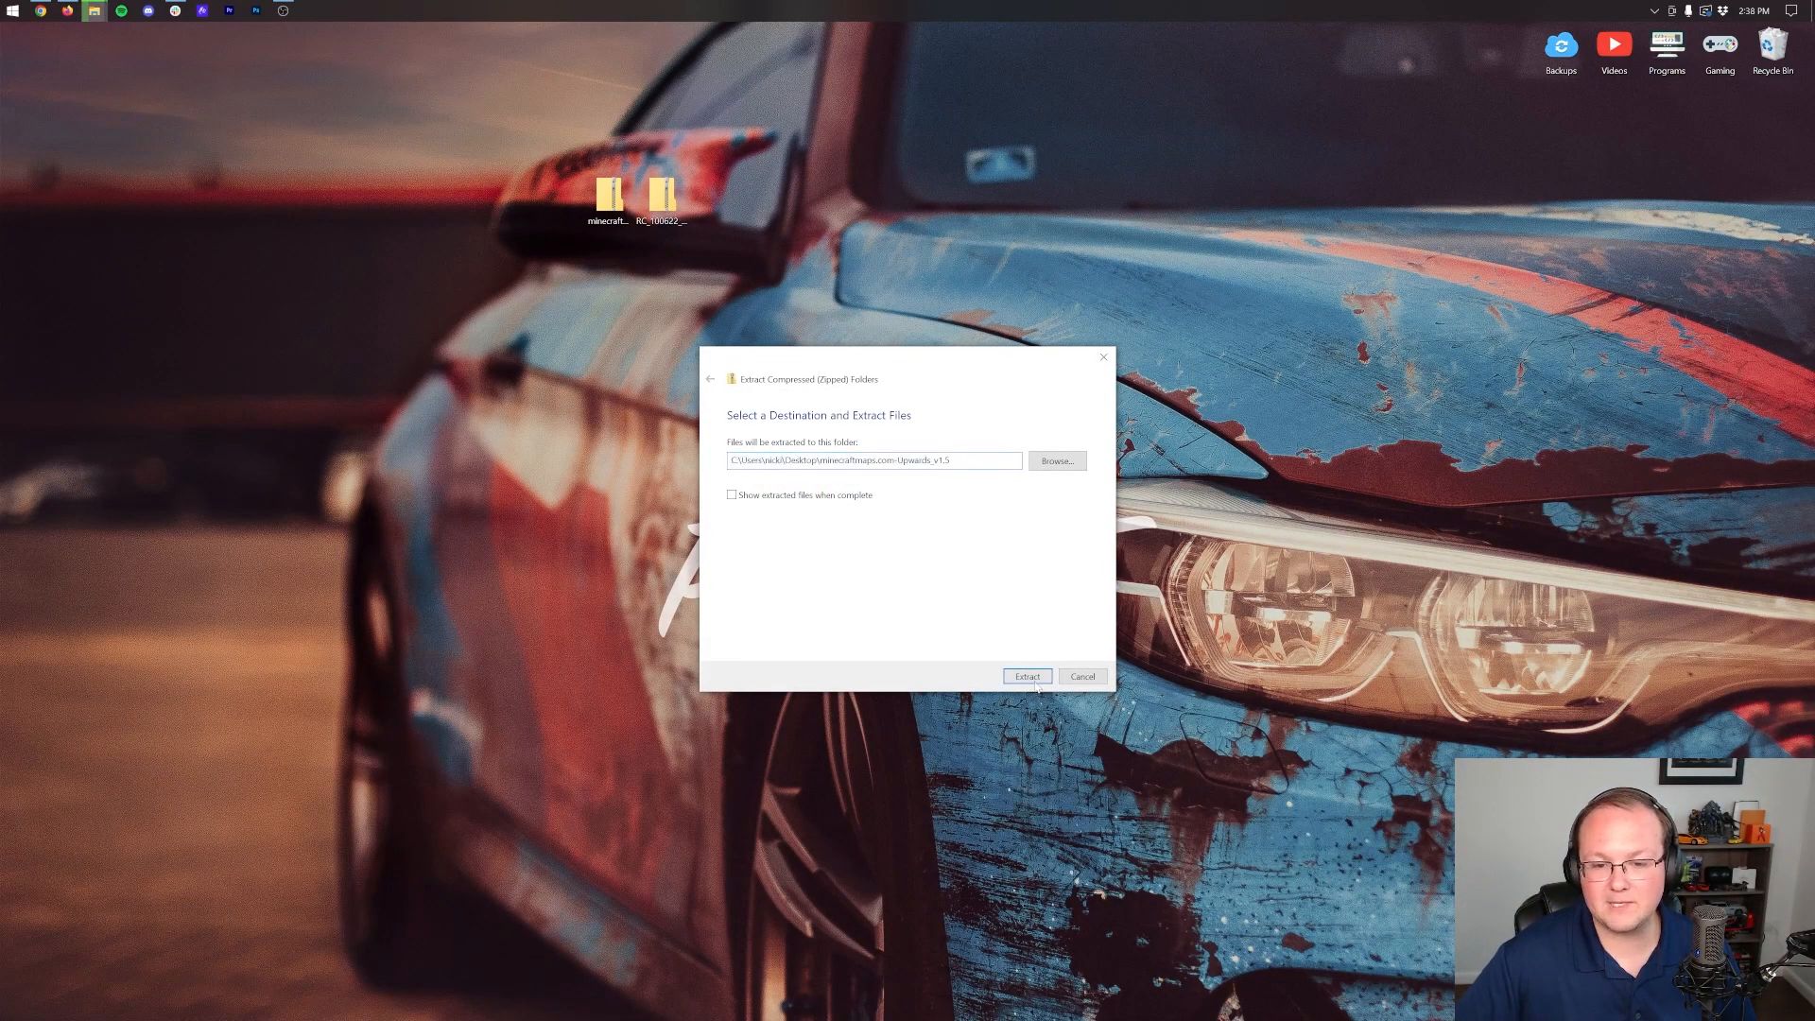
{"action": "left_click", "coordinate": [1025, 676]}
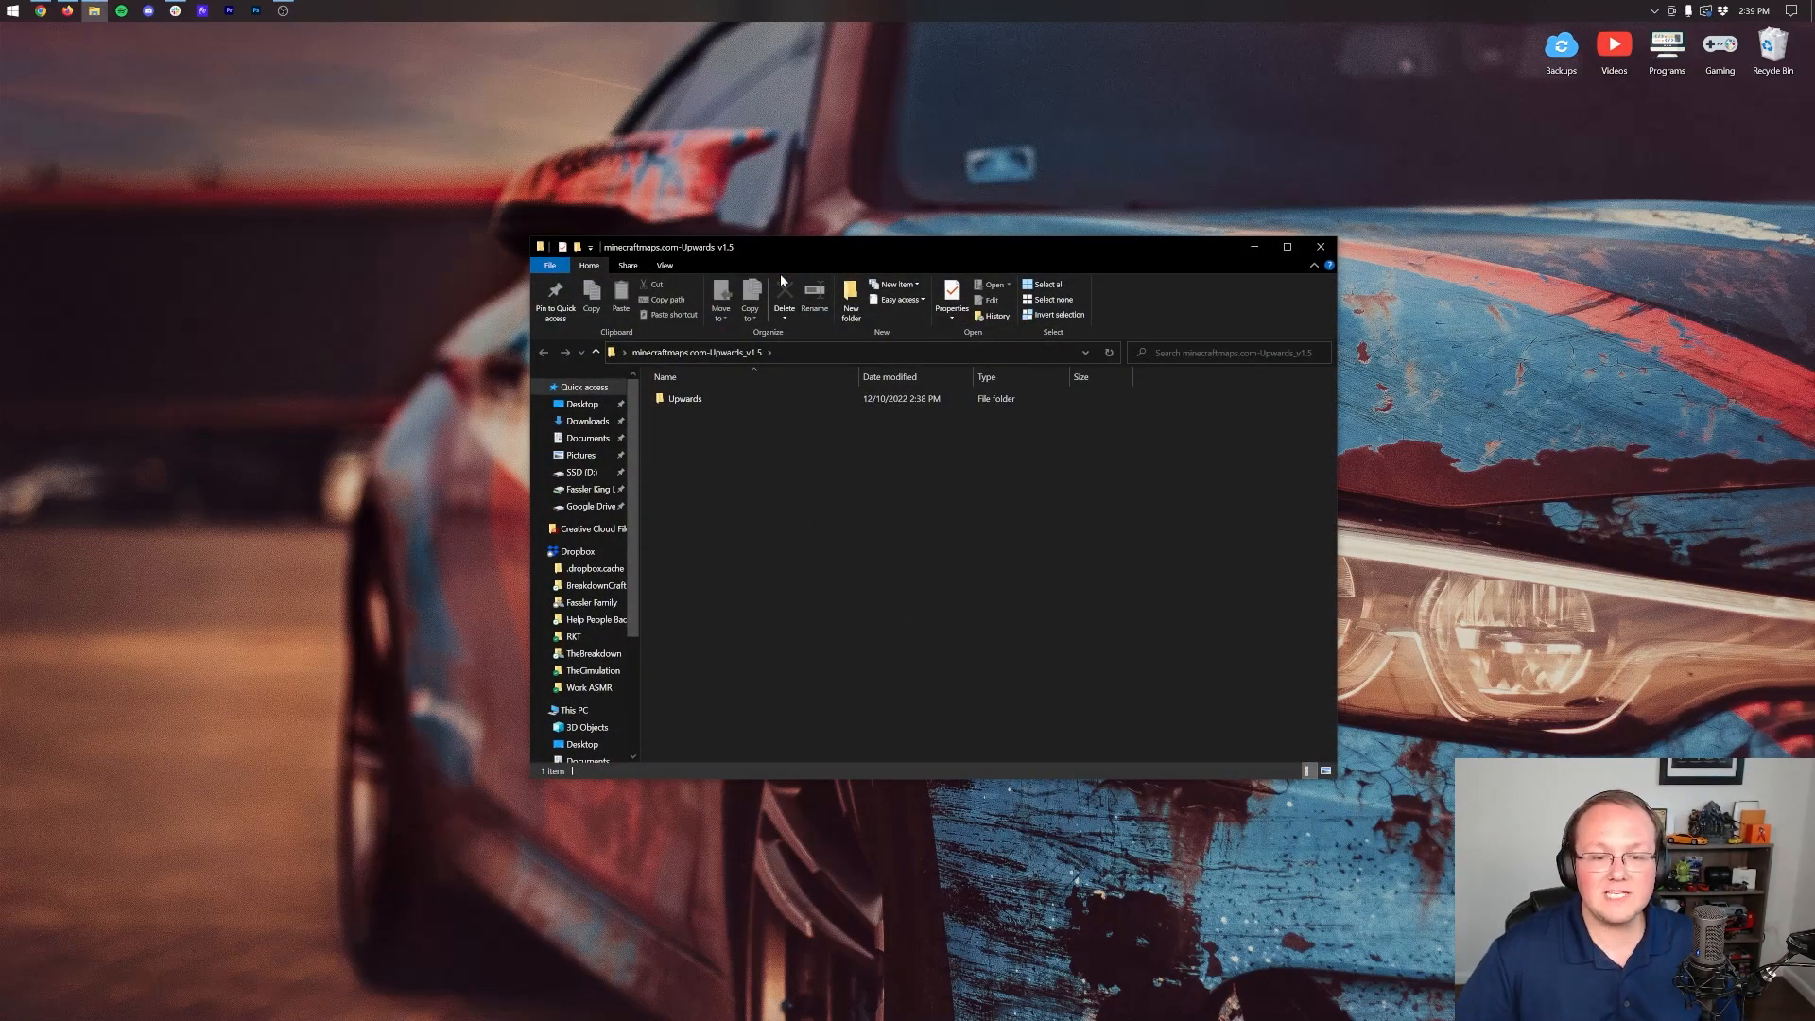
Pull the Upwards world folder out of Upwards_v1.5 onto the desktop and close its window.
{"action": "double_click", "coordinate": [684, 399]}
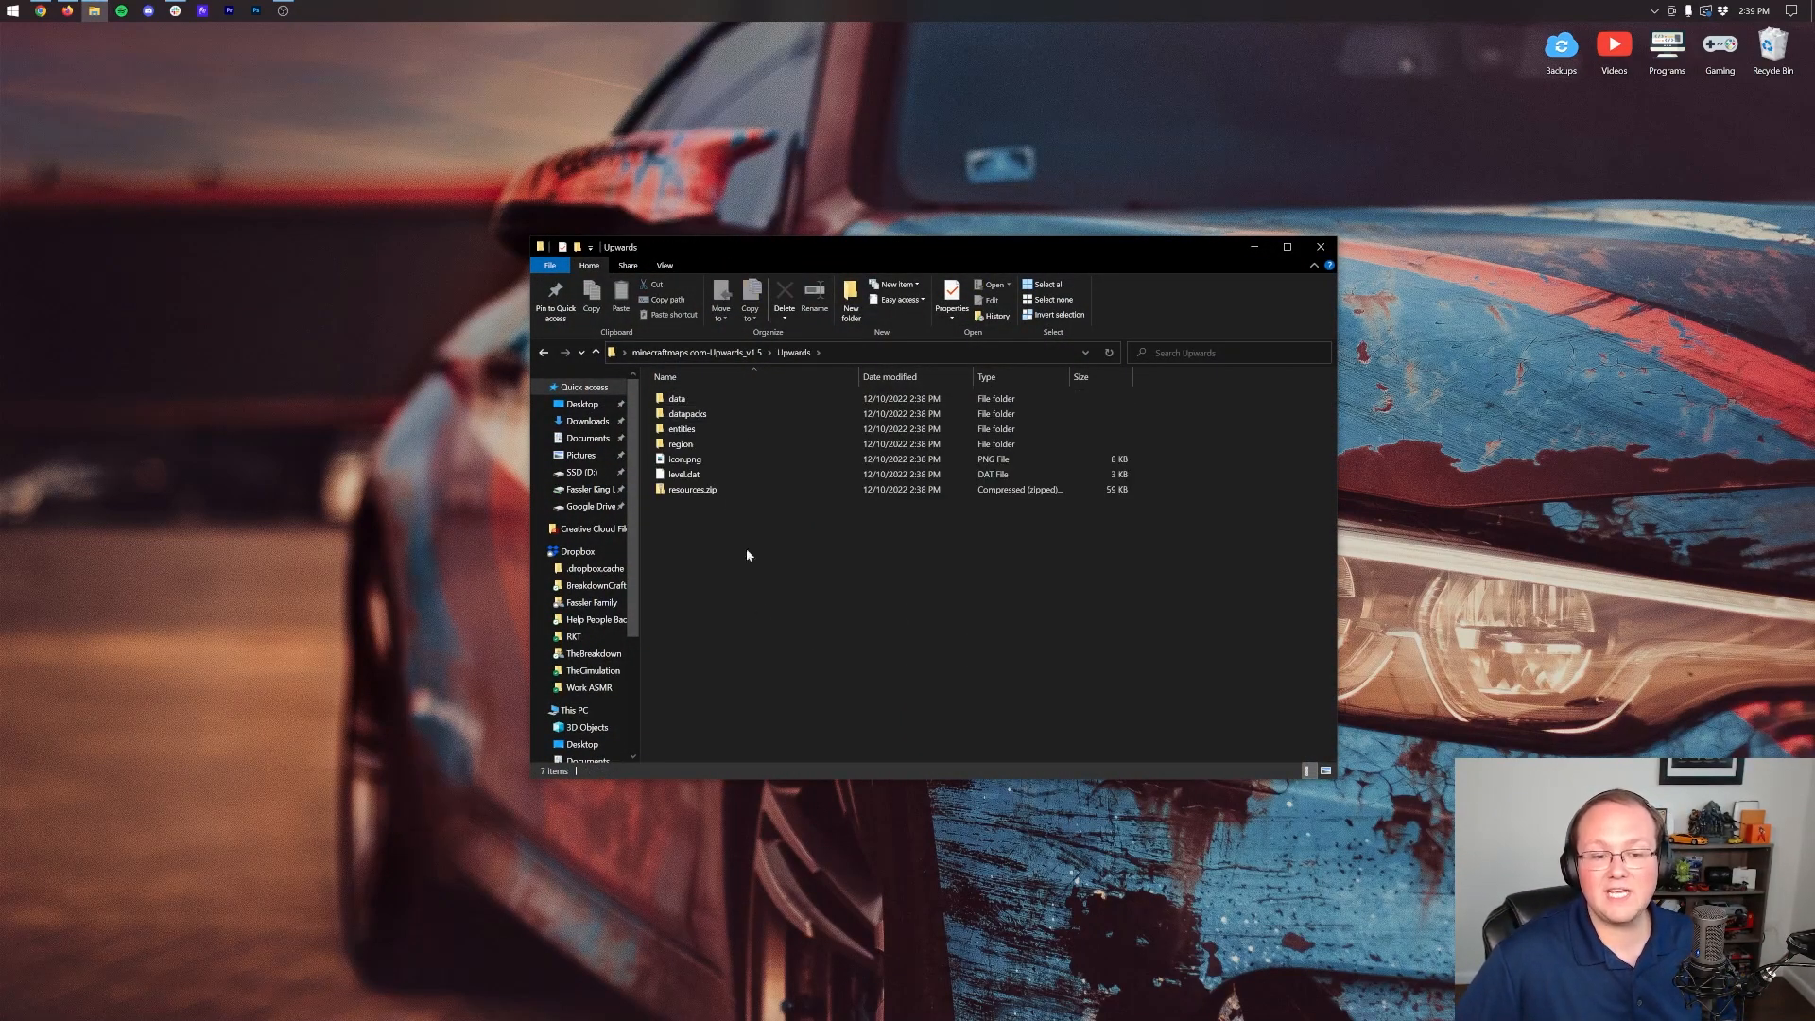
{"action": "left_click", "coordinate": [544, 351]}
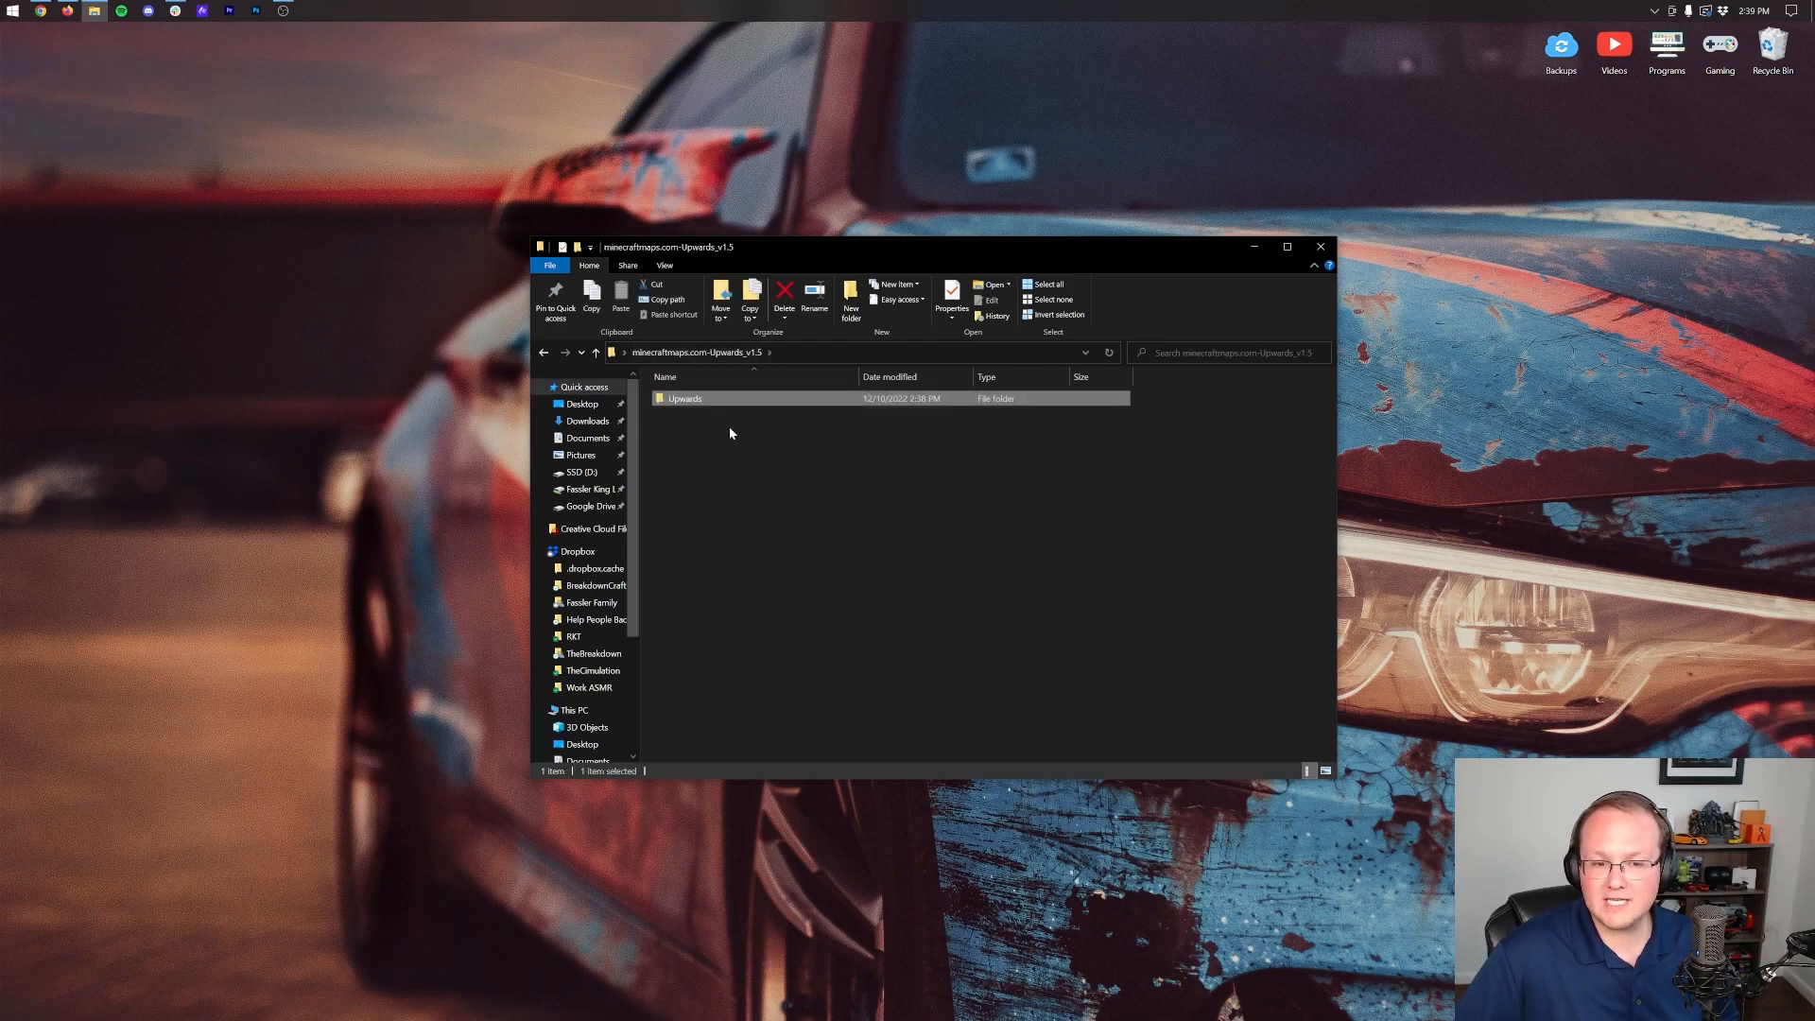
{"action": "double_click", "coordinate": [684, 399]}
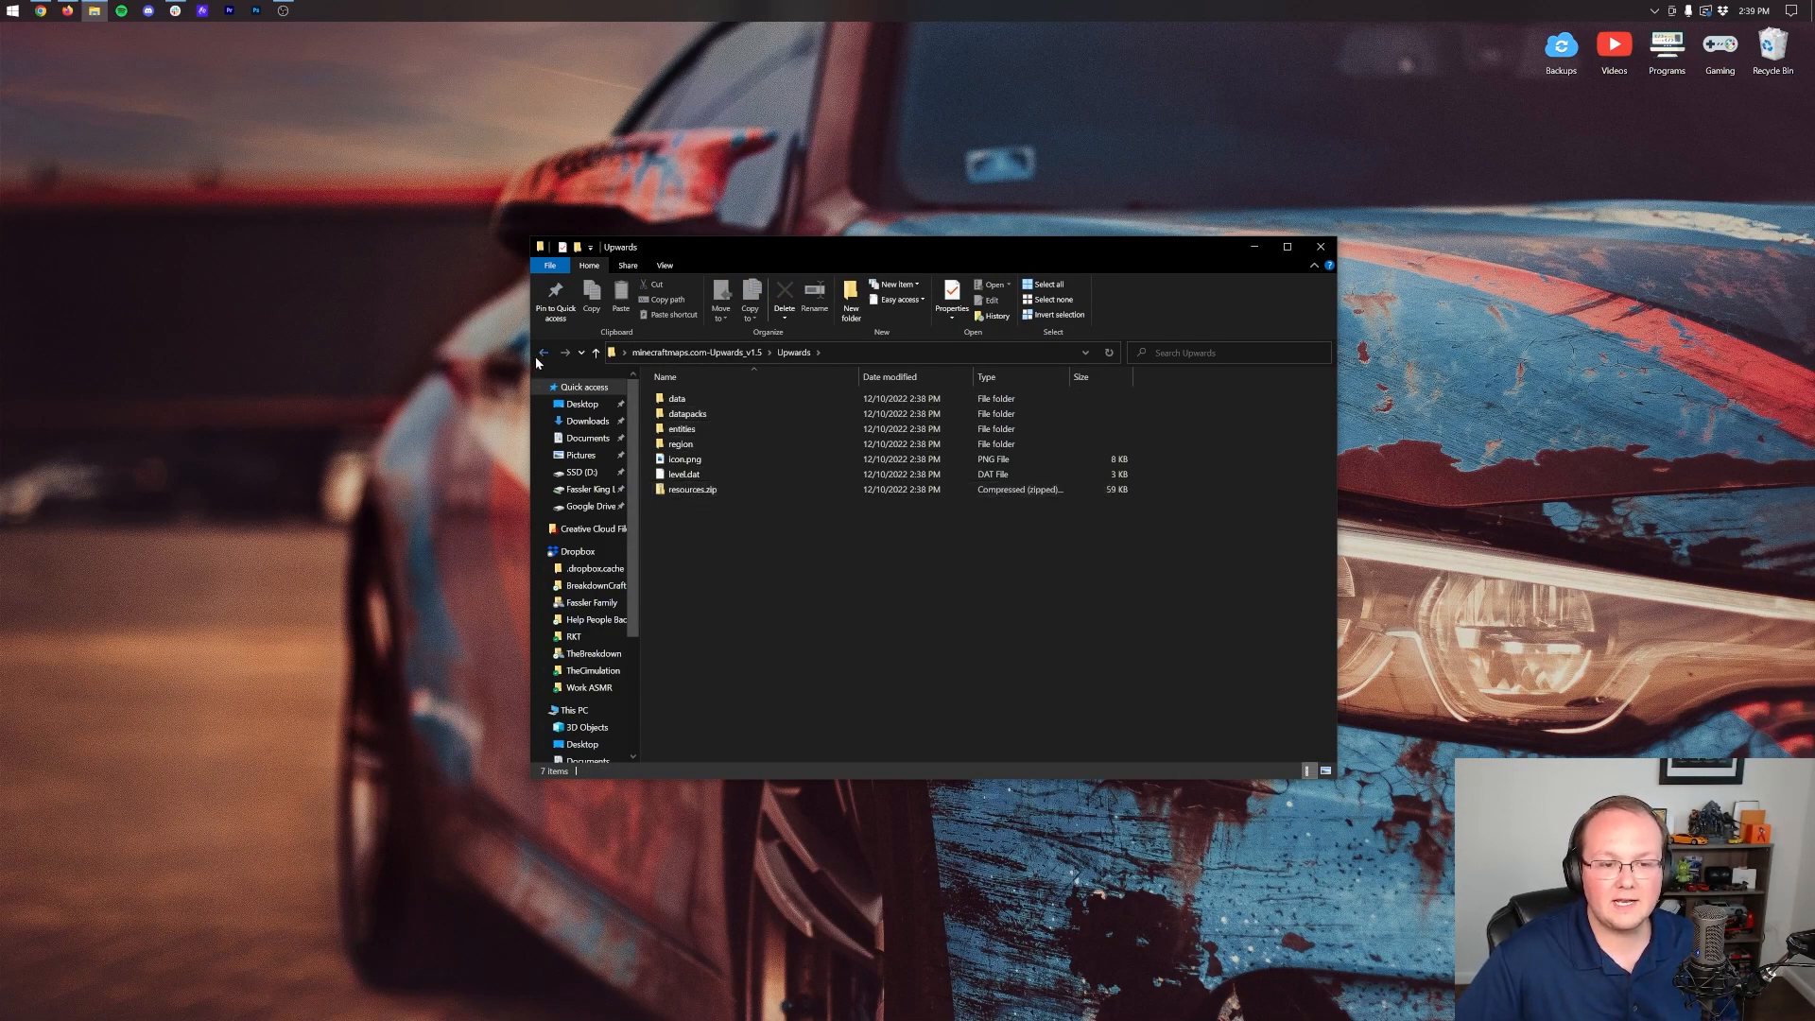
{"action": "left_click", "coordinate": [543, 354]}
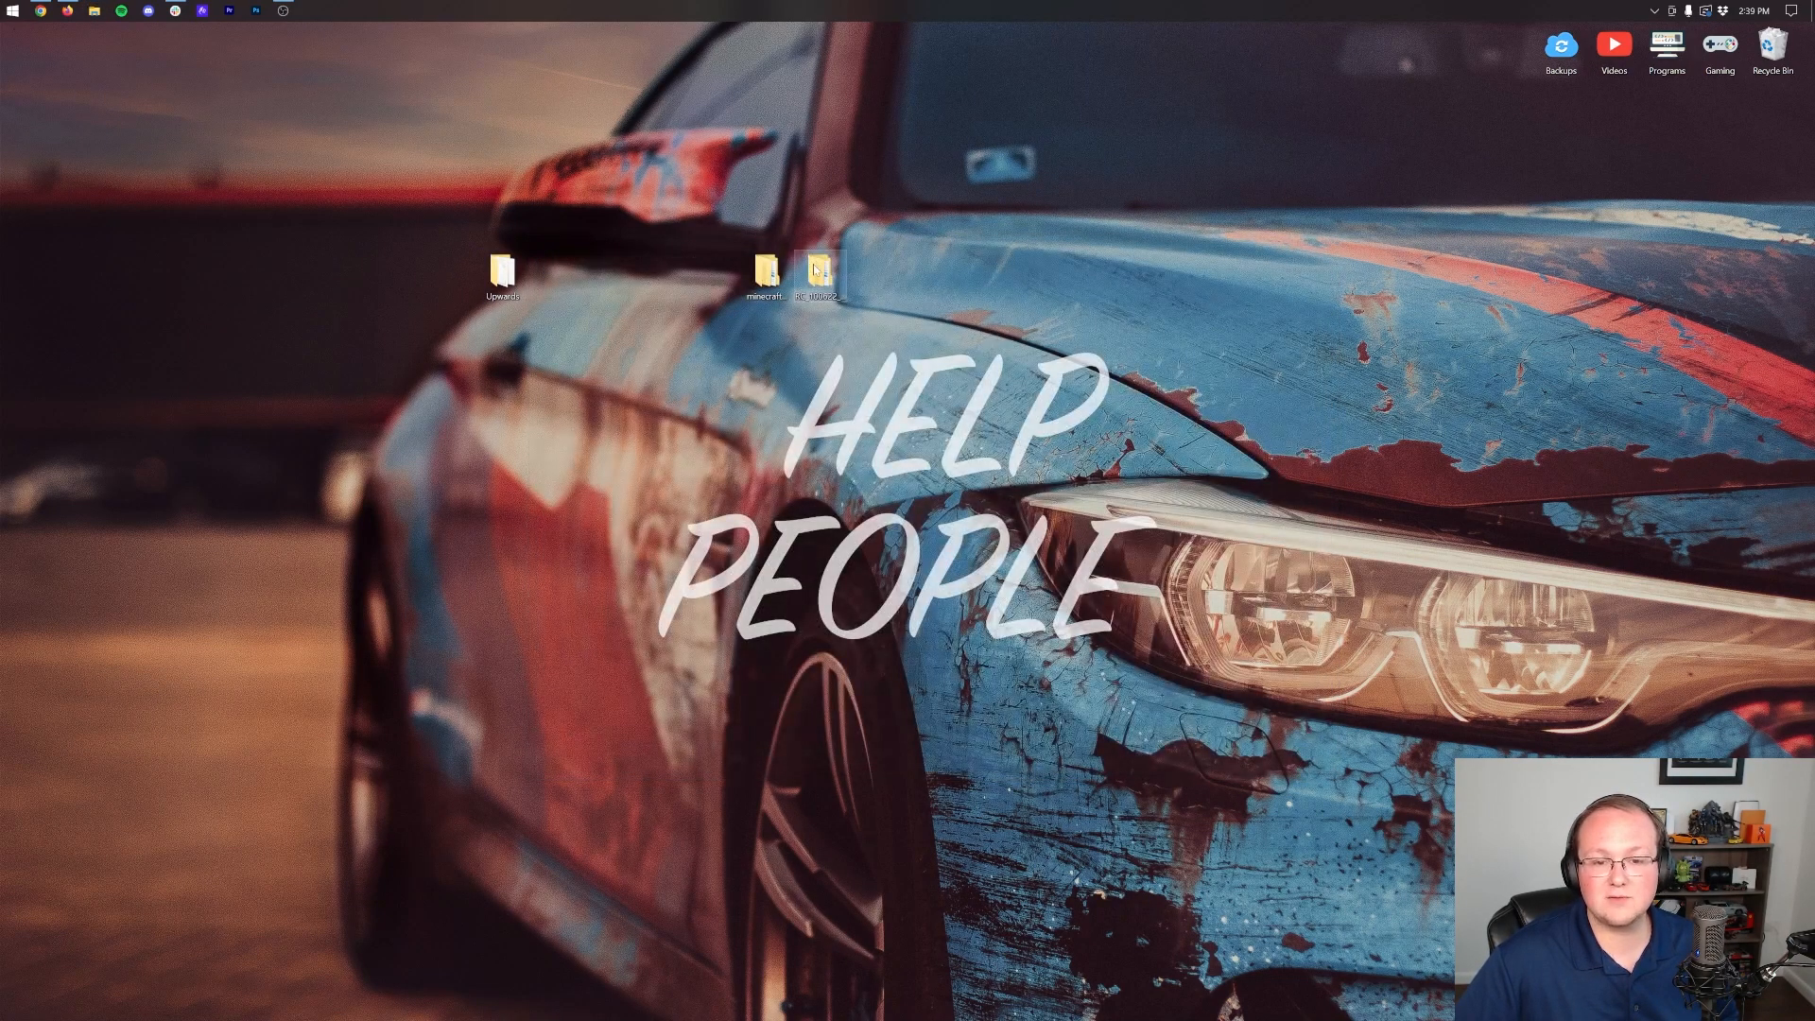
Pull the RC_100622_ALPHA_10_1_MC_1_19_0 world folder onto the desktop and close its window.
{"action": "double_click", "coordinate": [817, 272]}
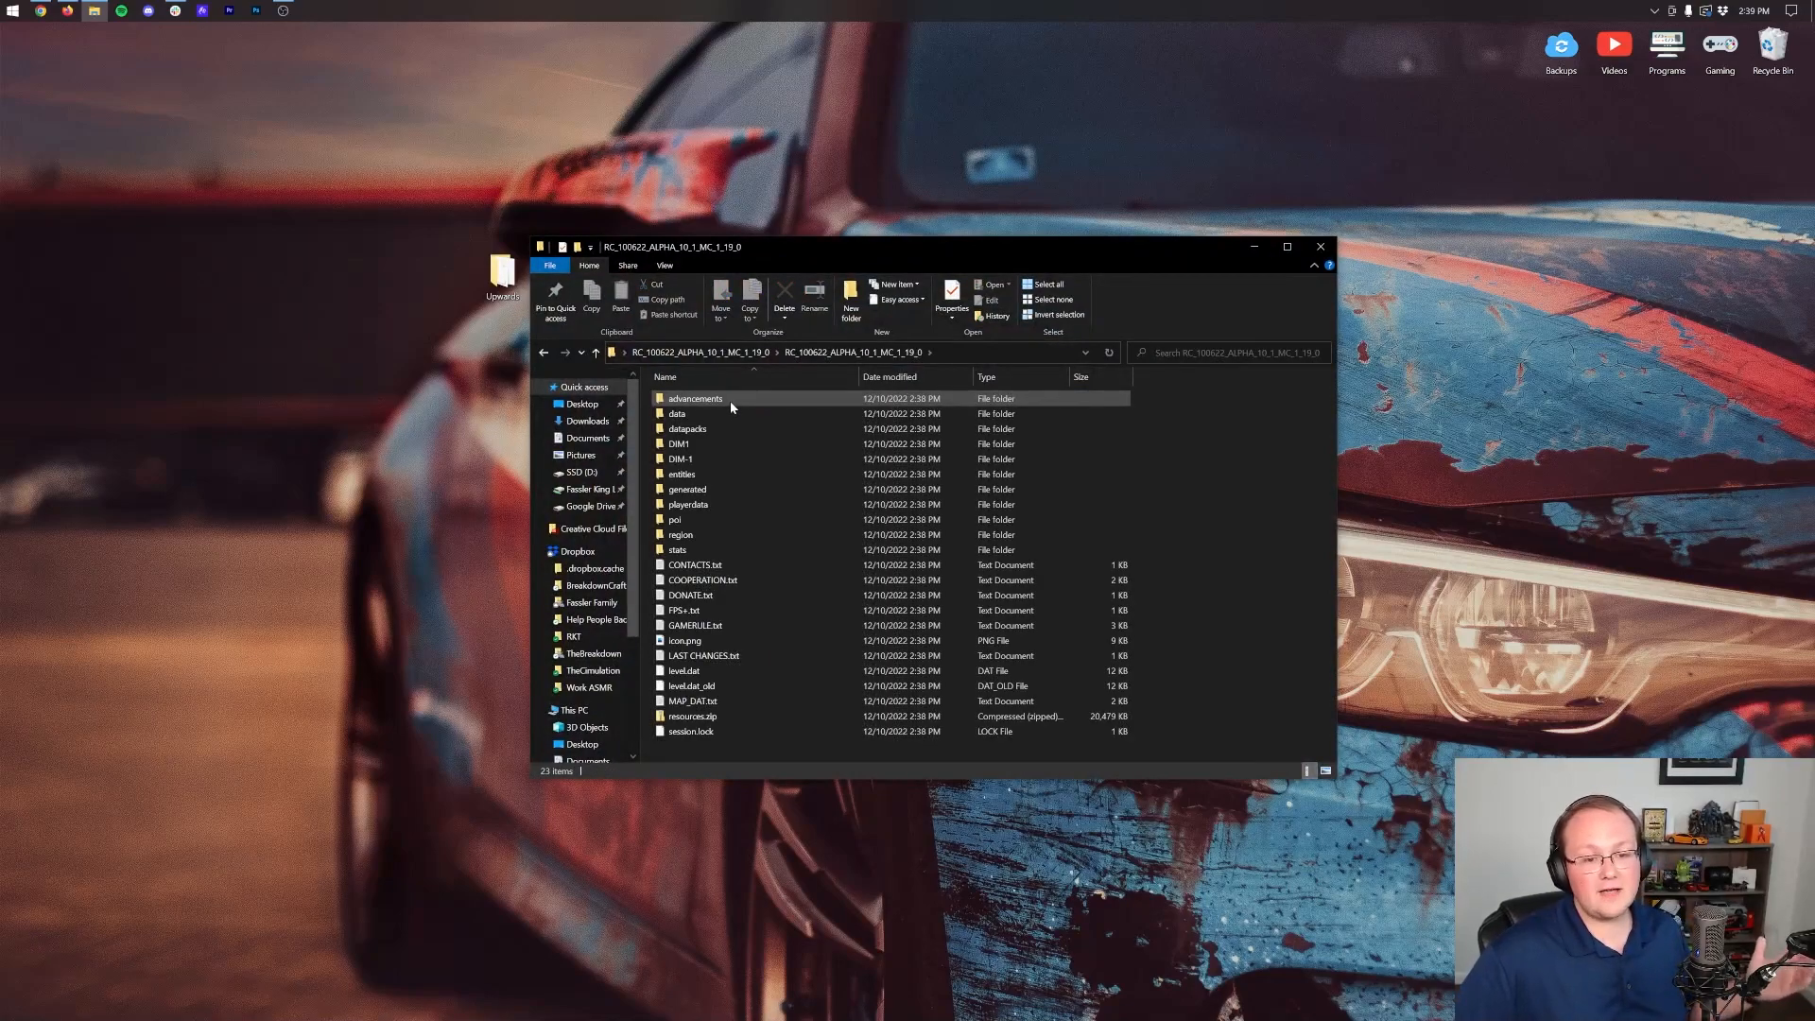
{"action": "left_click", "coordinate": [694, 565]}
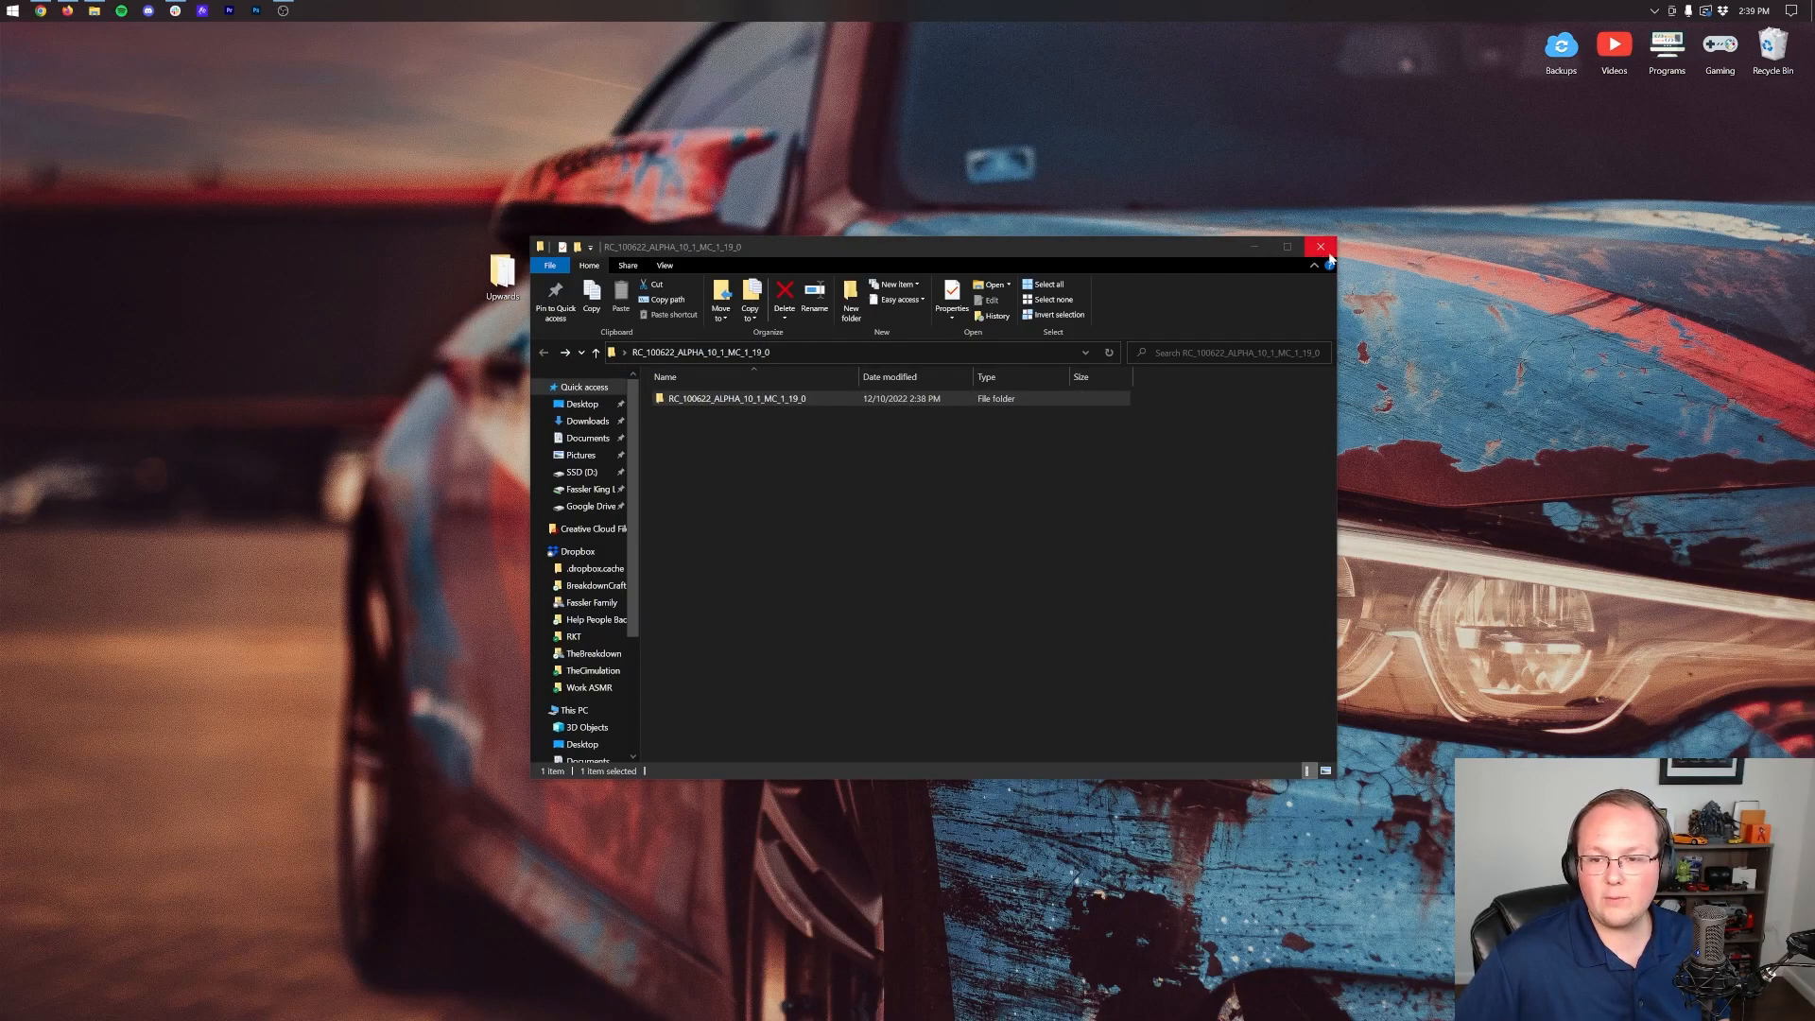
{"action": "double_click", "coordinate": [734, 399]}
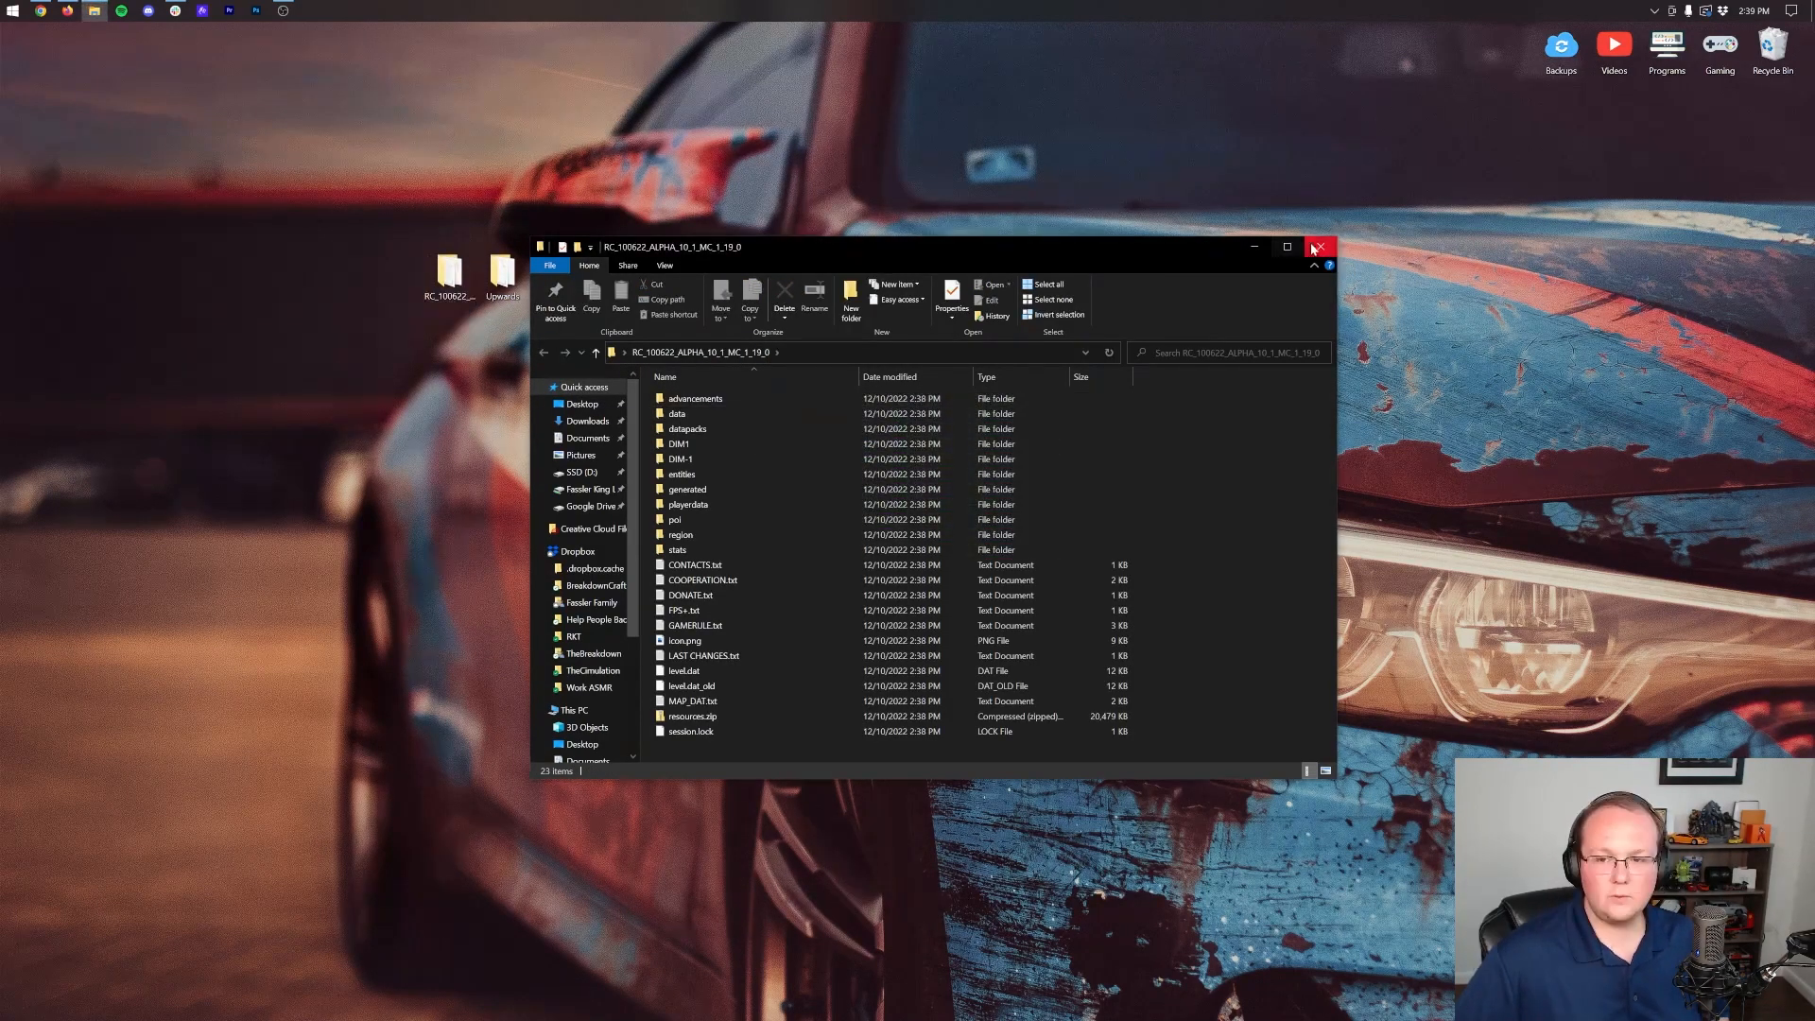
{"action": "left_click", "coordinate": [1318, 245]}
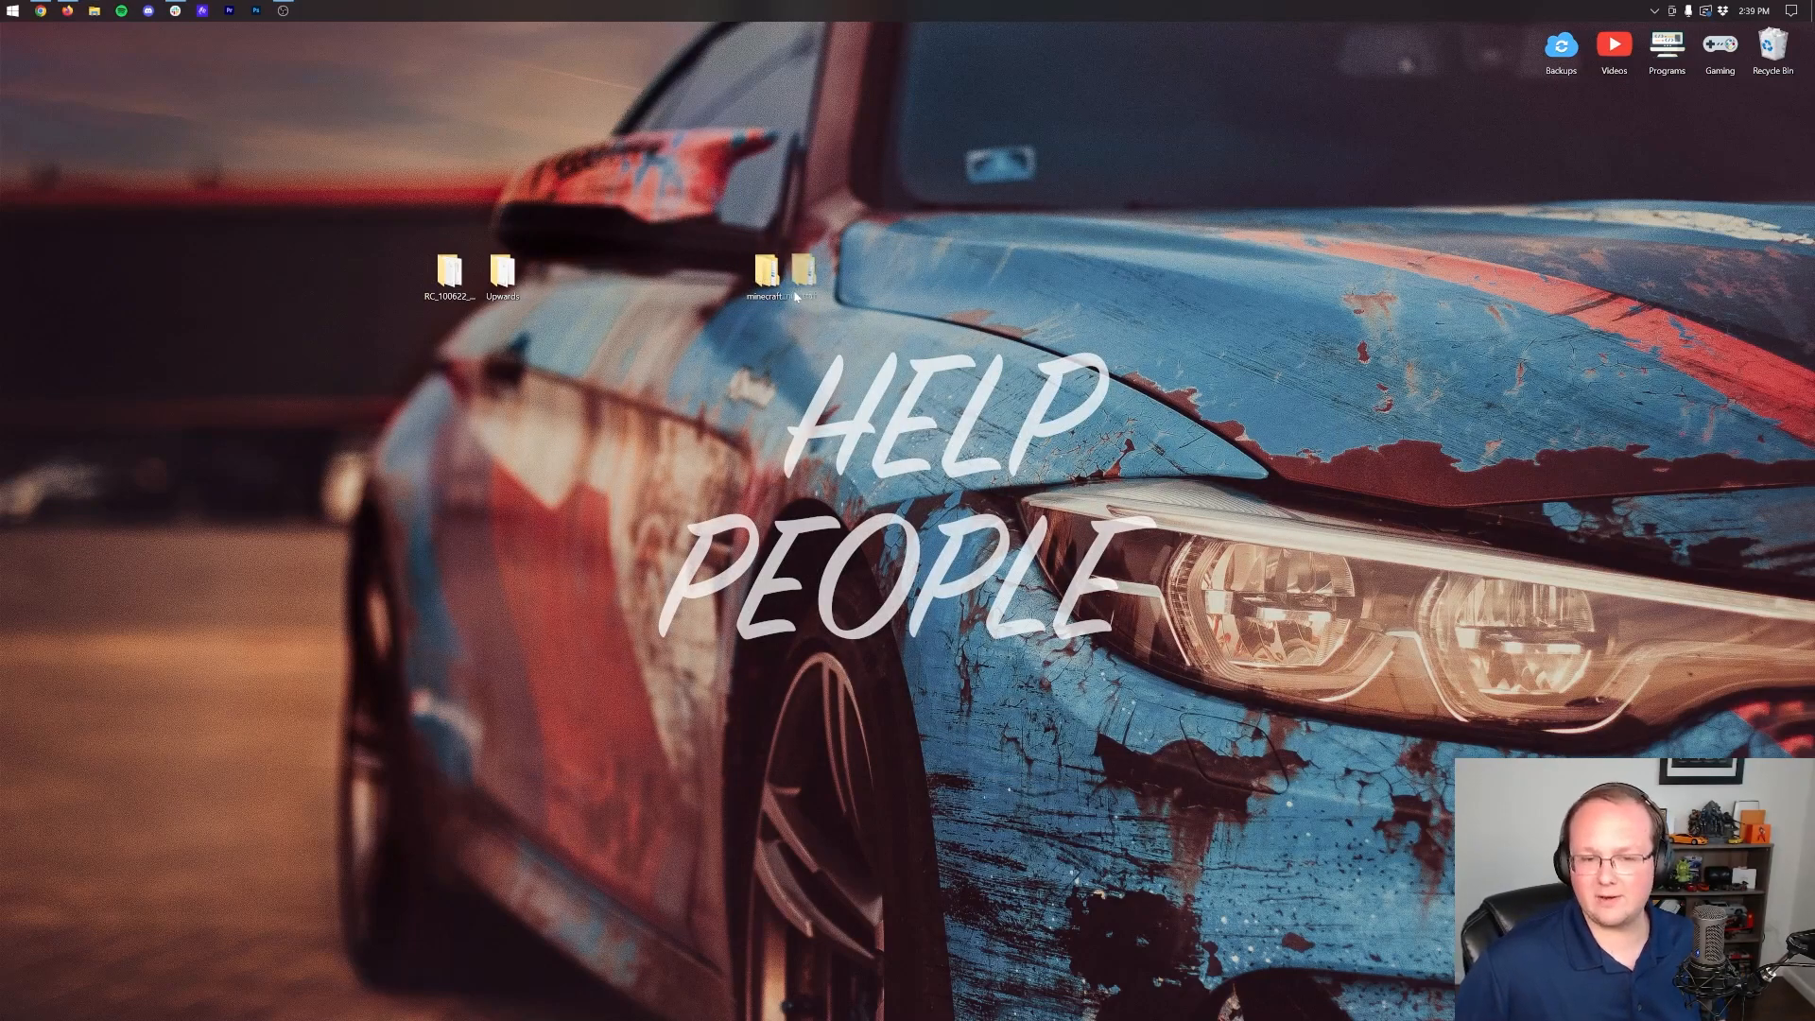
Remove the leftover extraction folders and verify Upwards holds level.dat and region.
{"action": "double_click", "coordinate": [760, 275]}
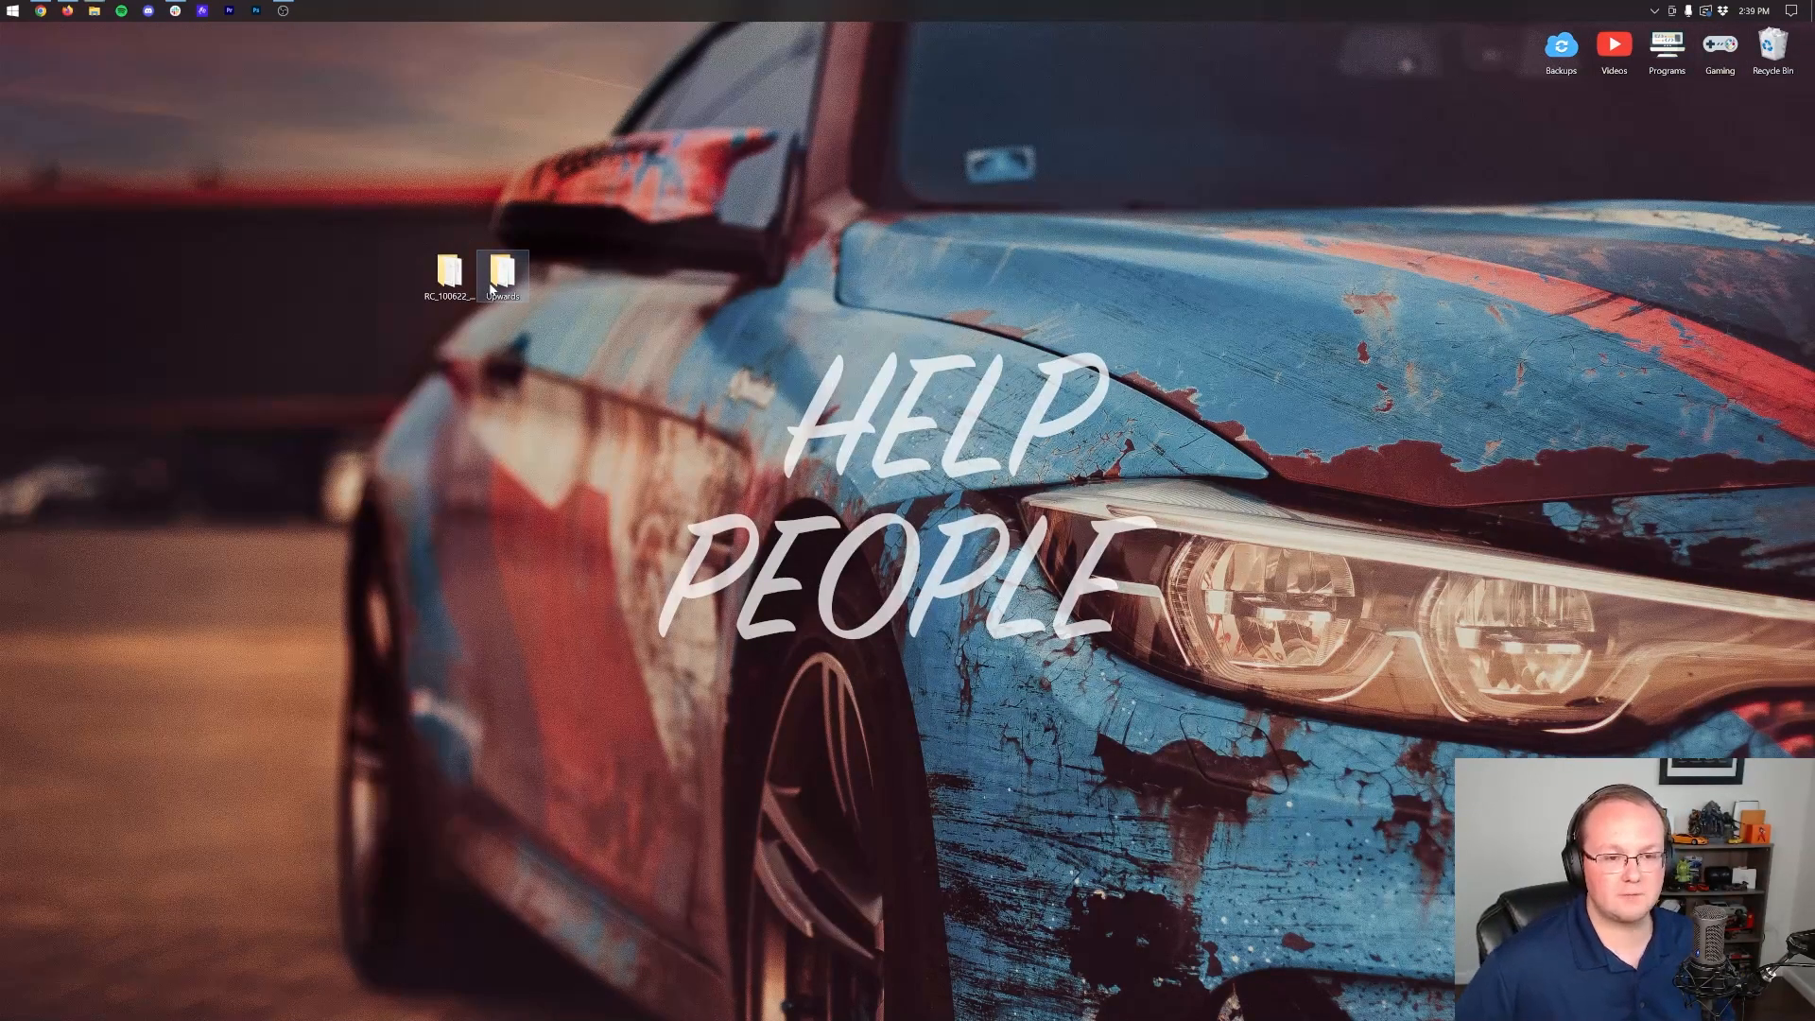
{"action": "double_click", "coordinate": [499, 275]}
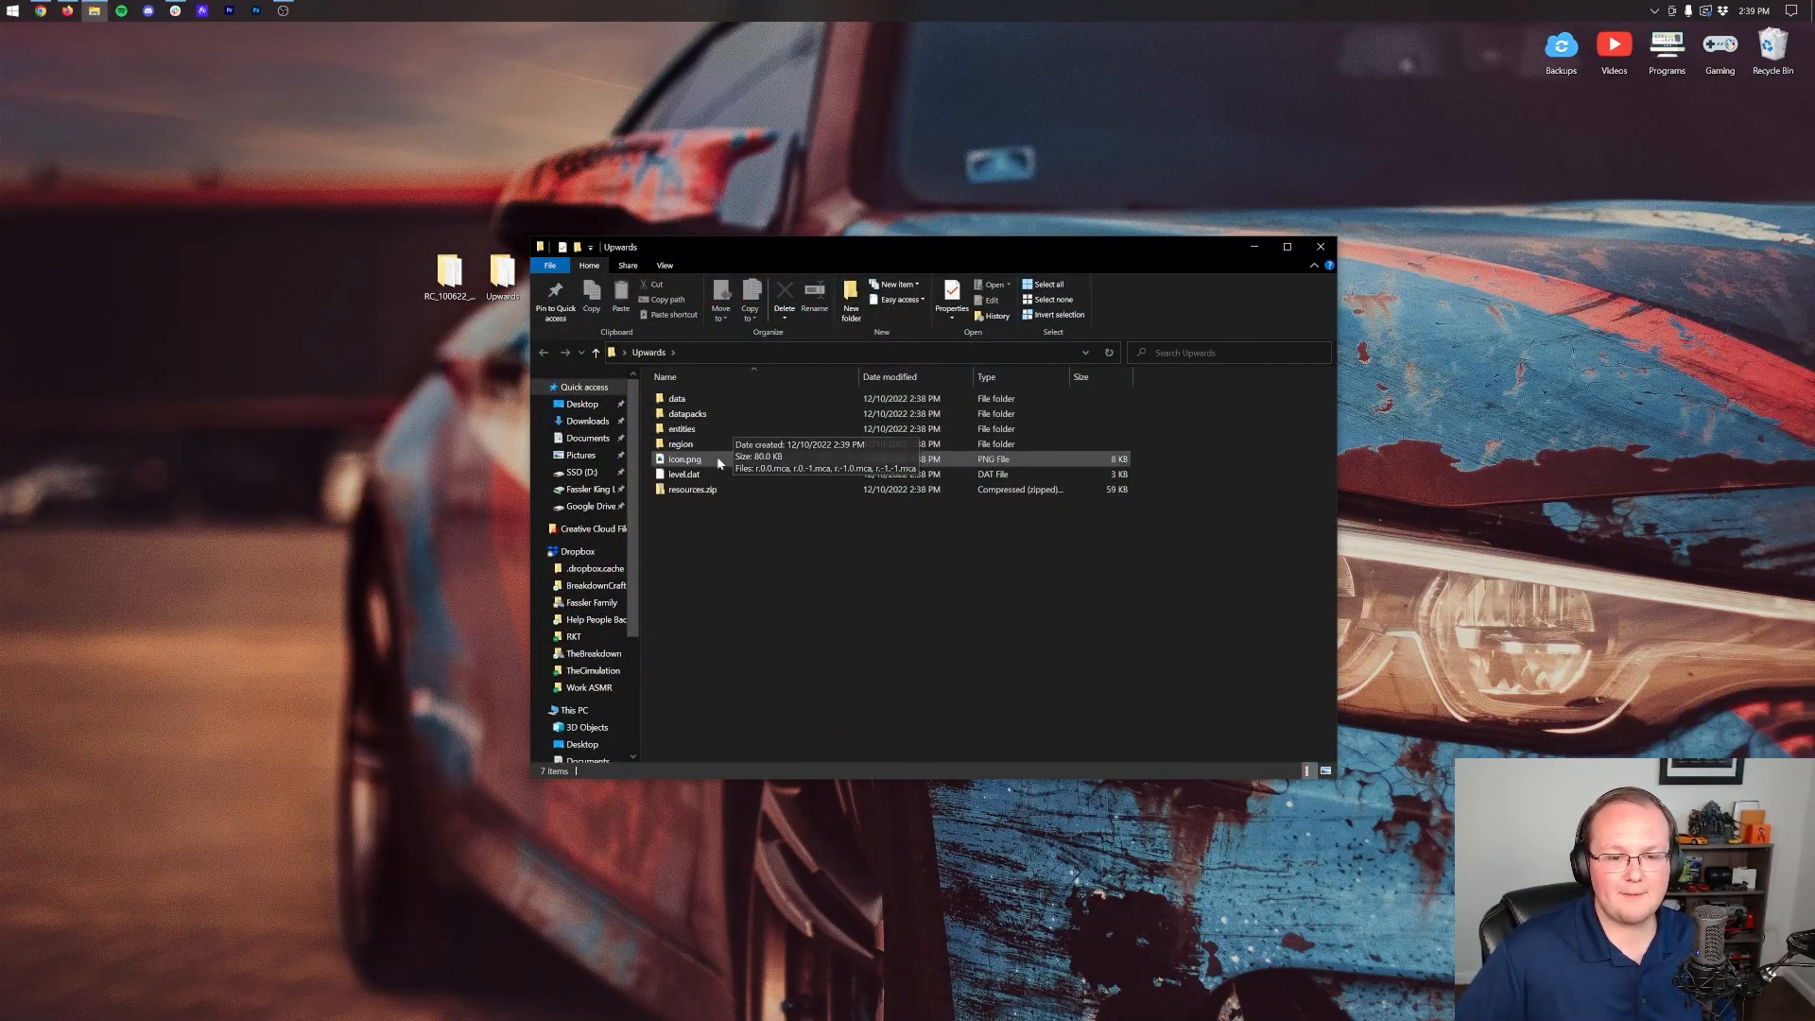
{"action": "mouse_move", "coordinate": [1244, 320]}
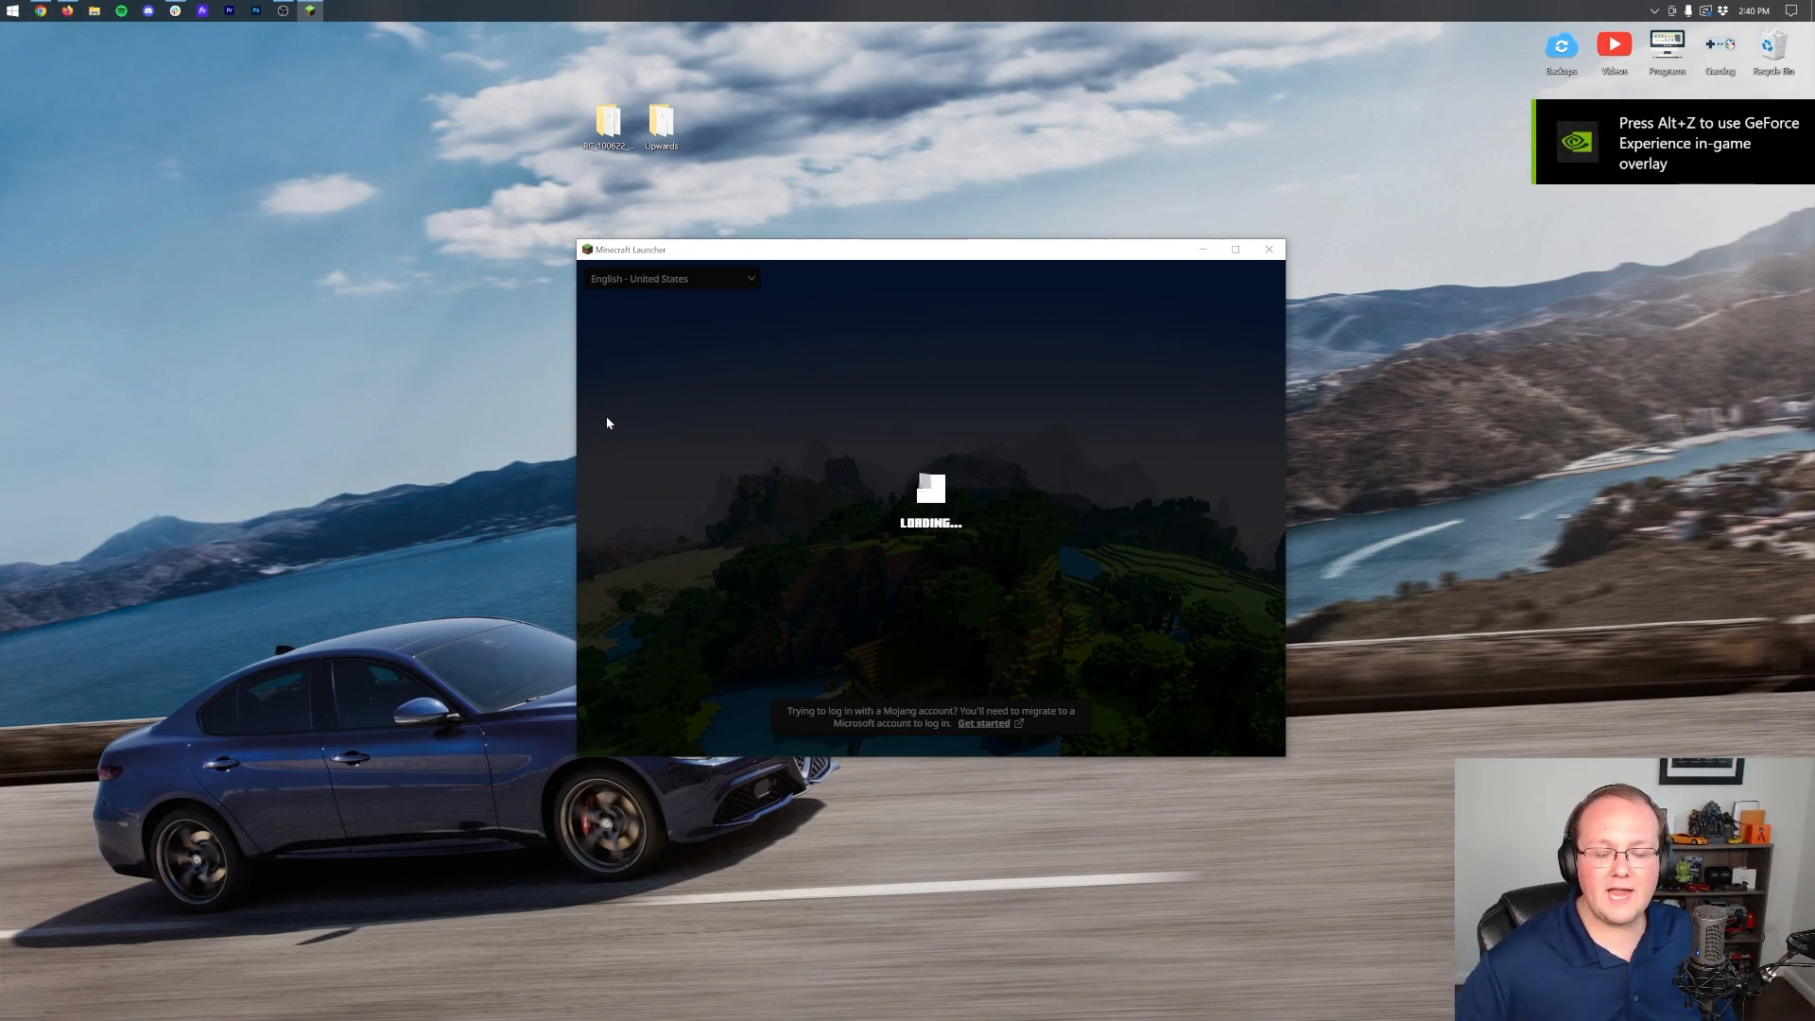
{"action": "mouse_move", "coordinate": [754, 390]}
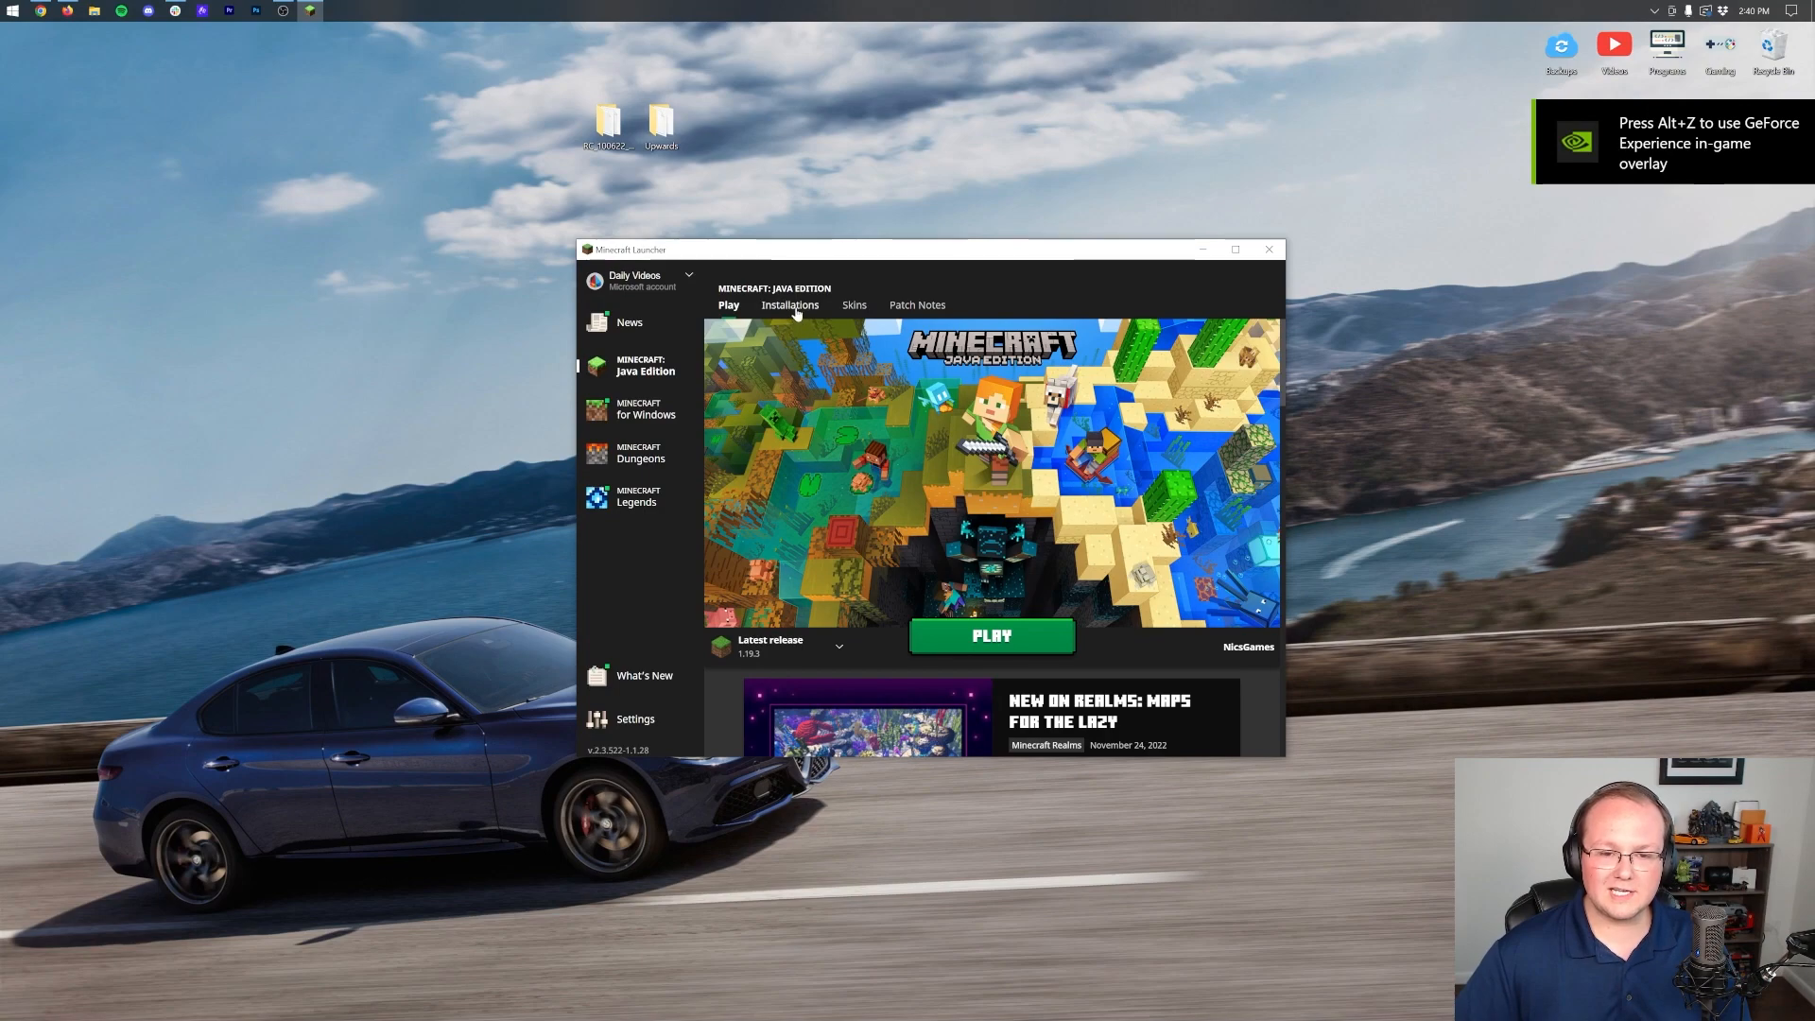
Show the Java Edition installations list with Latest release, Latest snapshot and Shorts.
{"action": "left_click", "coordinate": [791, 304]}
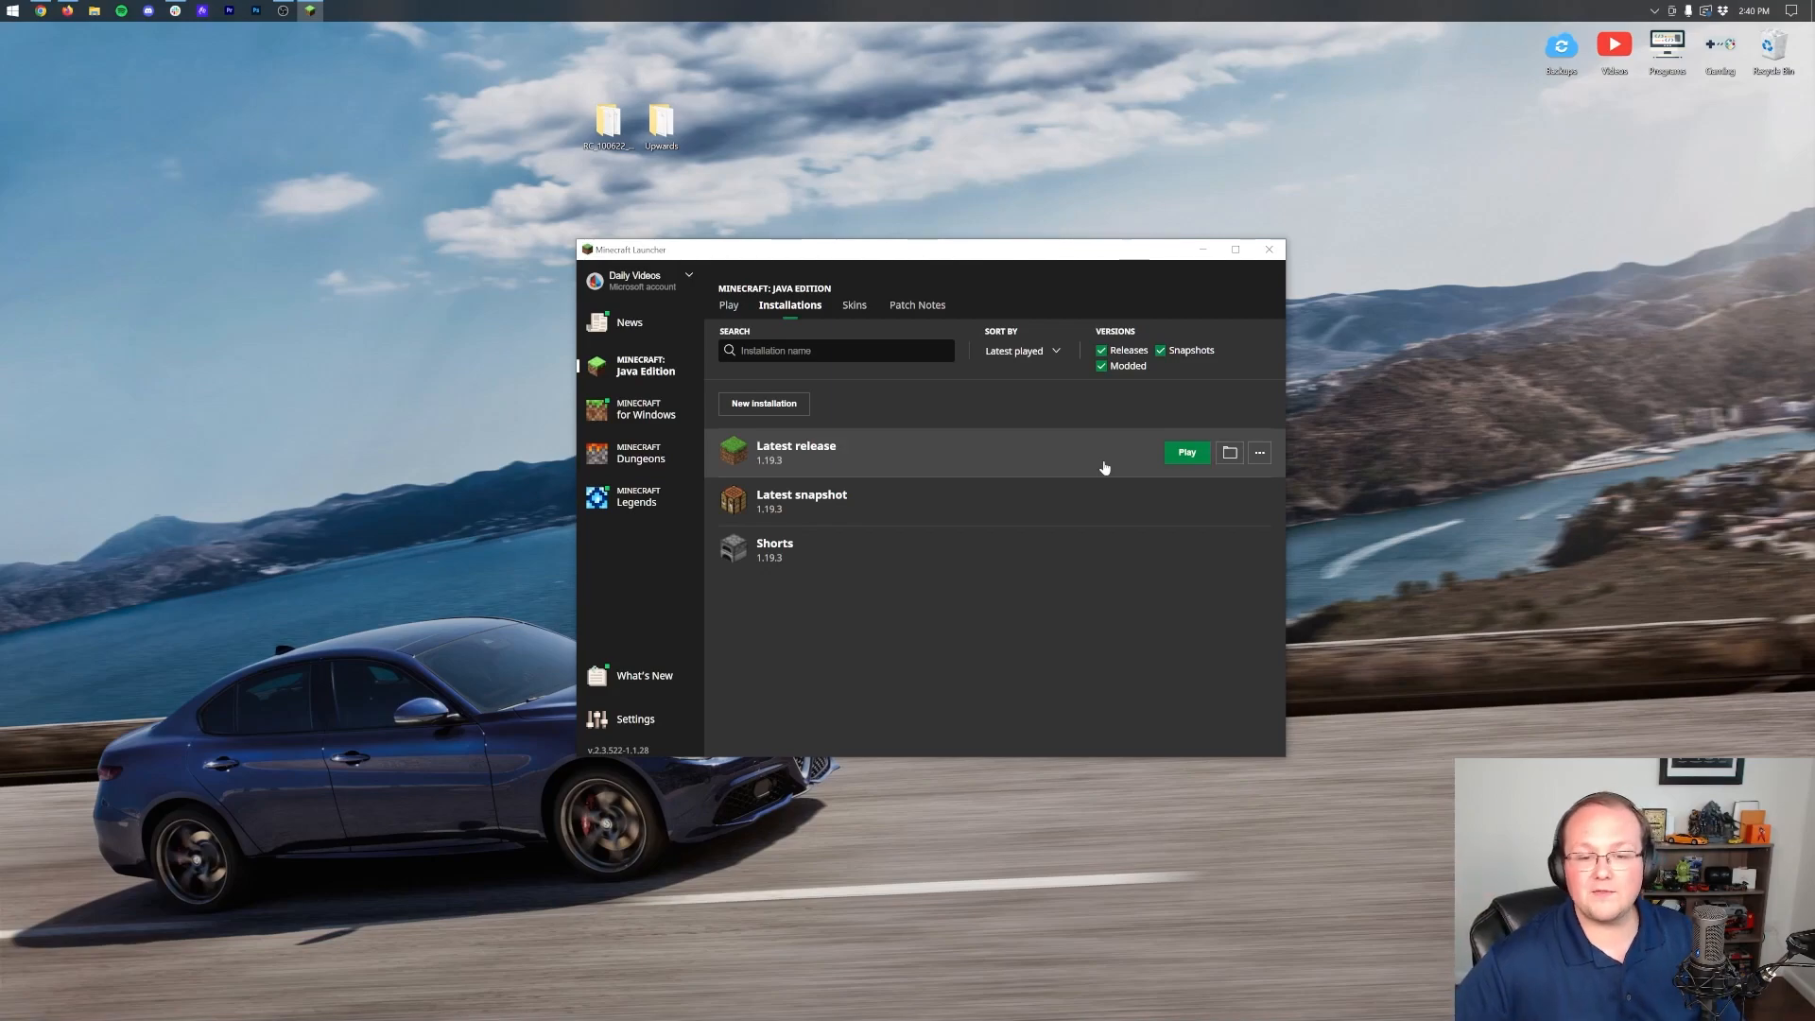
{"action": "mouse_move", "coordinate": [1106, 456]}
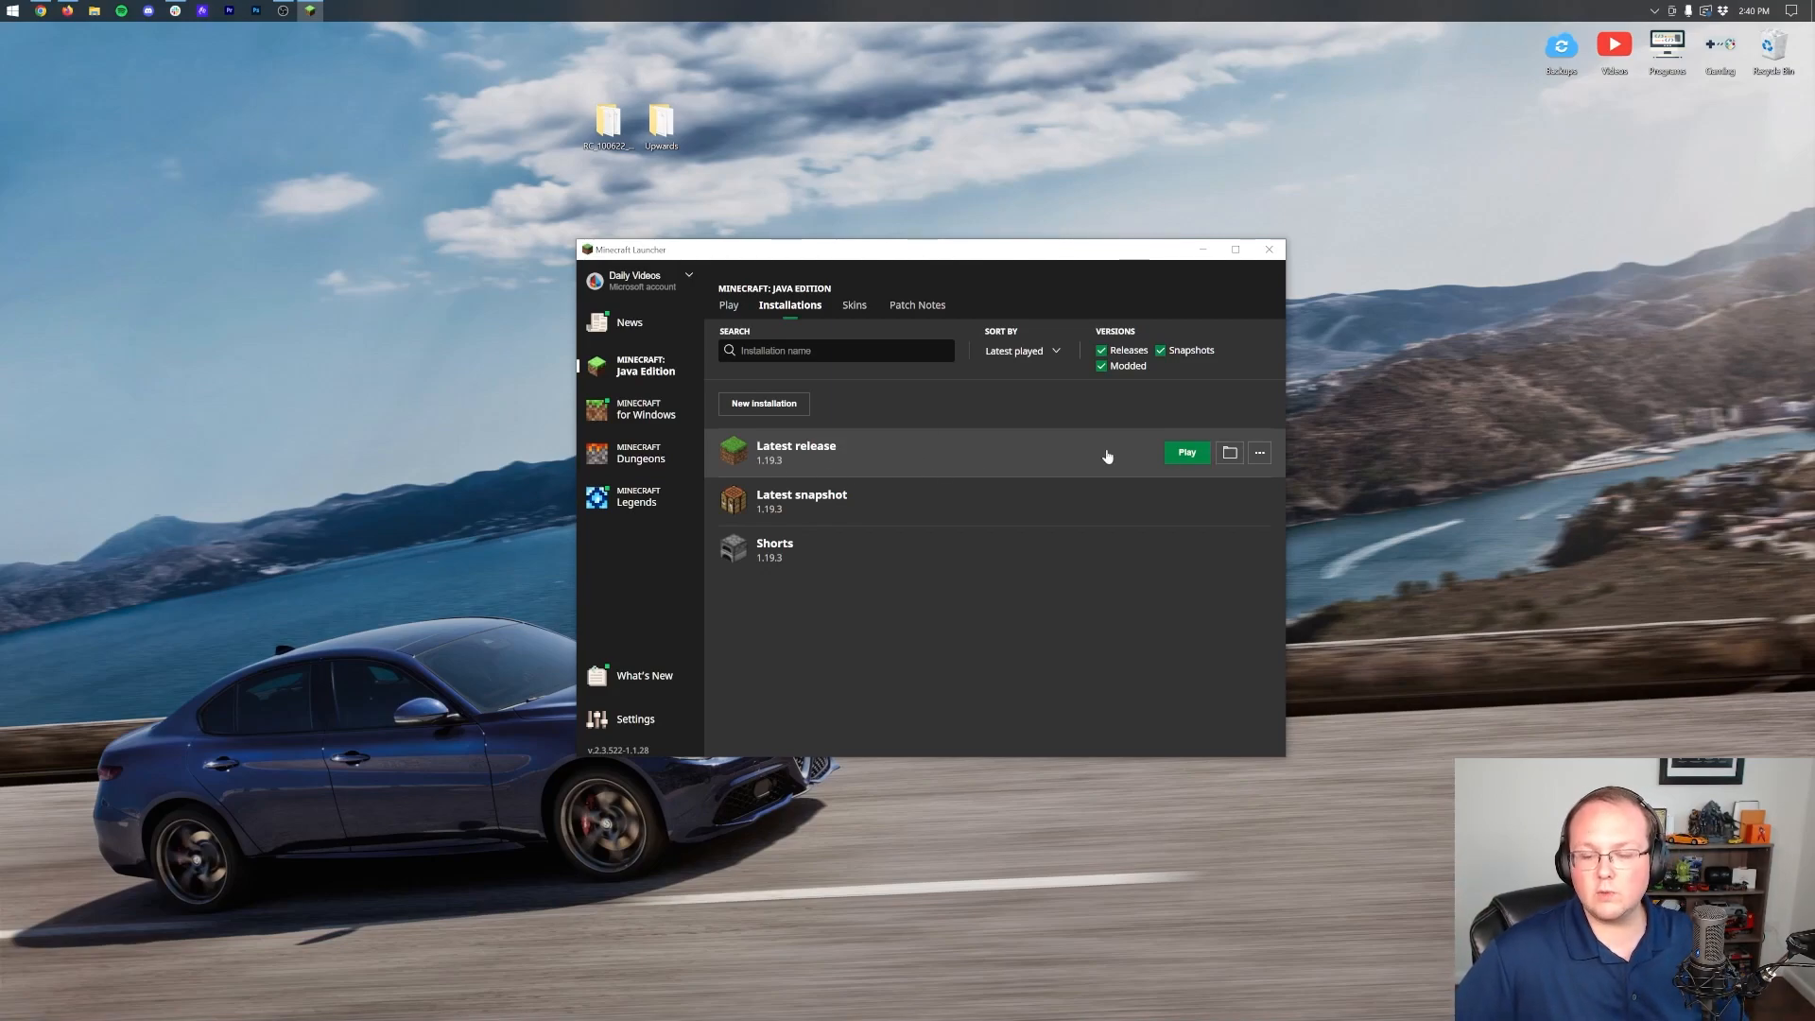
Reach the .minecraft saves folder from the Latest release installation's folder icon.
{"action": "left_click", "coordinate": [1229, 452]}
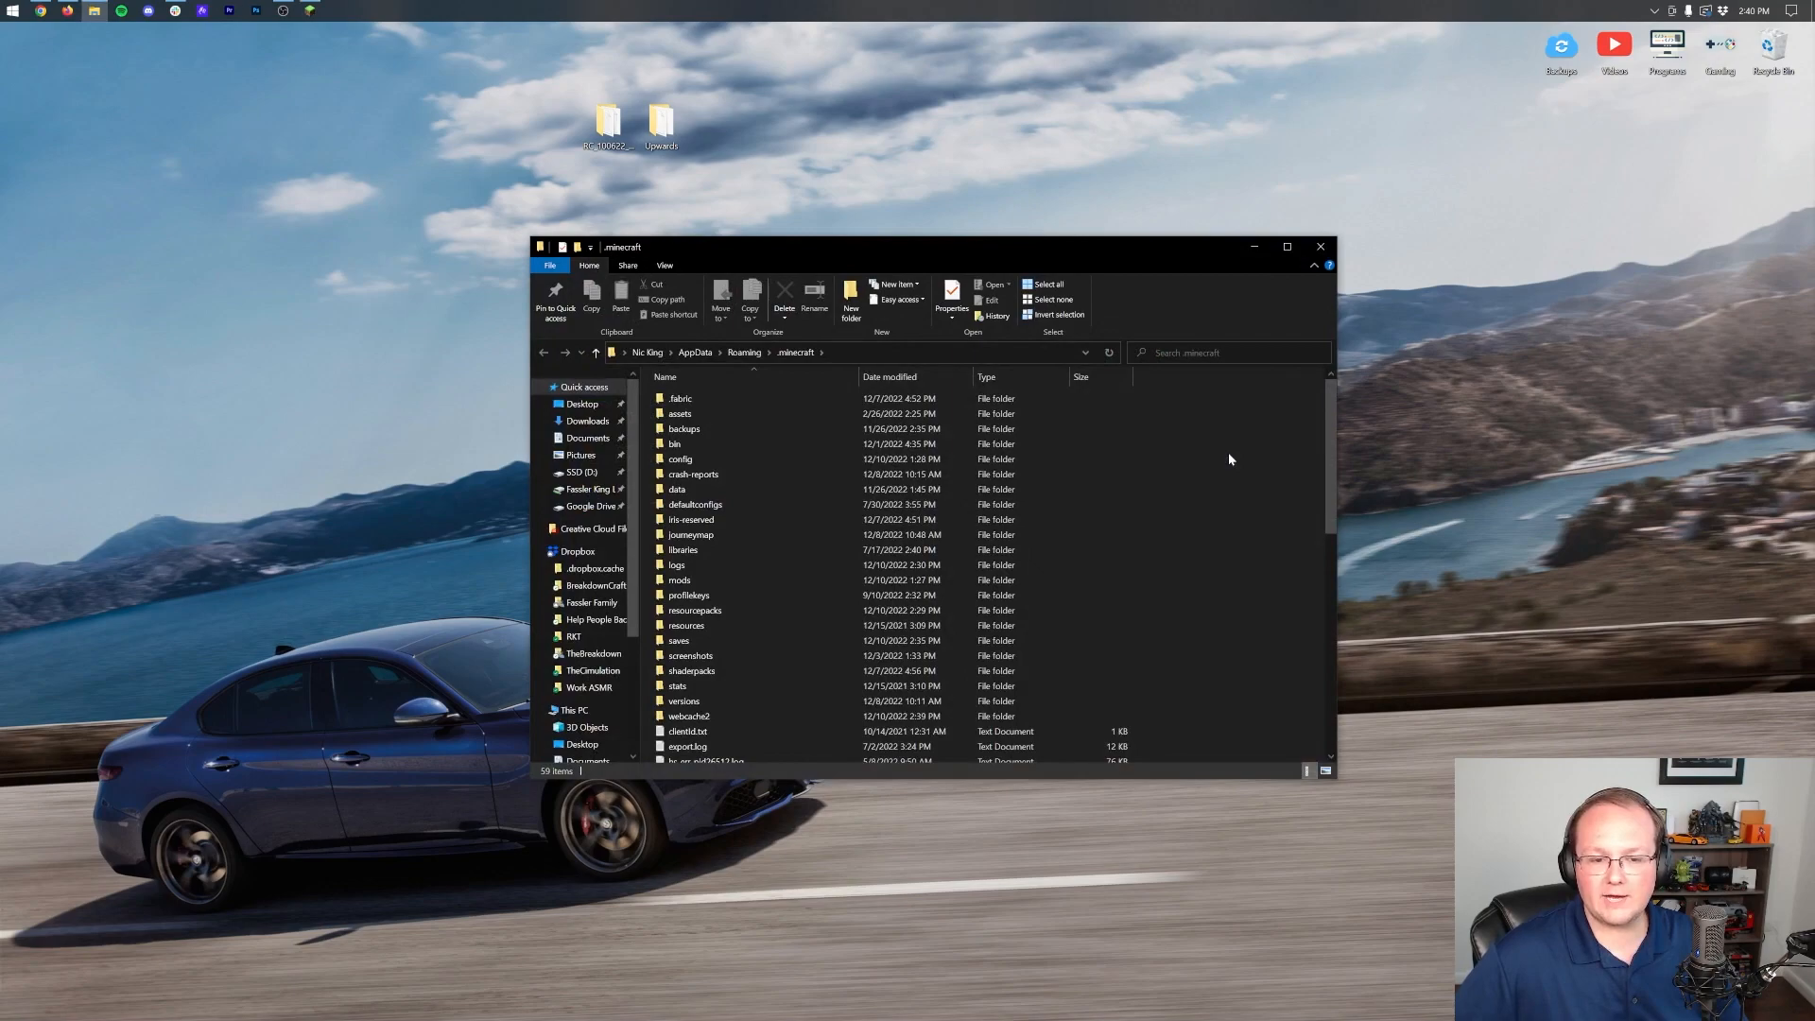
{"action": "scroll", "scroll_direction": "down", "scroll_amount": 3}
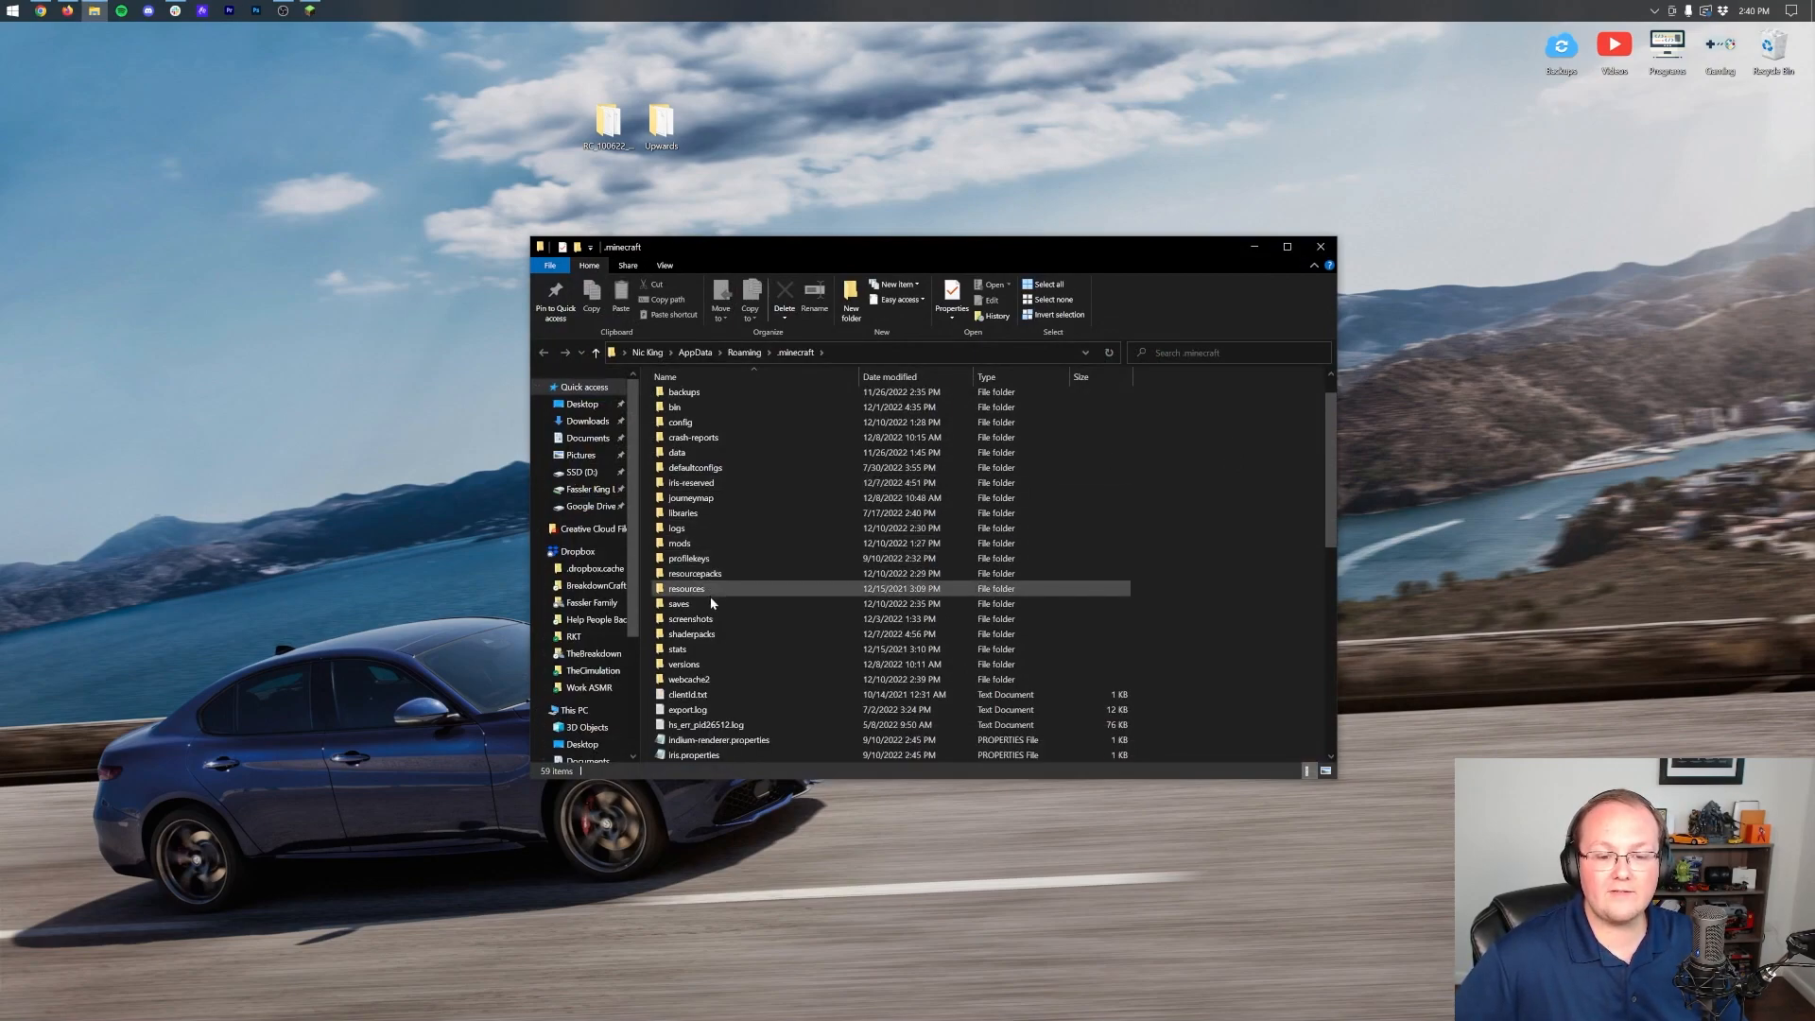
{"action": "double_click", "coordinate": [679, 603]}
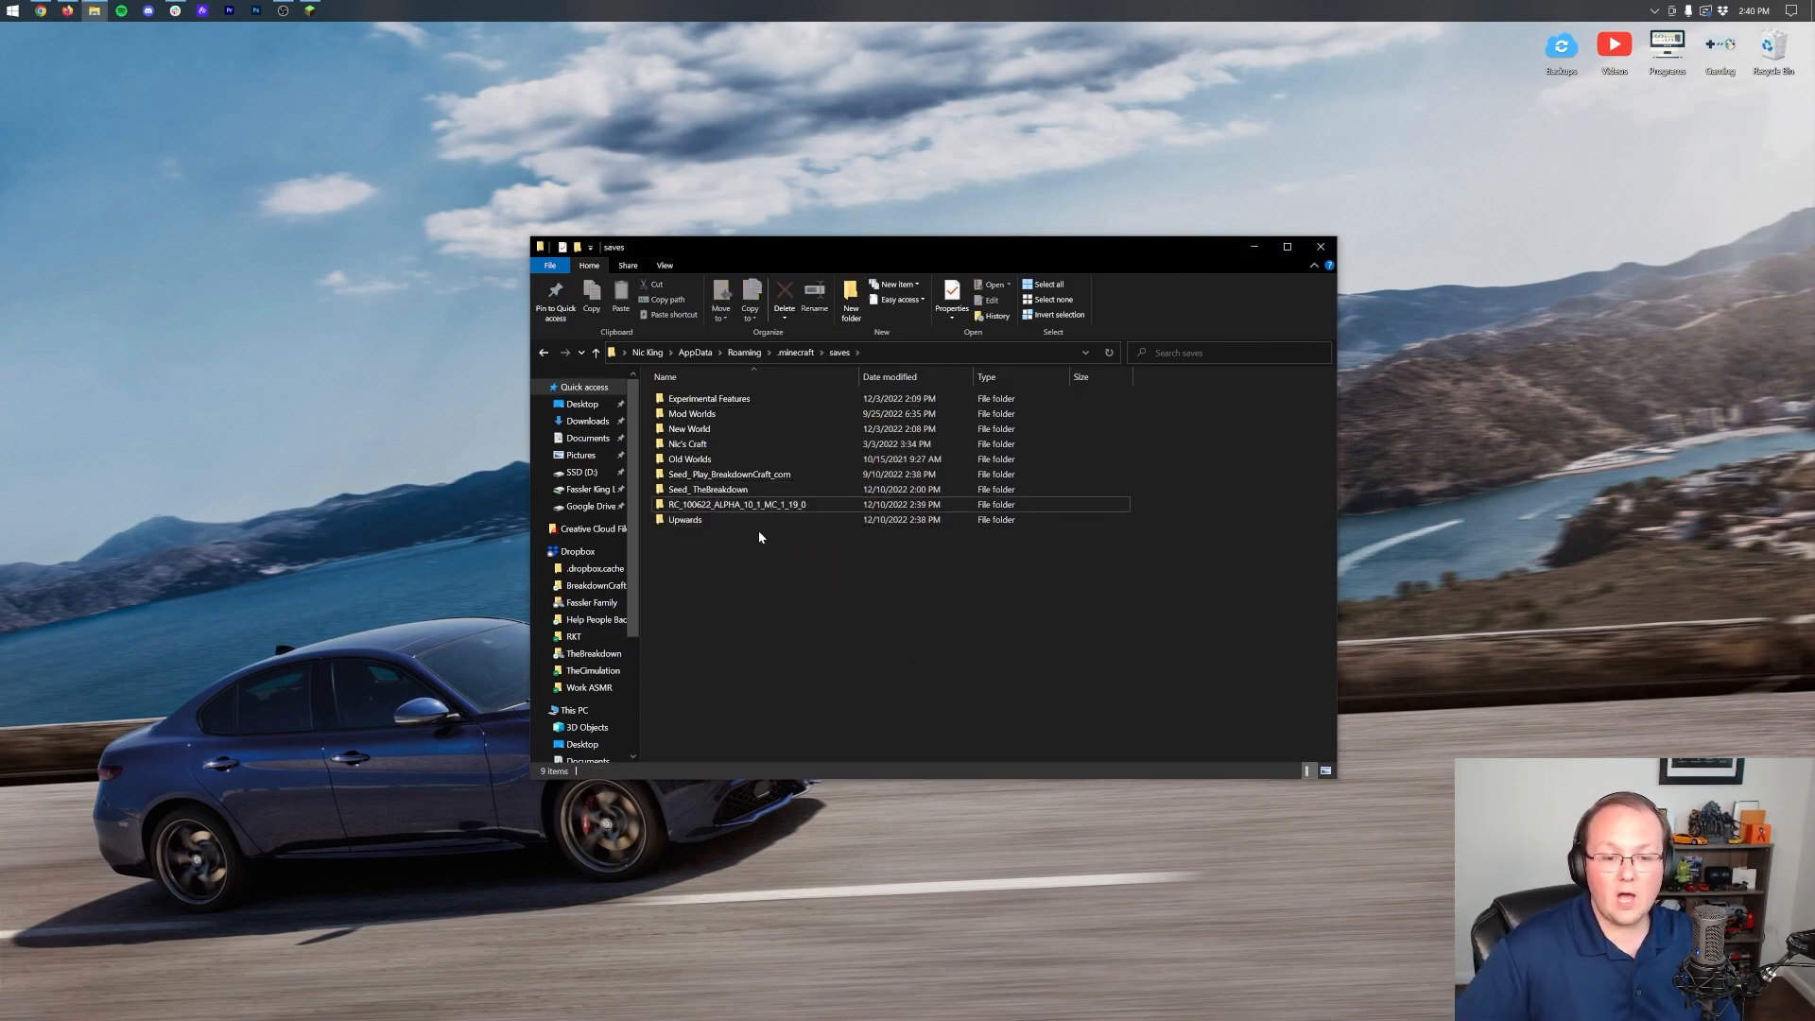
Place Upwards and RC_100622_ALPHA_10_1_MC_1_19_0 in saves and confirm their world files.
{"action": "double_click", "coordinate": [684, 518]}
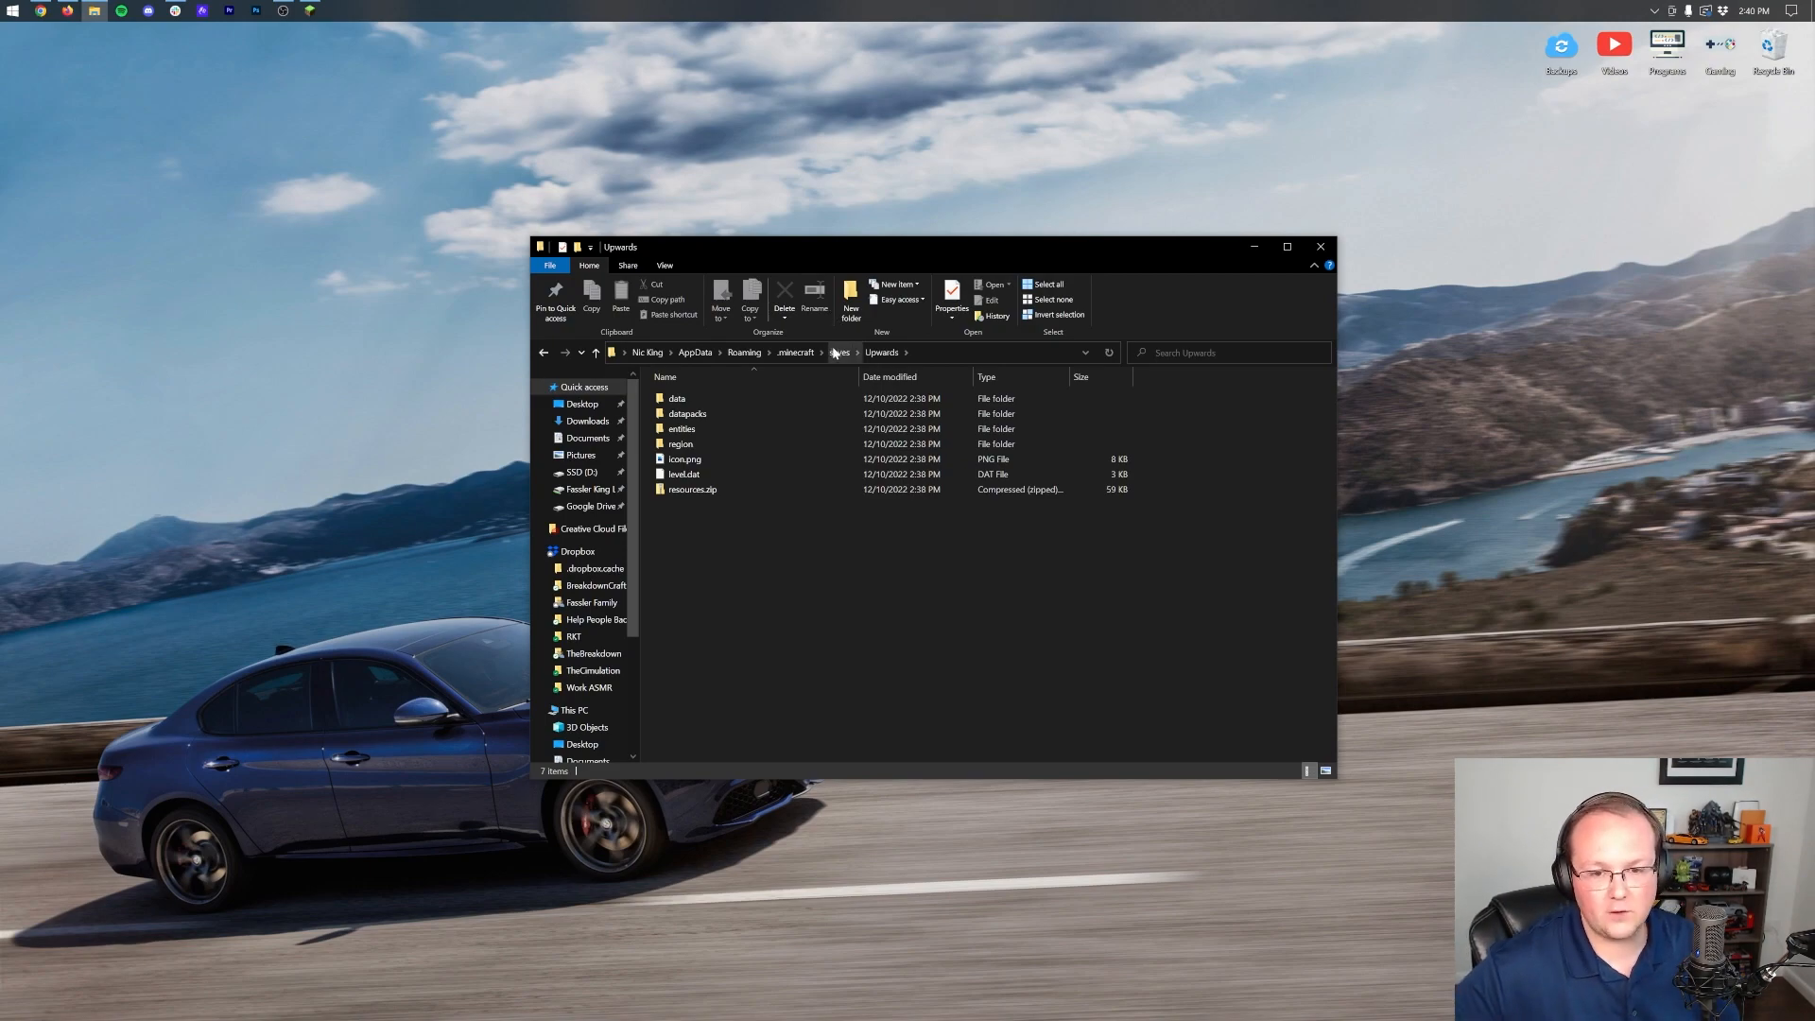
{"action": "left_click", "coordinate": [838, 352]}
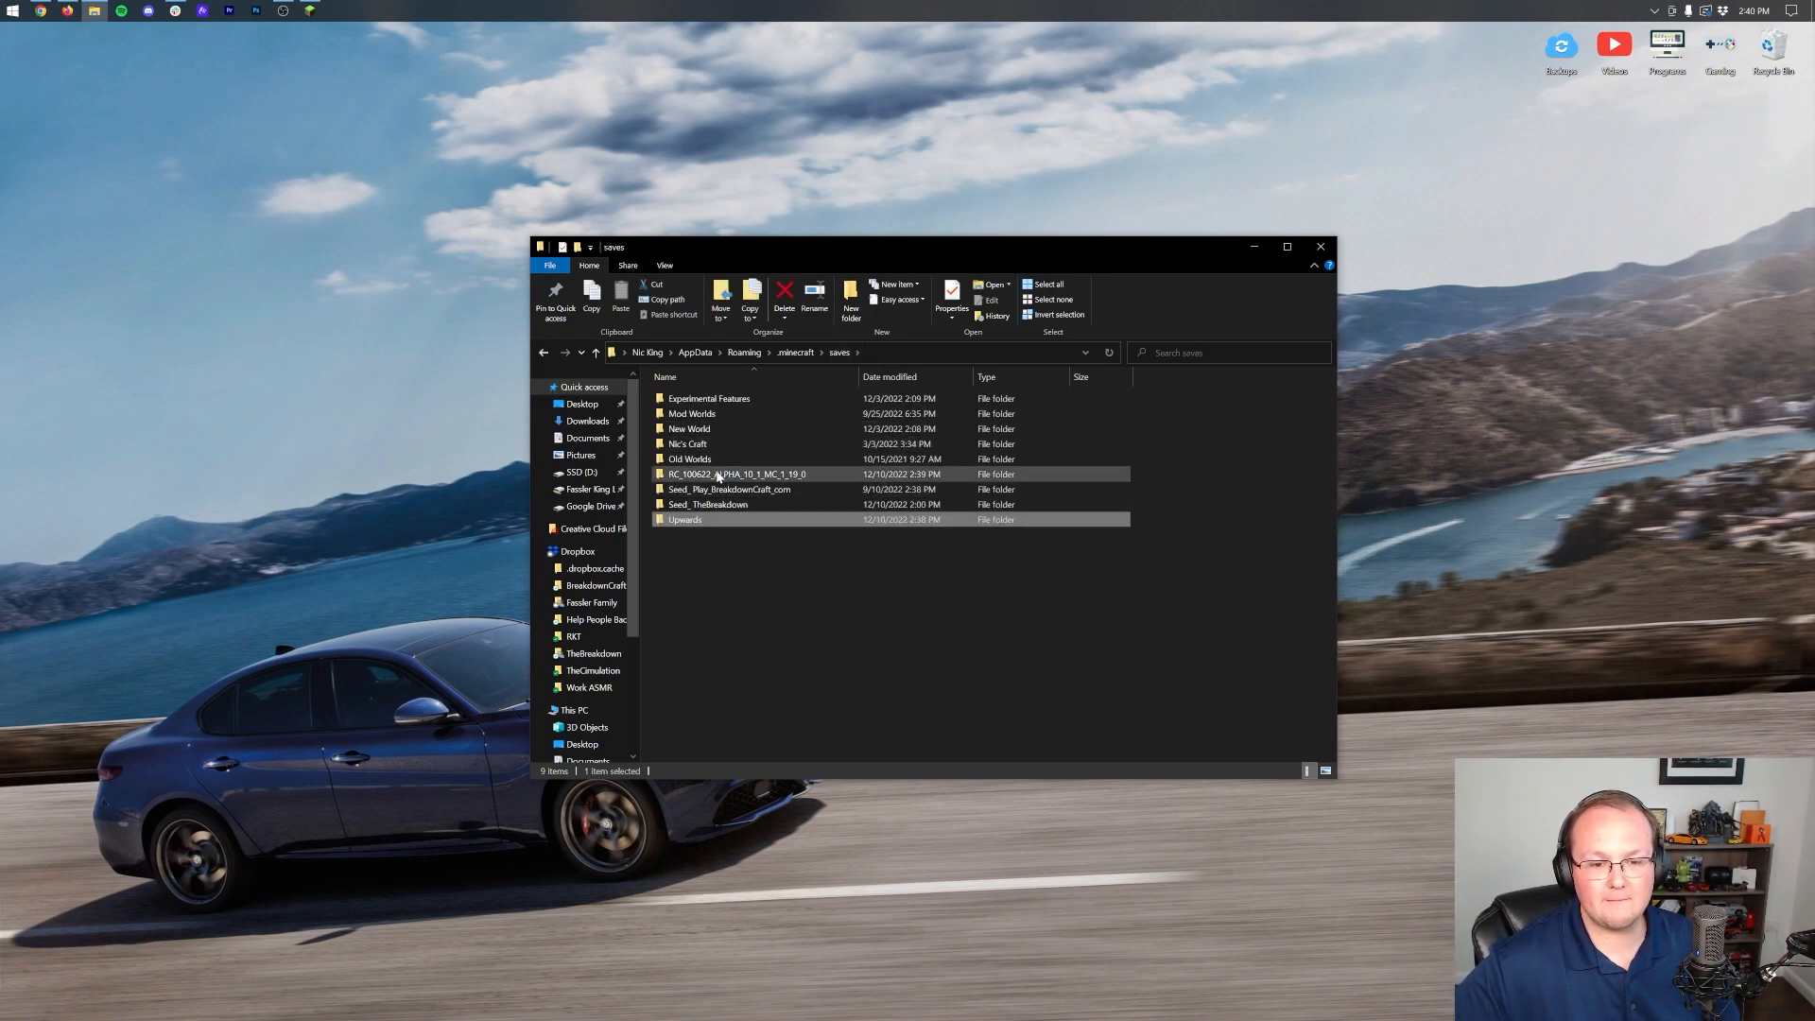
{"action": "double_click", "coordinate": [737, 473]}
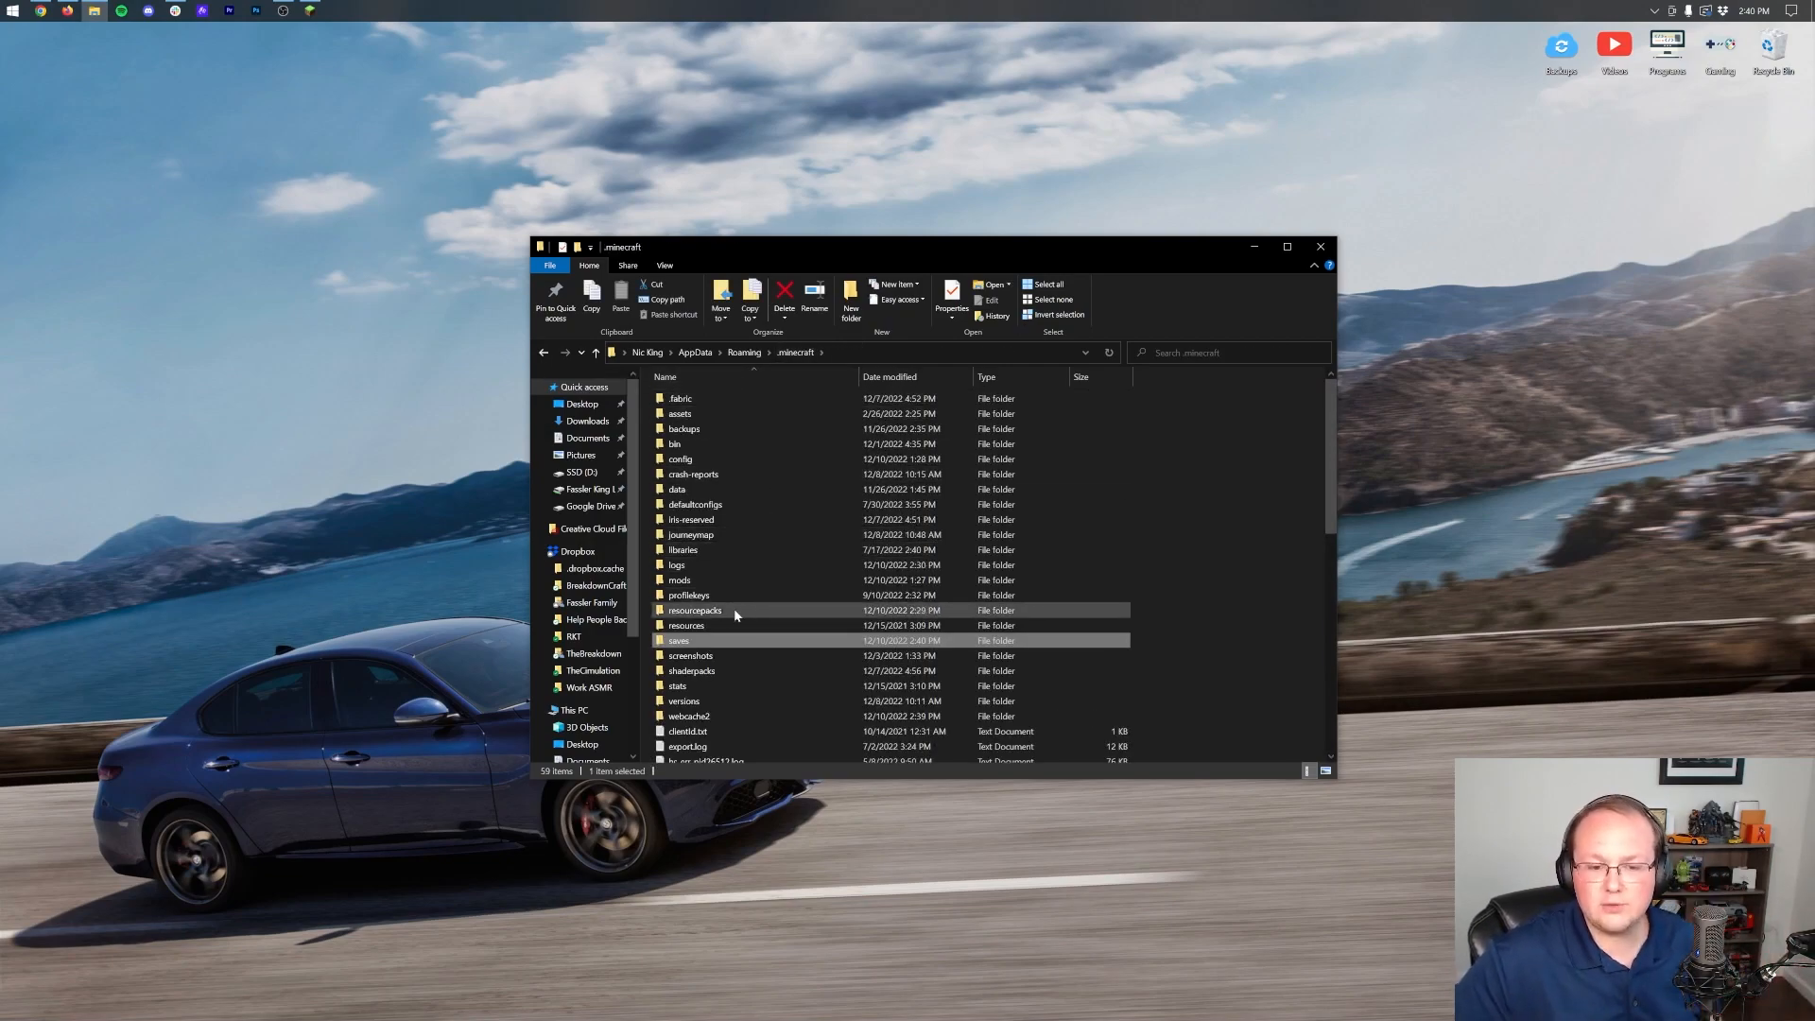
{"action": "double_click", "coordinate": [695, 611]}
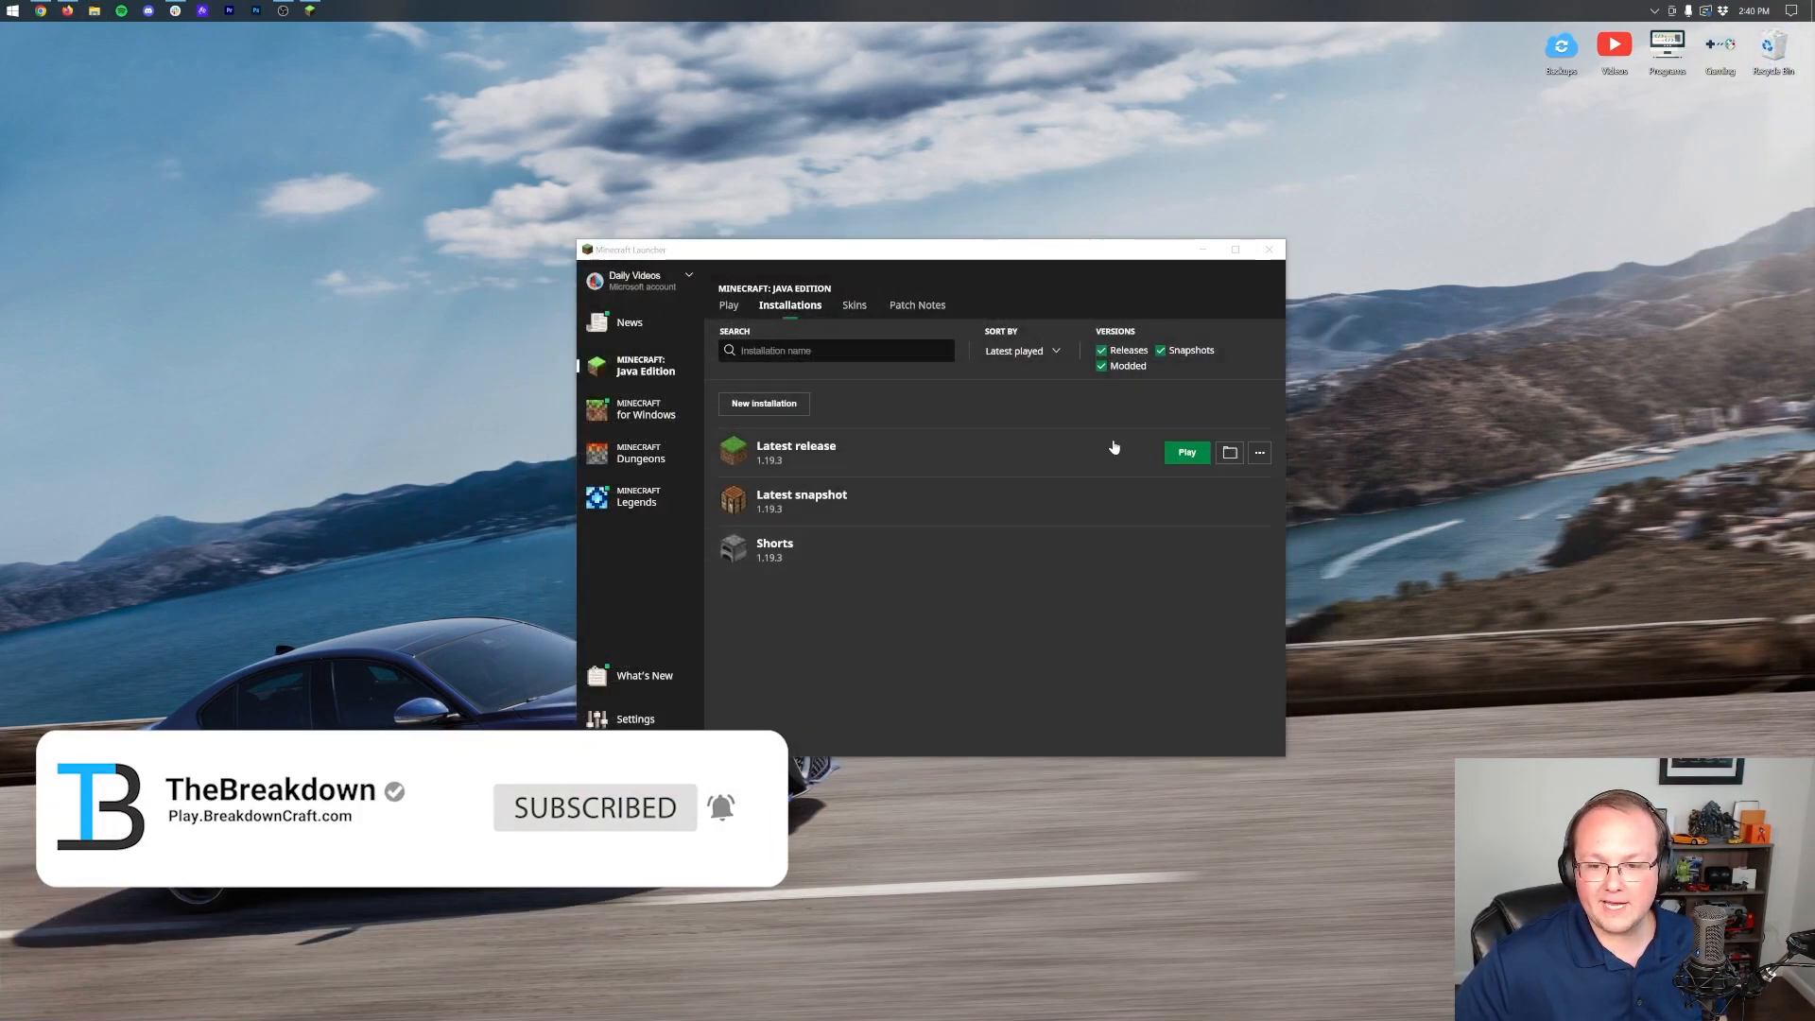
Launch Latest release, load the added map from Singleplayer and pause at the Game Menu.
{"action": "left_click", "coordinate": [1183, 452]}
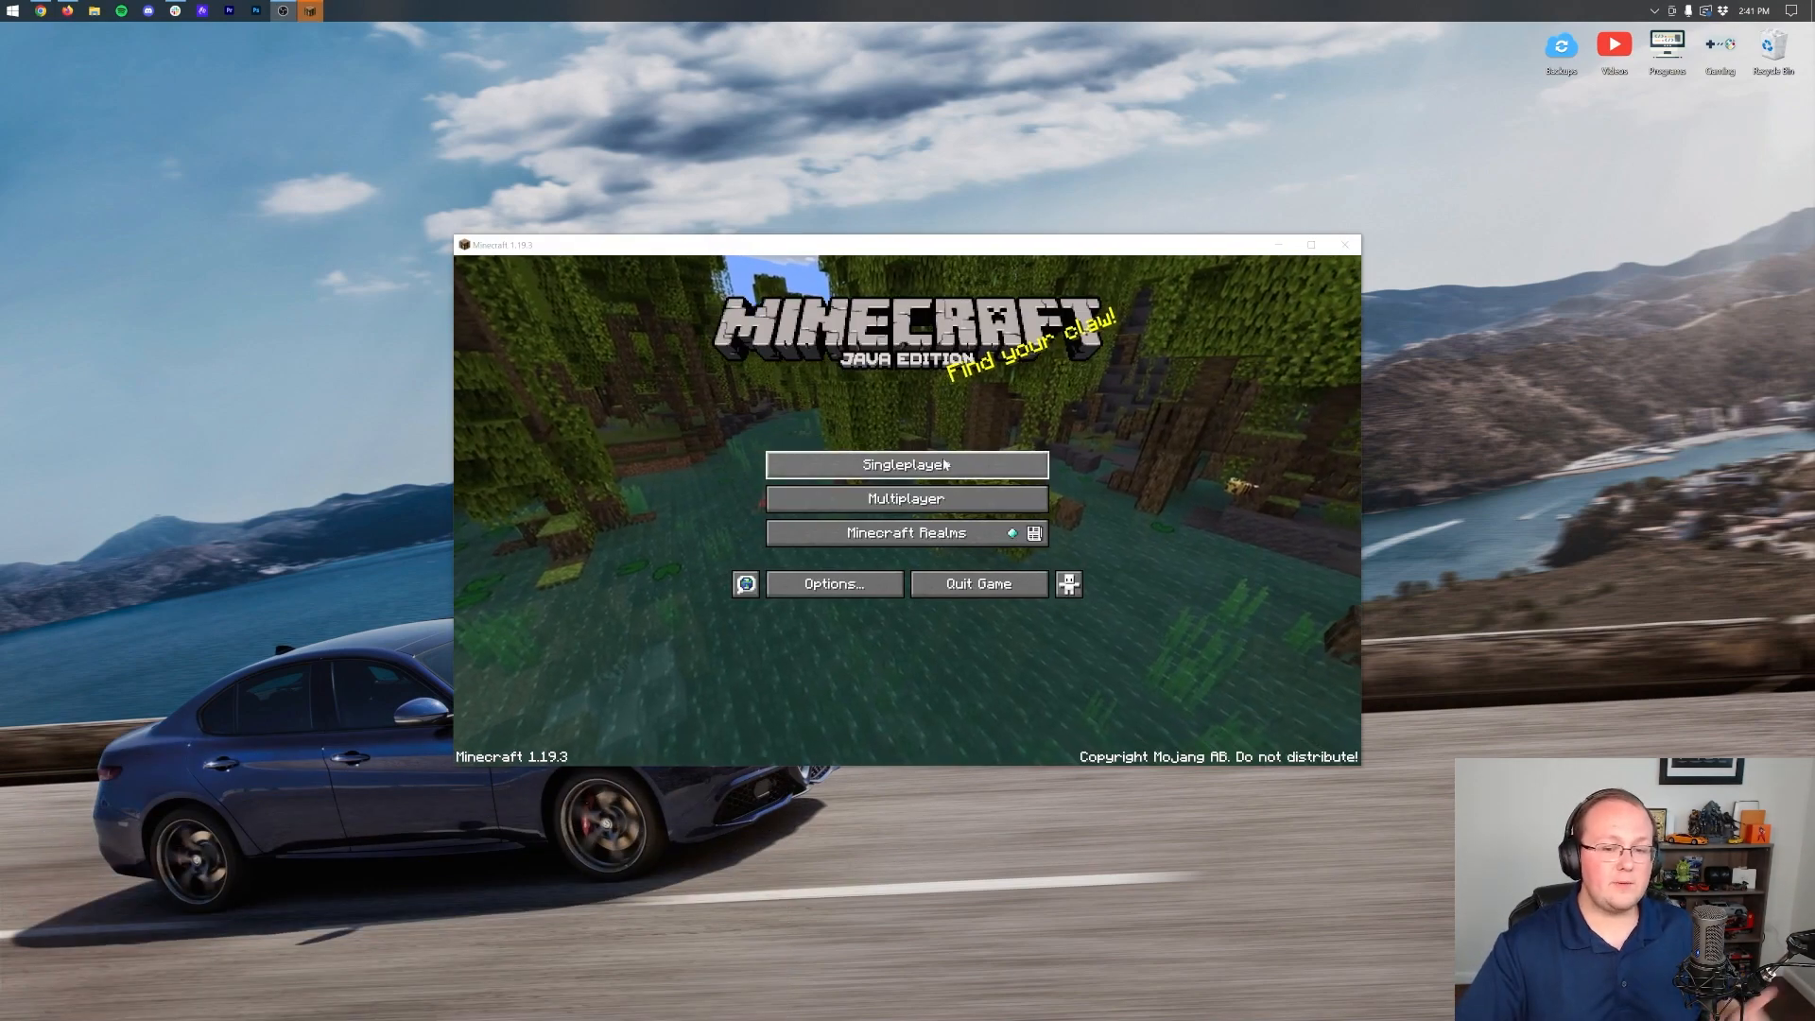
{"action": "left_click", "coordinate": [906, 465]}
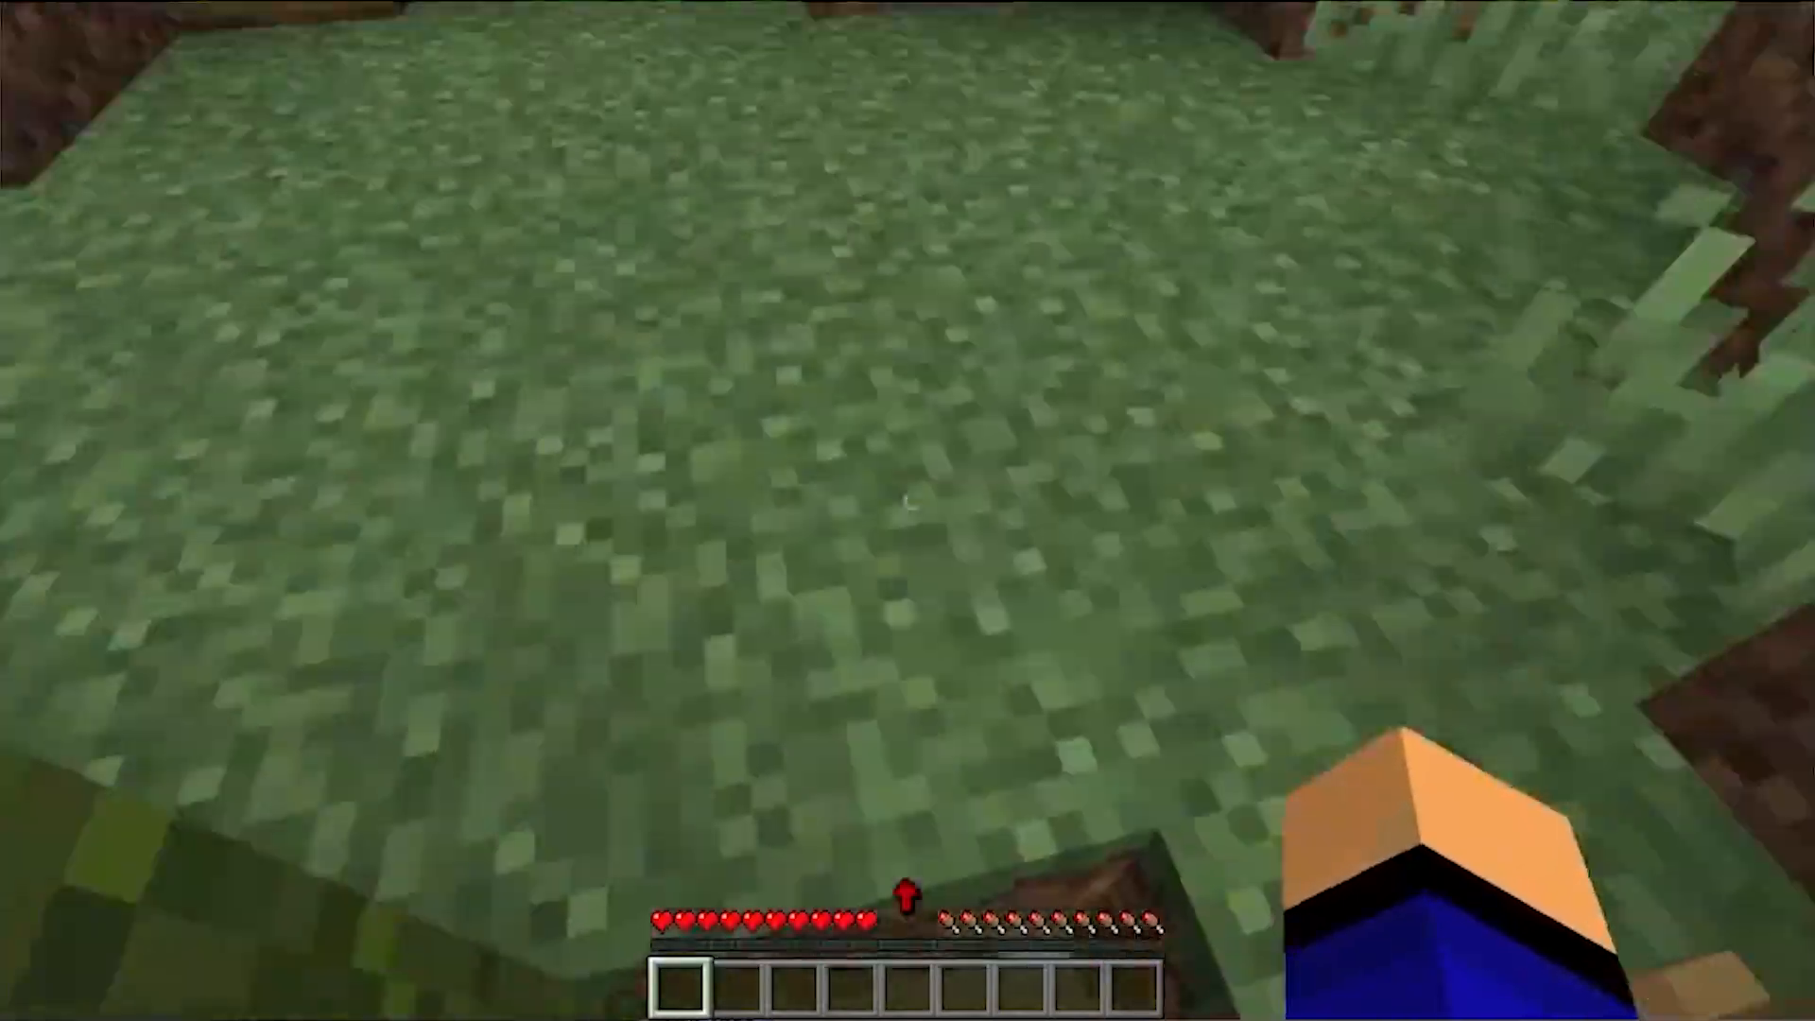
{"action": "key", "text": "Escape"}
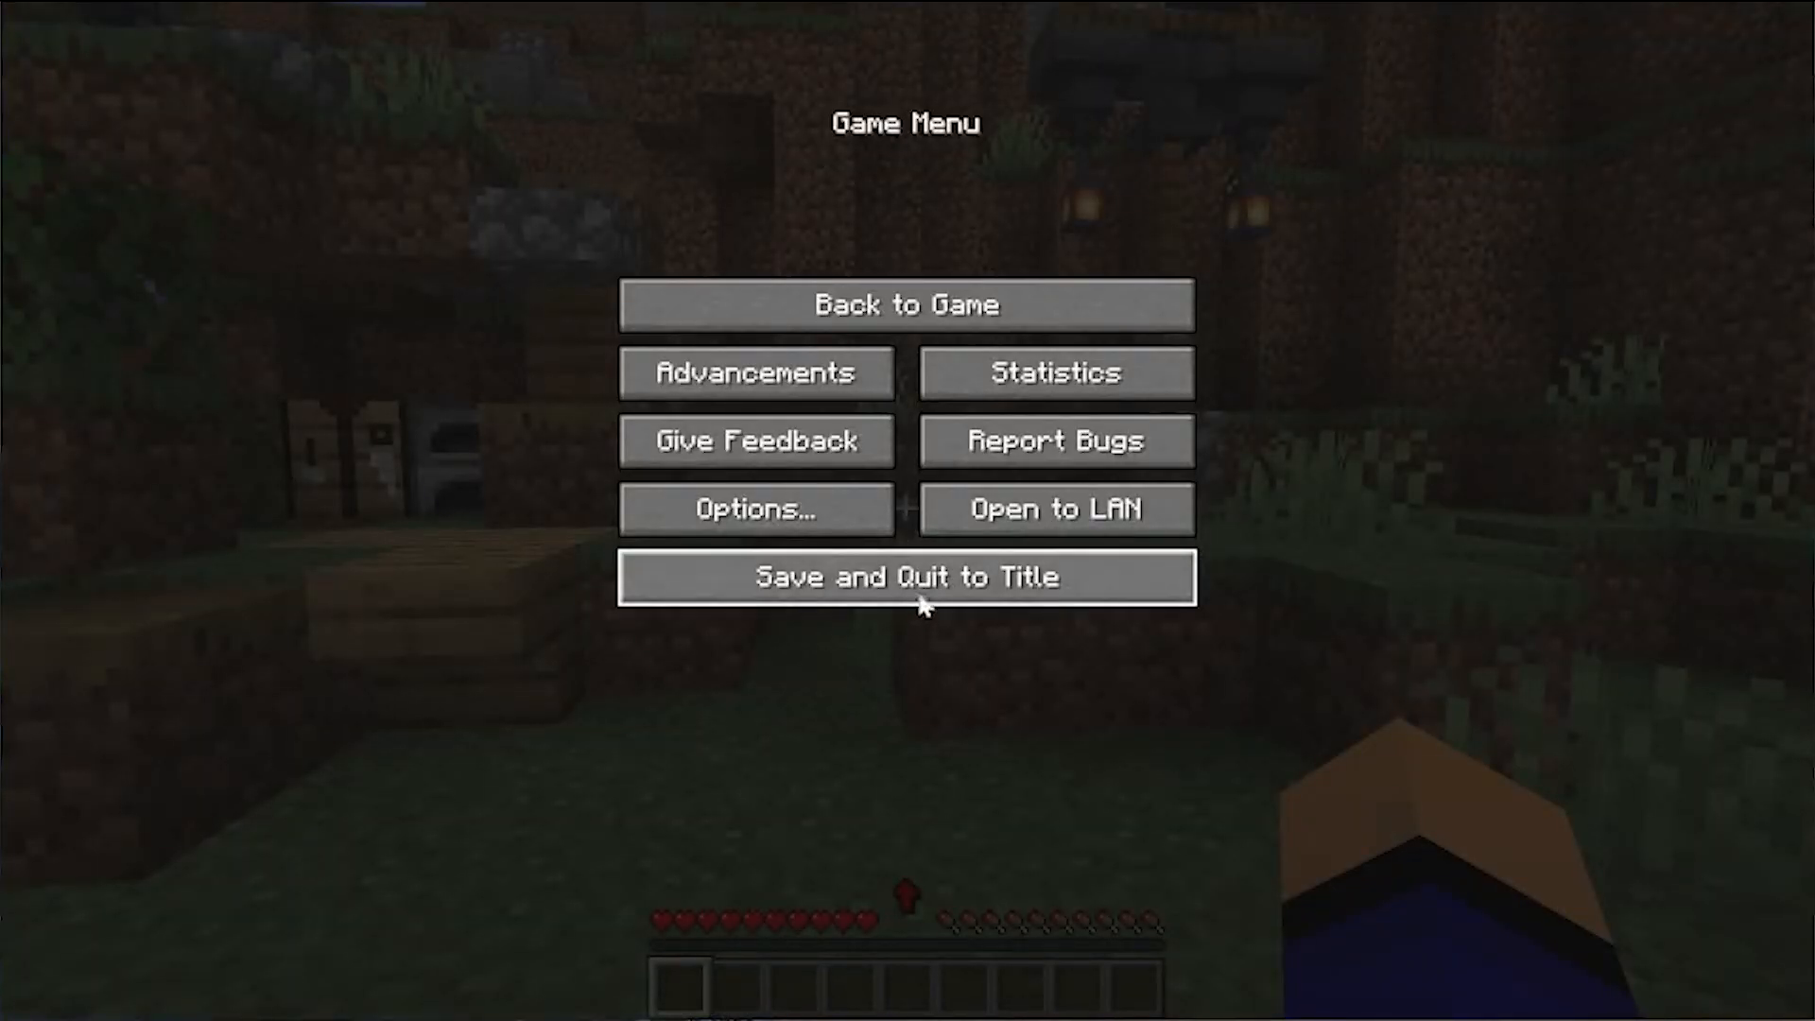
Save and quit to title, load the Radiant City world and review its custom advancements.
{"action": "left_click", "coordinate": [906, 576]}
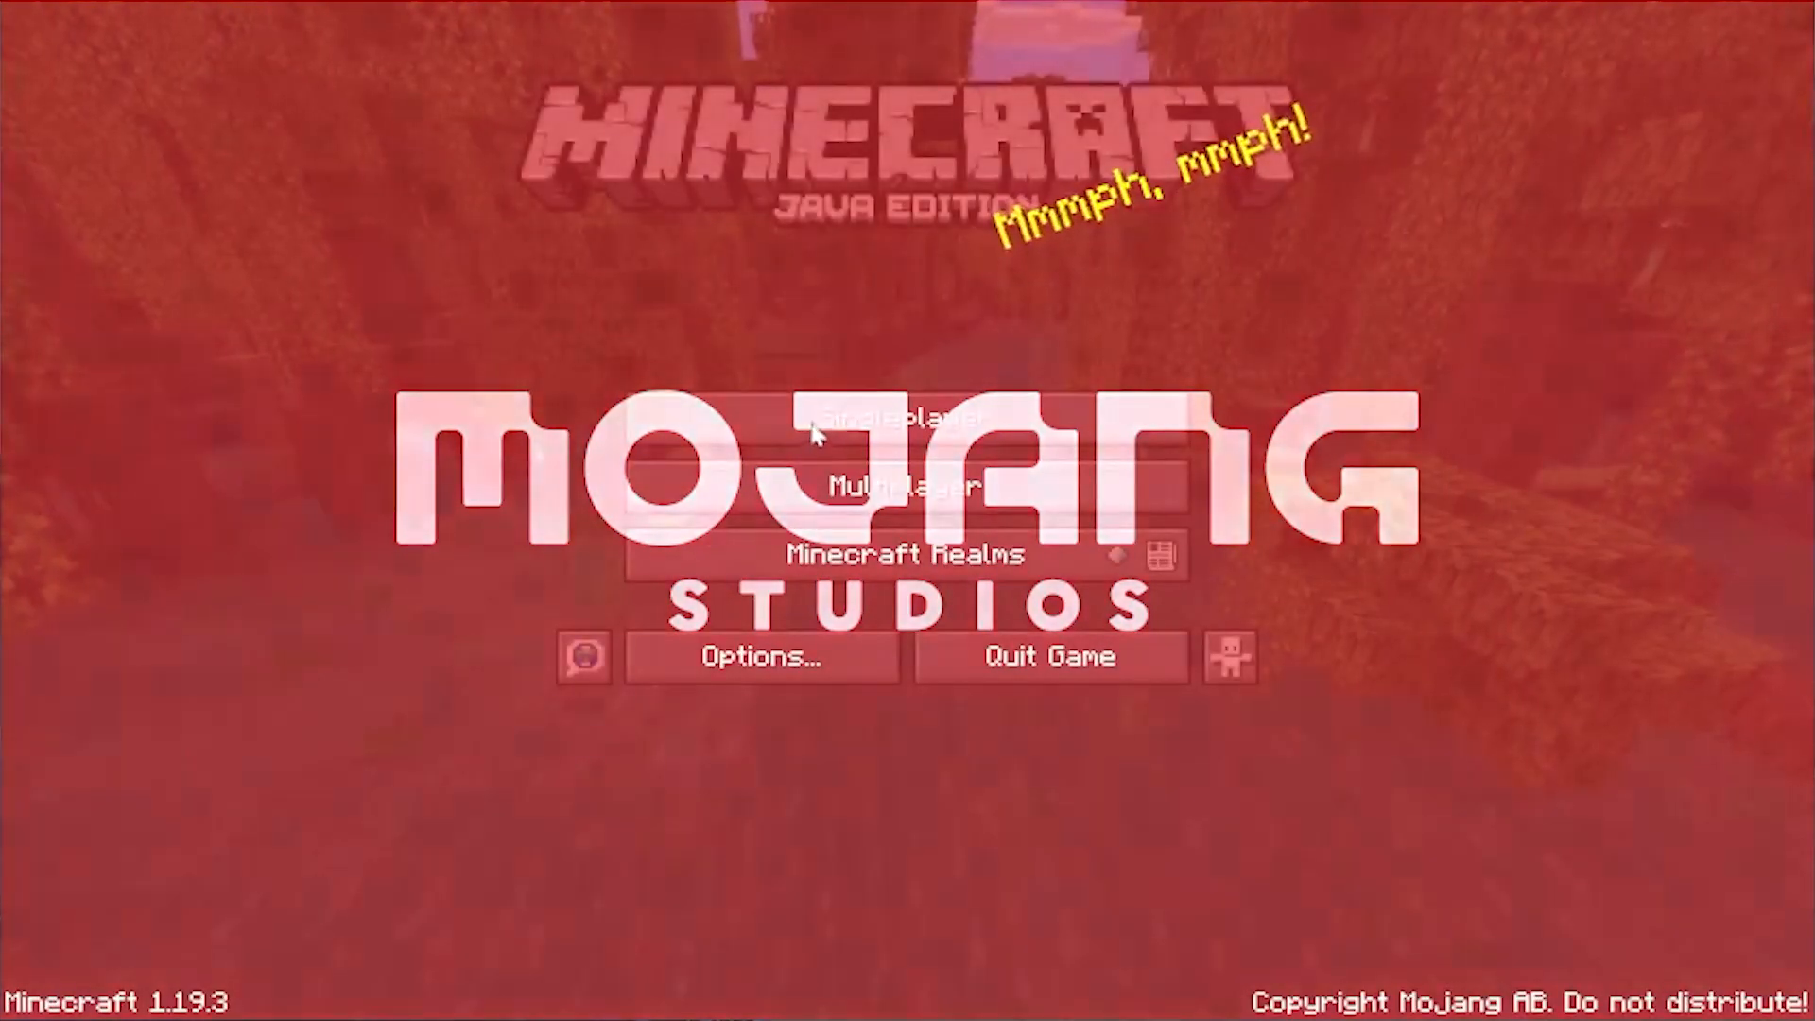
{"action": "left_click", "coordinate": [896, 423]}
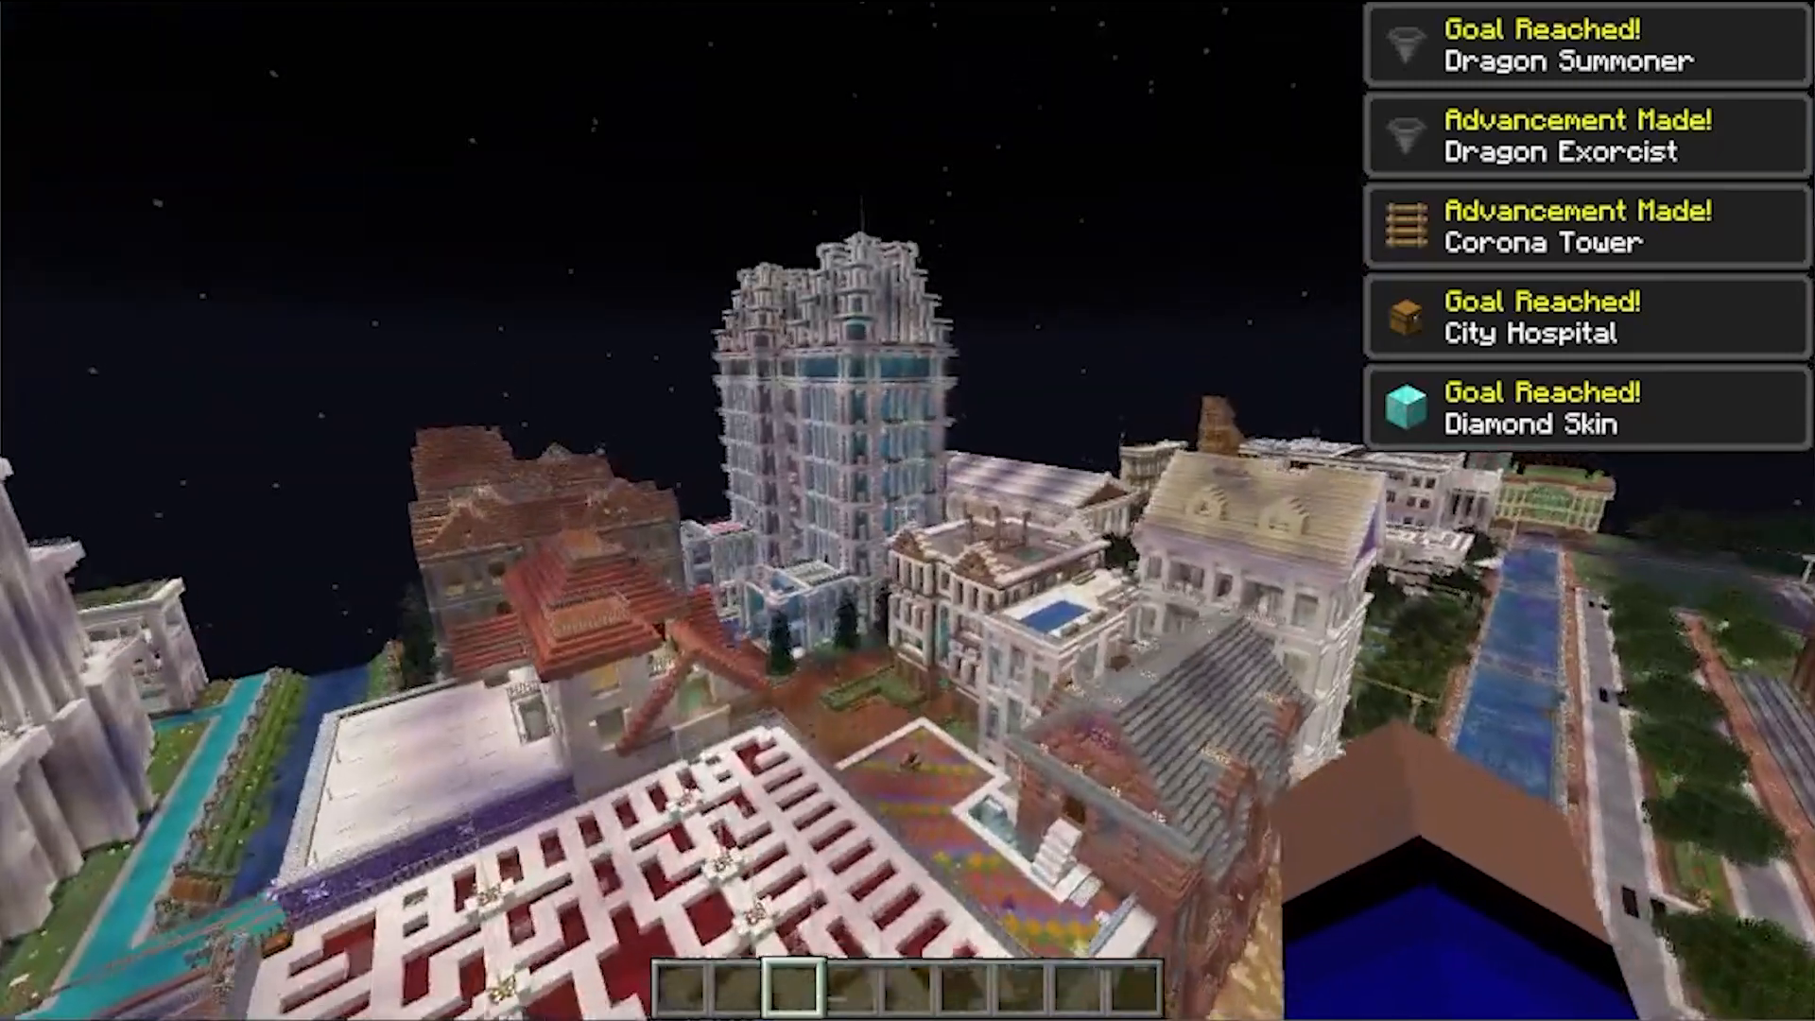
{"action": "key", "text": "Escape"}
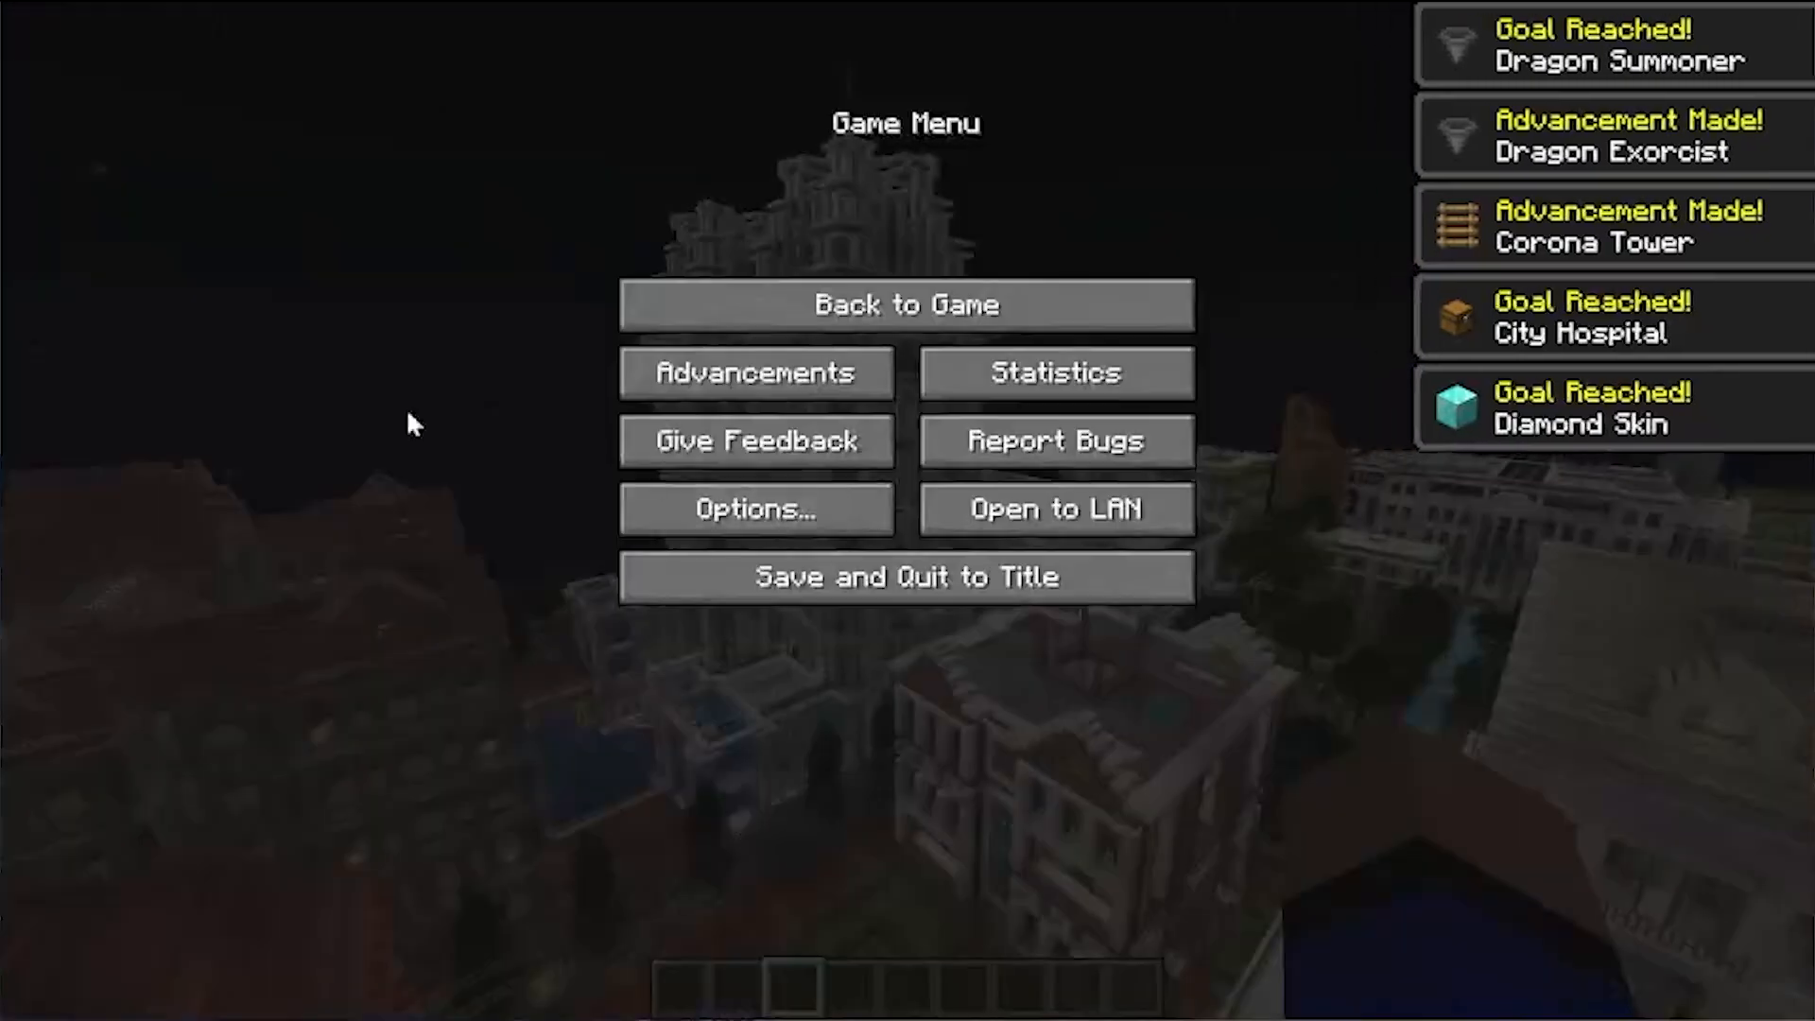
{"action": "left_click", "coordinate": [754, 373]}
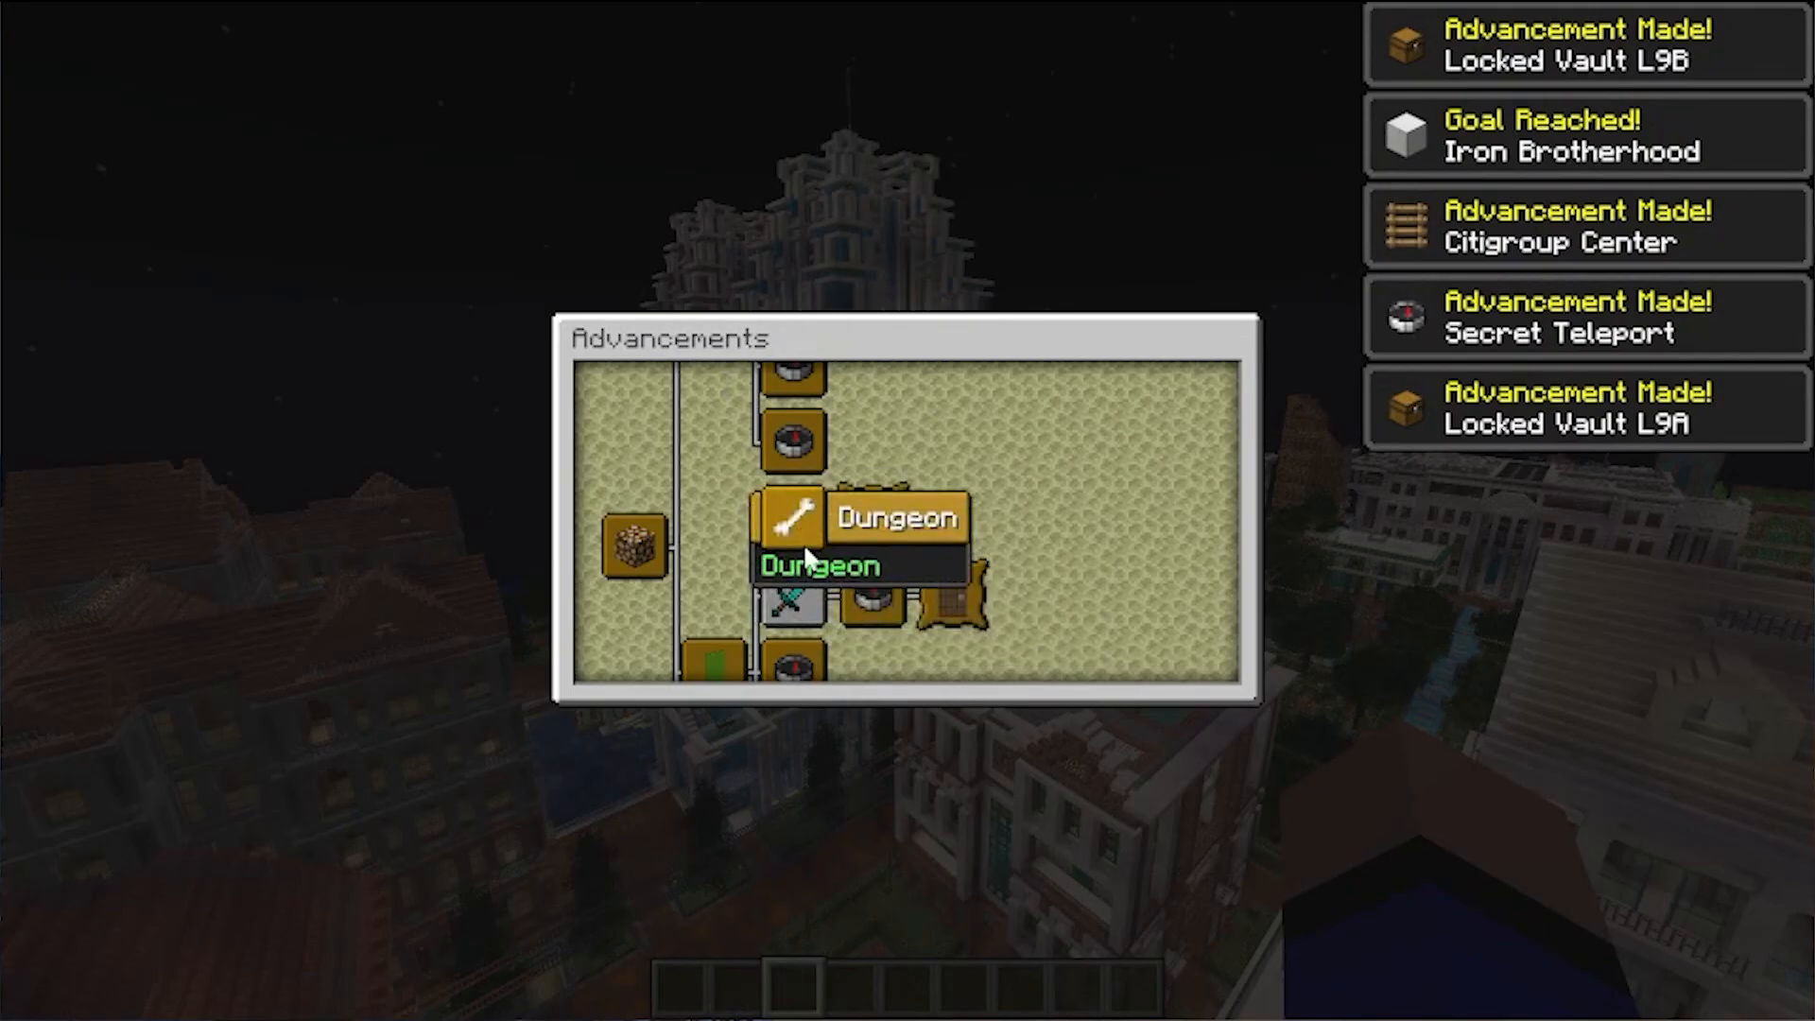
{"action": "key", "text": "Escape"}
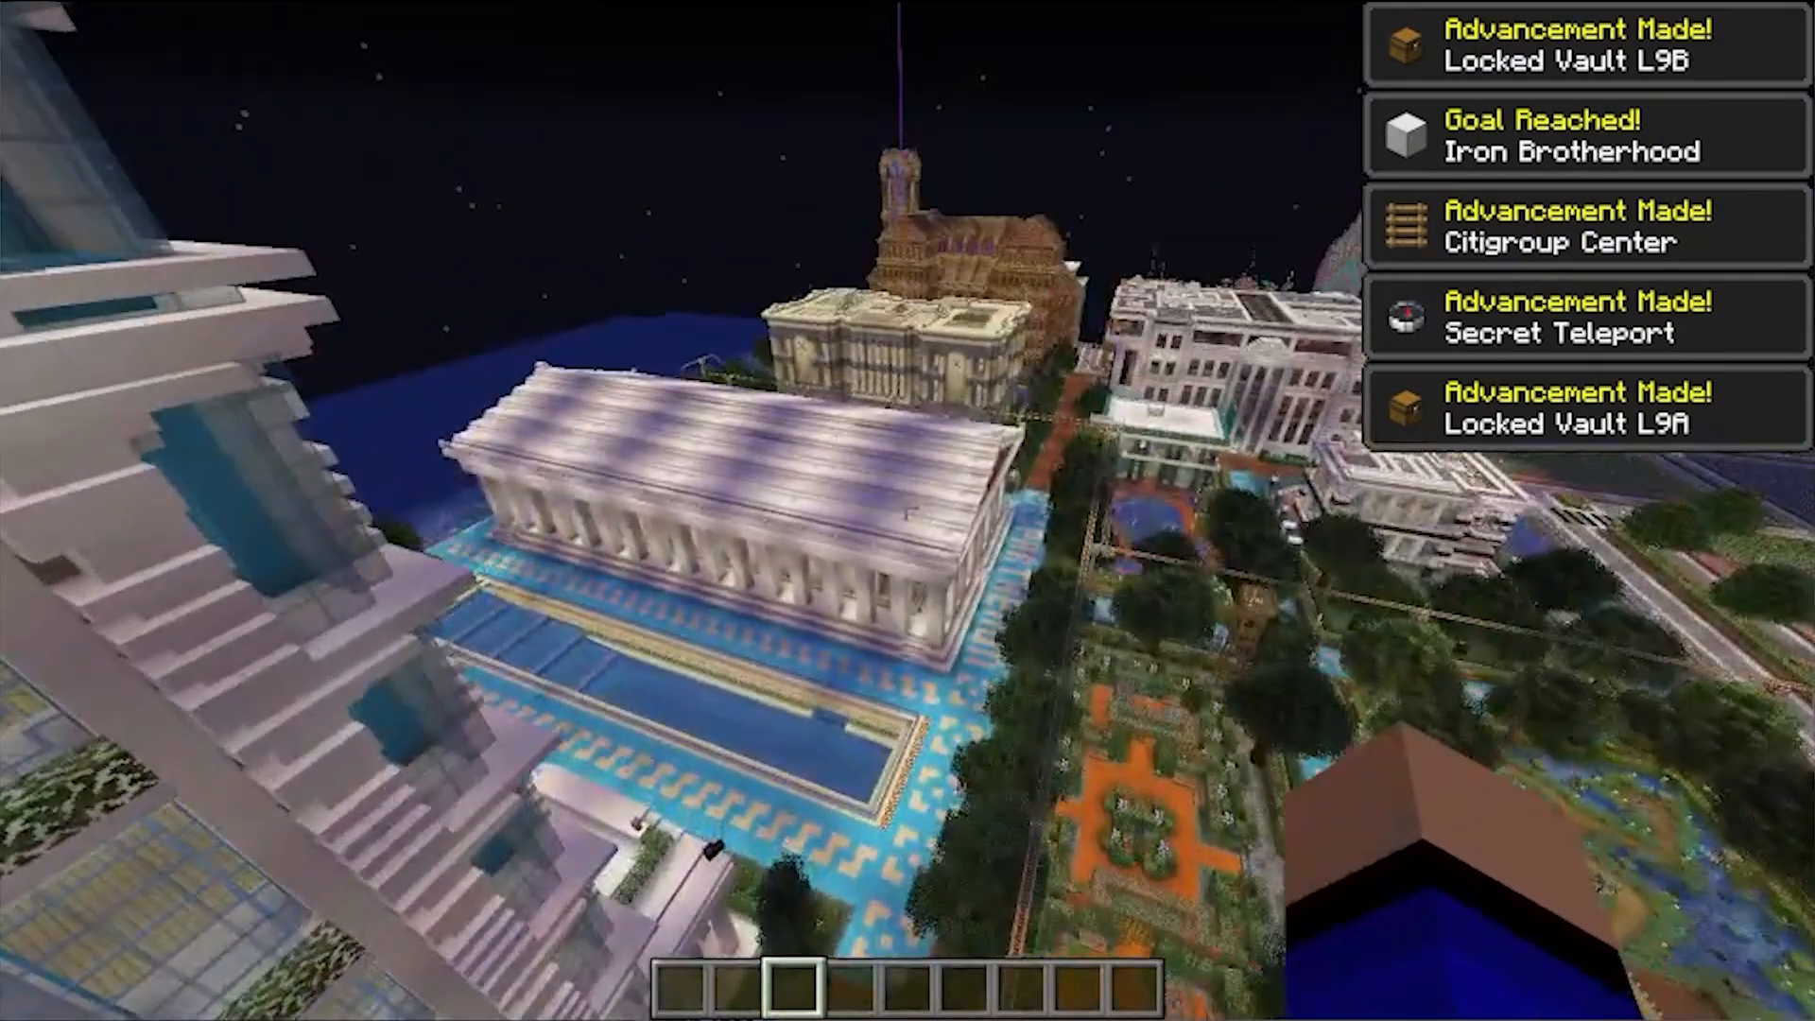
{"action": "mouse_move", "coordinate": [908, 511]}
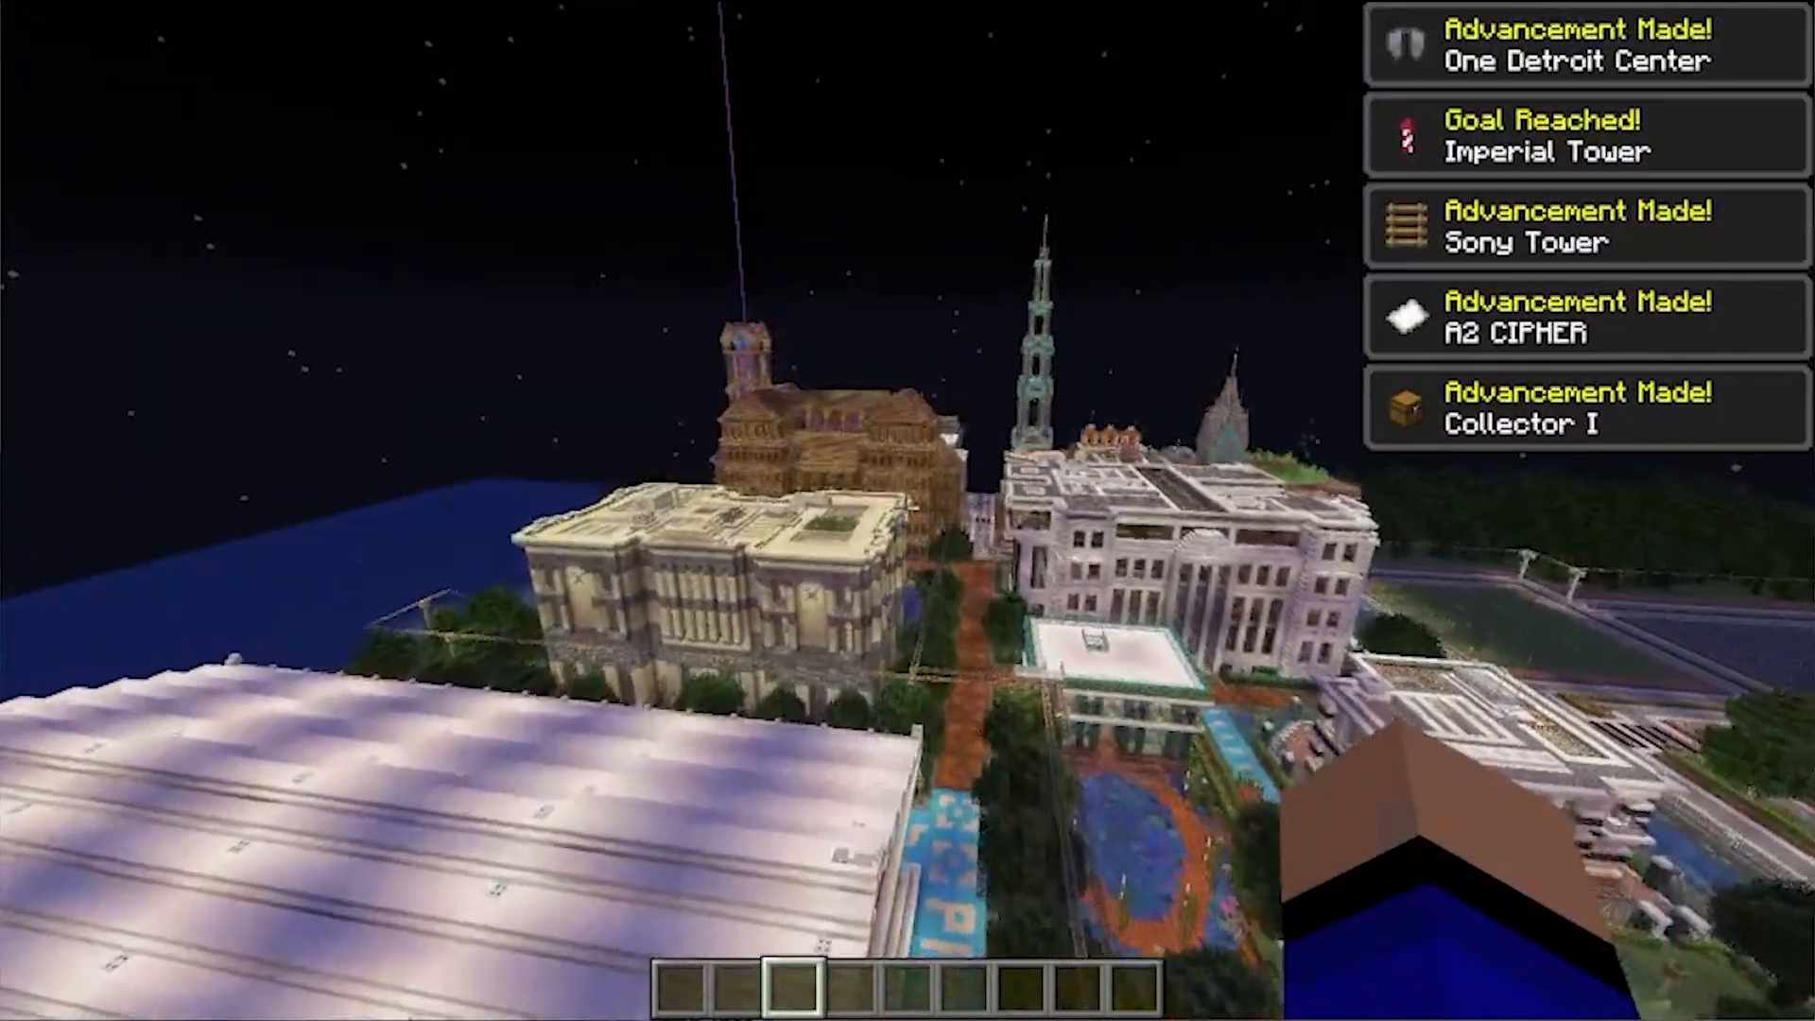